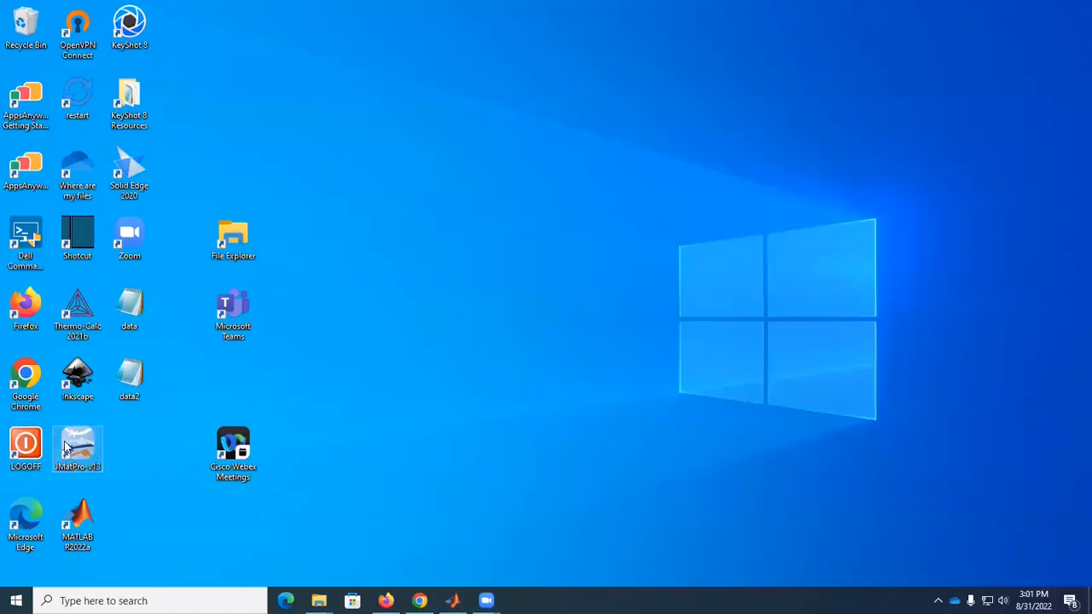
Launch JMatPro and choose General Steel as the material type
{"action": "double_click", "coordinate": [79, 449]}
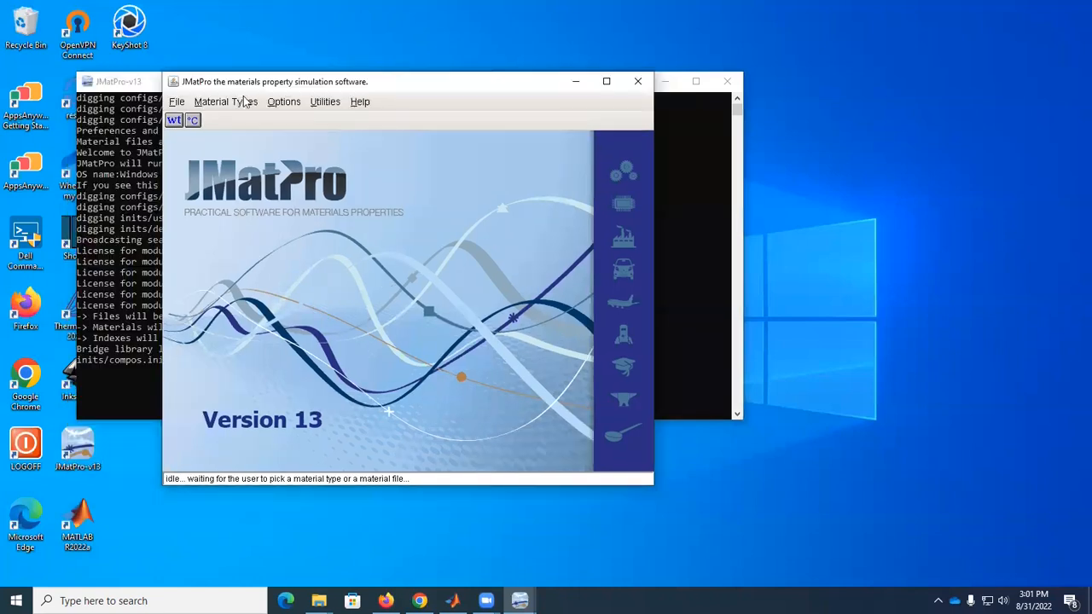
{"action": "left_click", "coordinate": [225, 103]}
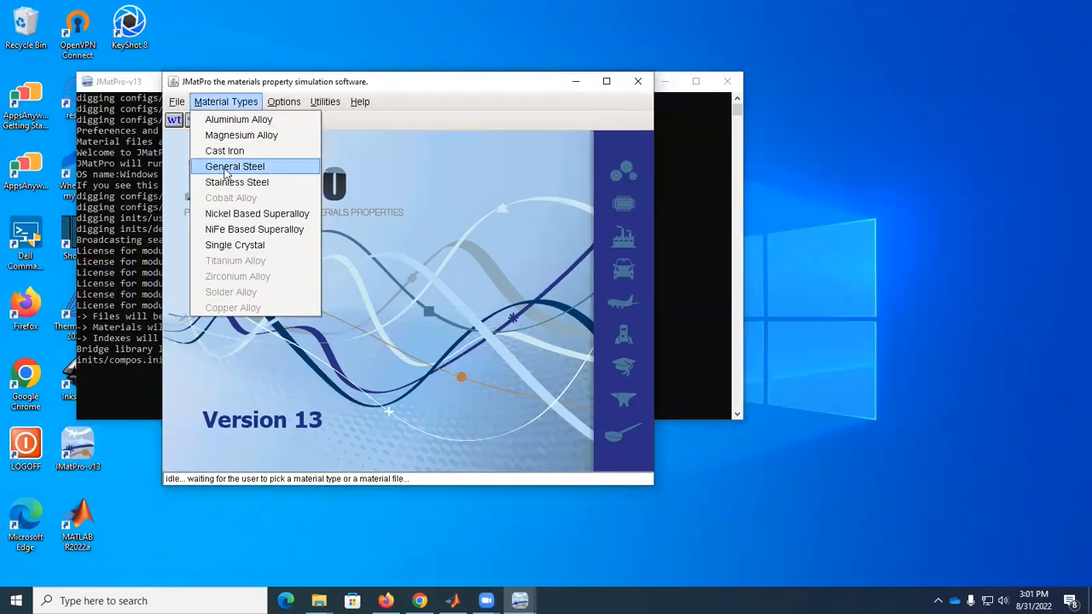
{"action": "left_click", "coordinate": [236, 168]}
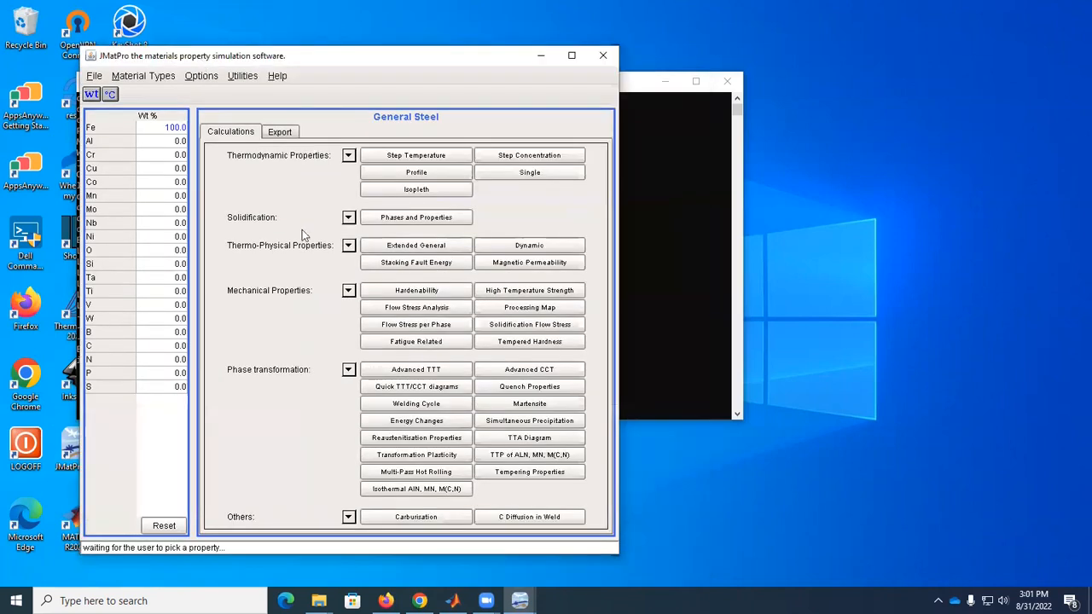
{"action": "mouse_move", "coordinate": [402, 375]}
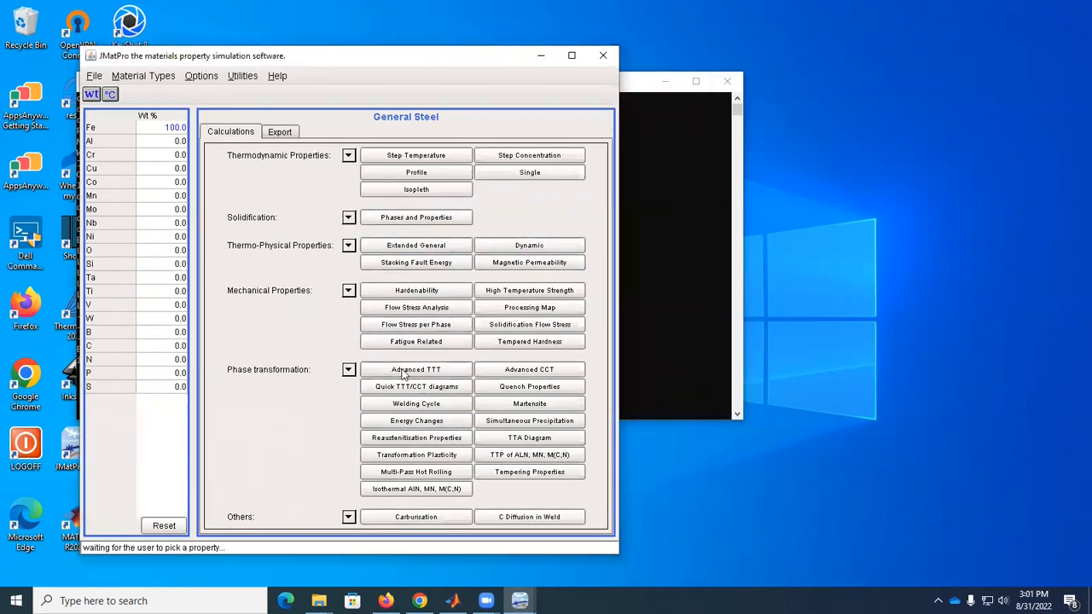
{"action": "mouse_move", "coordinate": [436, 394]}
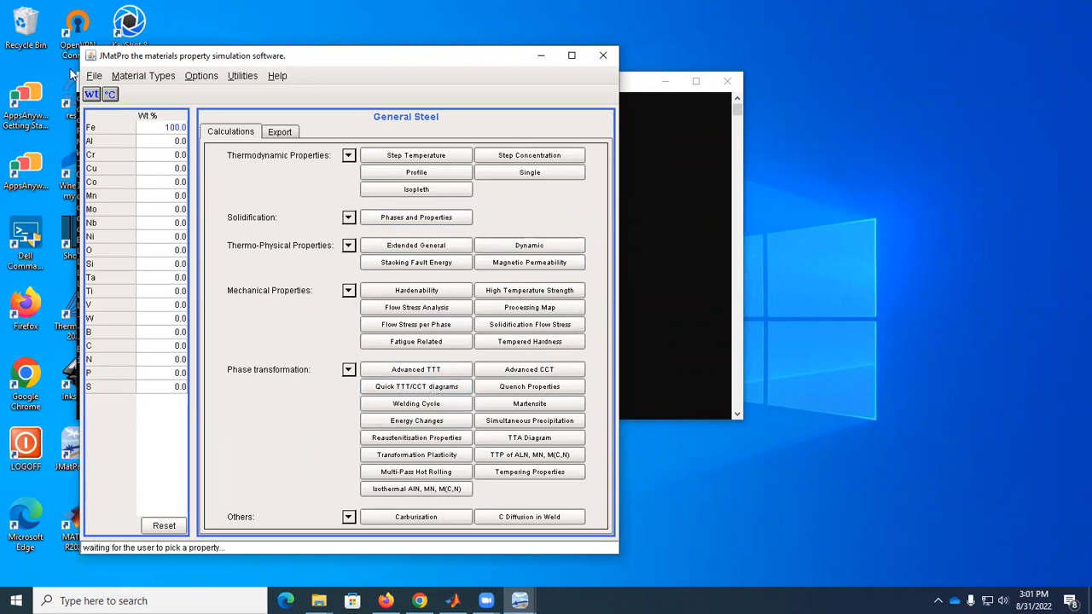
Load the saved 4140 composition (0.37 C, 0.98 Cr, 0.77 Mn, 0.21 Mo, balance Fe)
{"action": "left_click", "coordinate": [94, 75]}
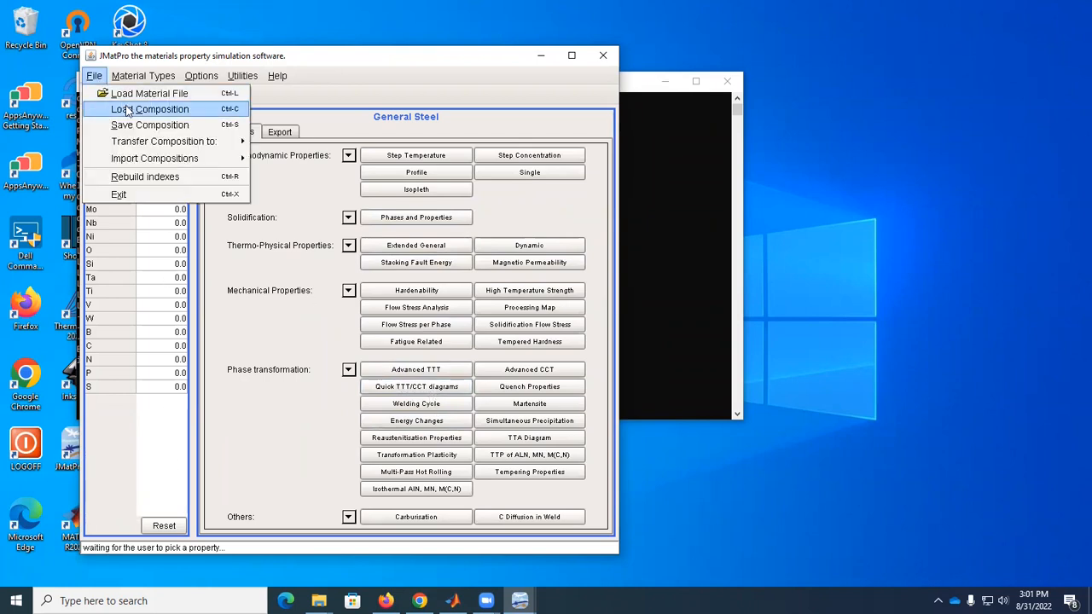
{"action": "left_click", "coordinate": [150, 109]}
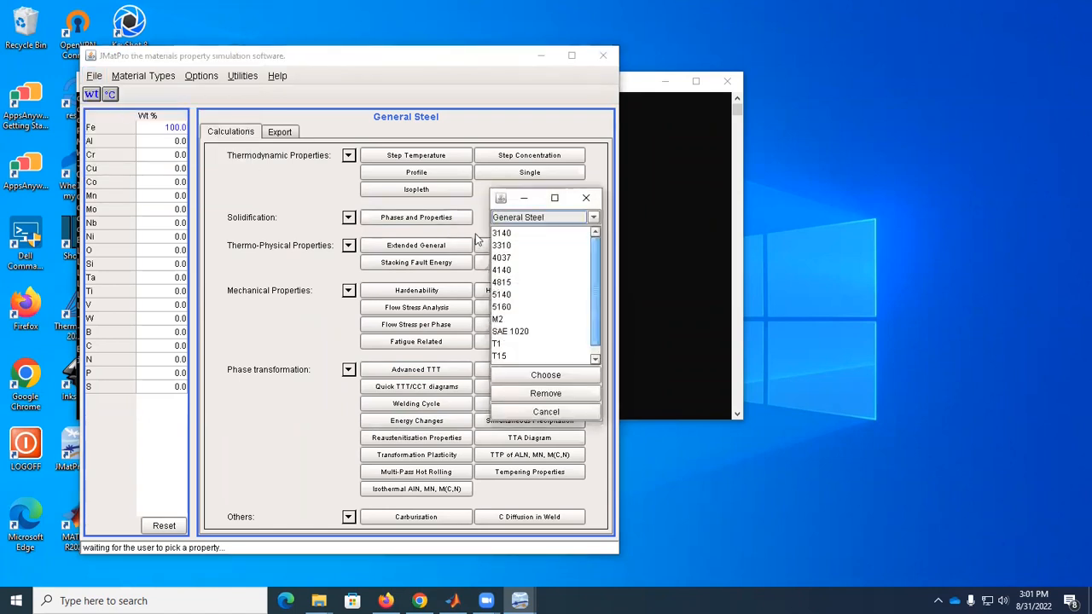
{"action": "mouse_move", "coordinate": [594, 286]}
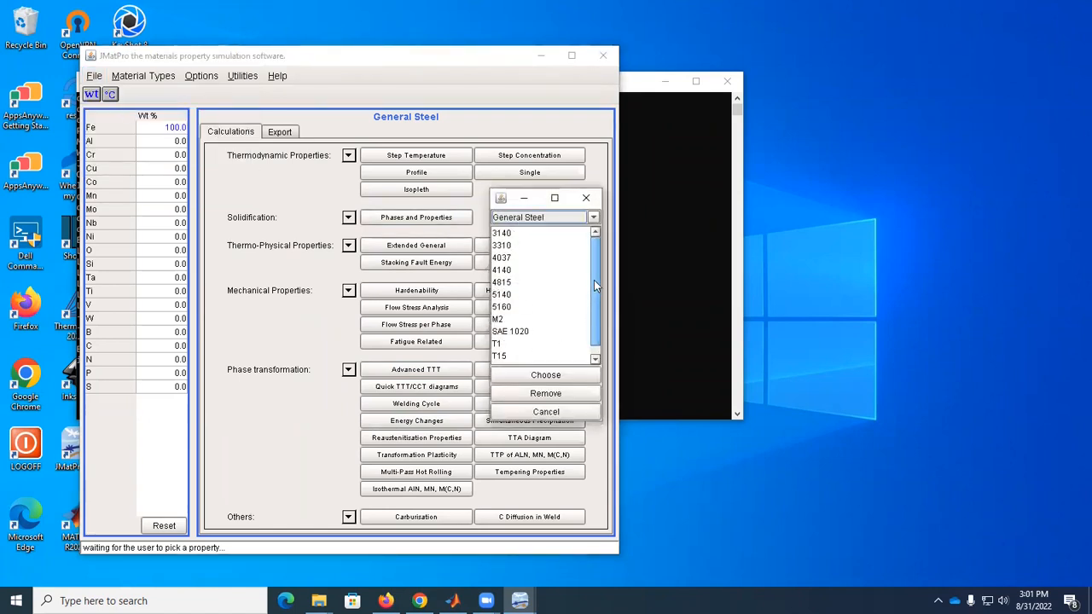
{"action": "scroll", "scroll_direction": "down", "scroll_amount": 3}
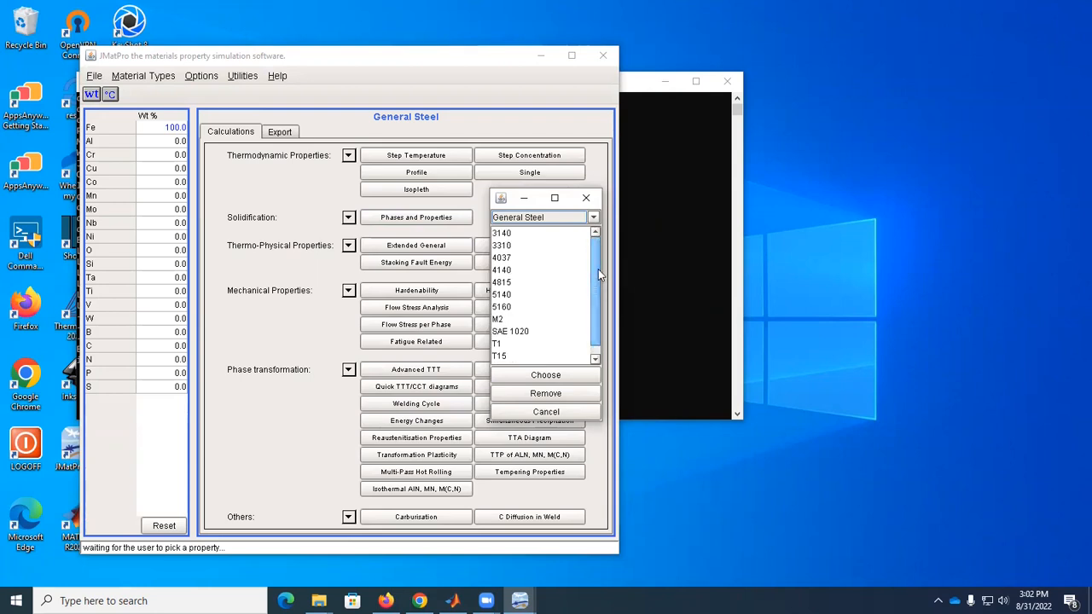
{"action": "left_click", "coordinate": [502, 269]}
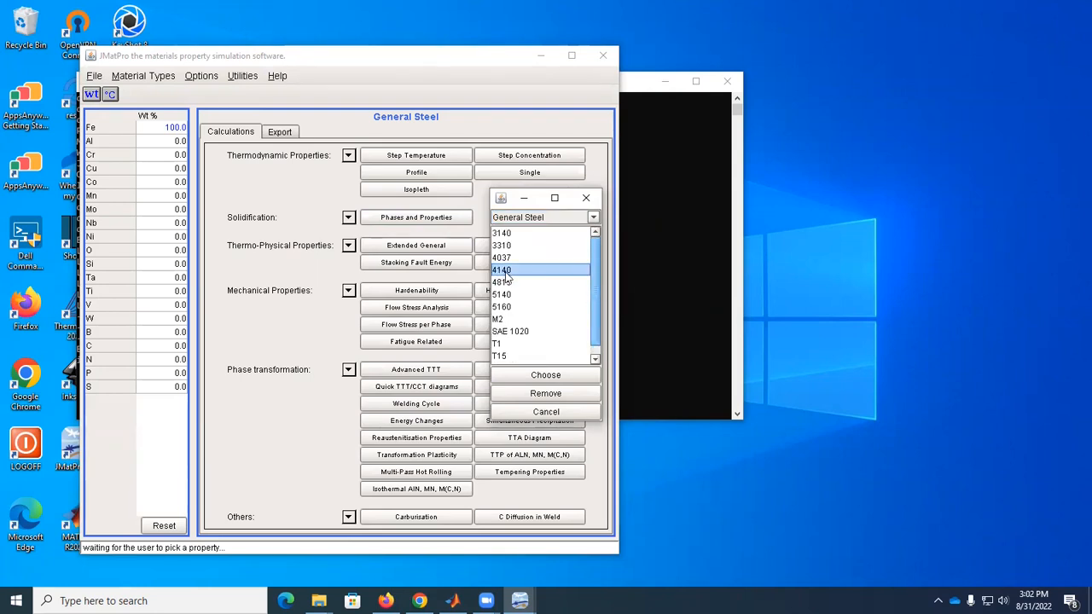
{"action": "left_click", "coordinate": [546, 375]}
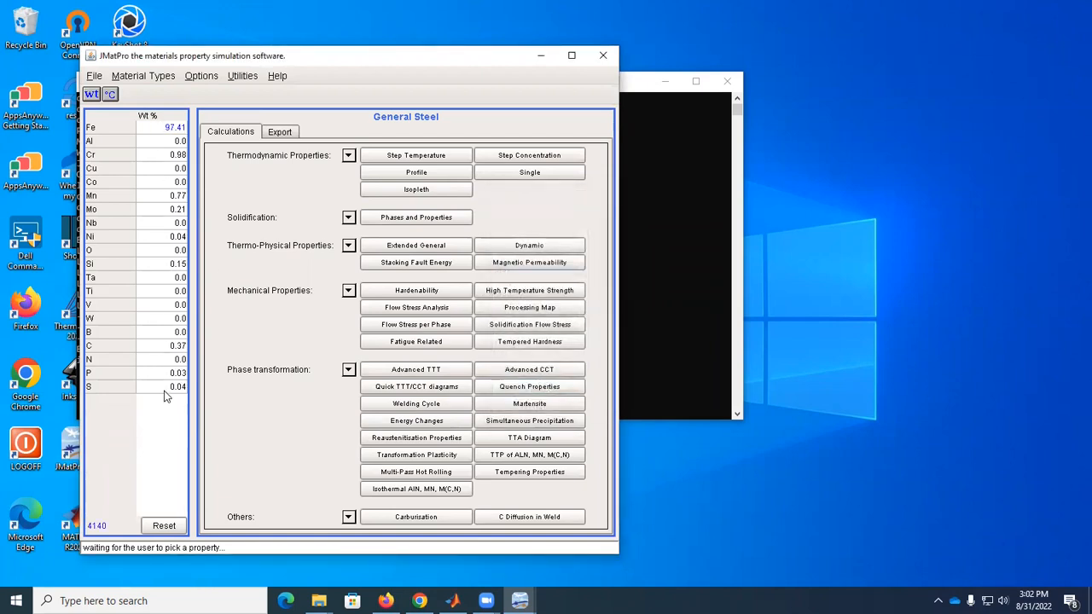
{"action": "mouse_move", "coordinate": [140, 366]}
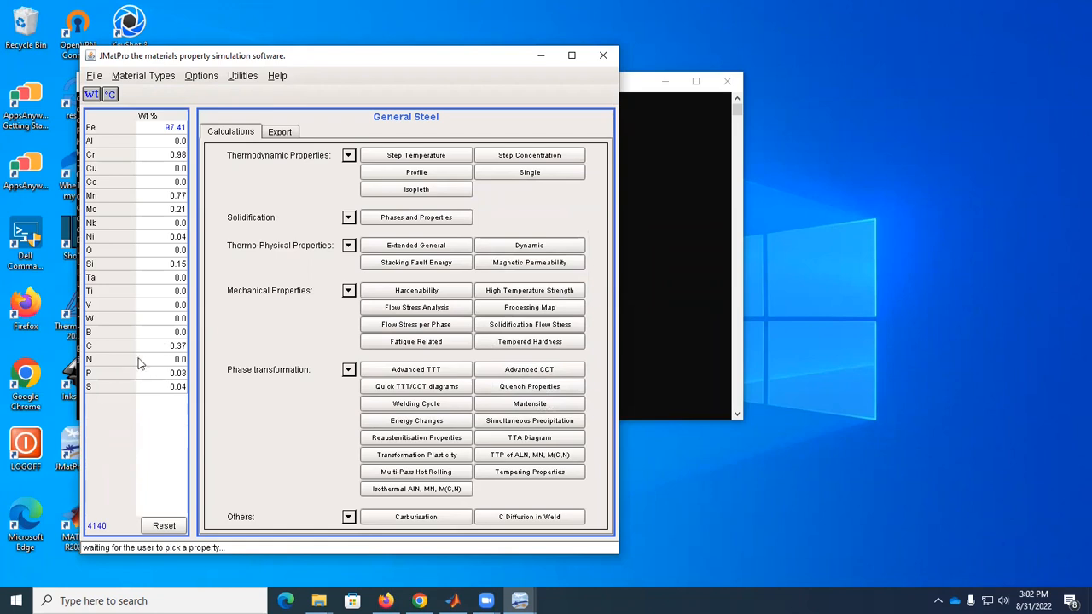
Begin editing the nitrogen content of the 4140 composition to add 0.01 wt% N
{"action": "left_click", "coordinate": [145, 359]}
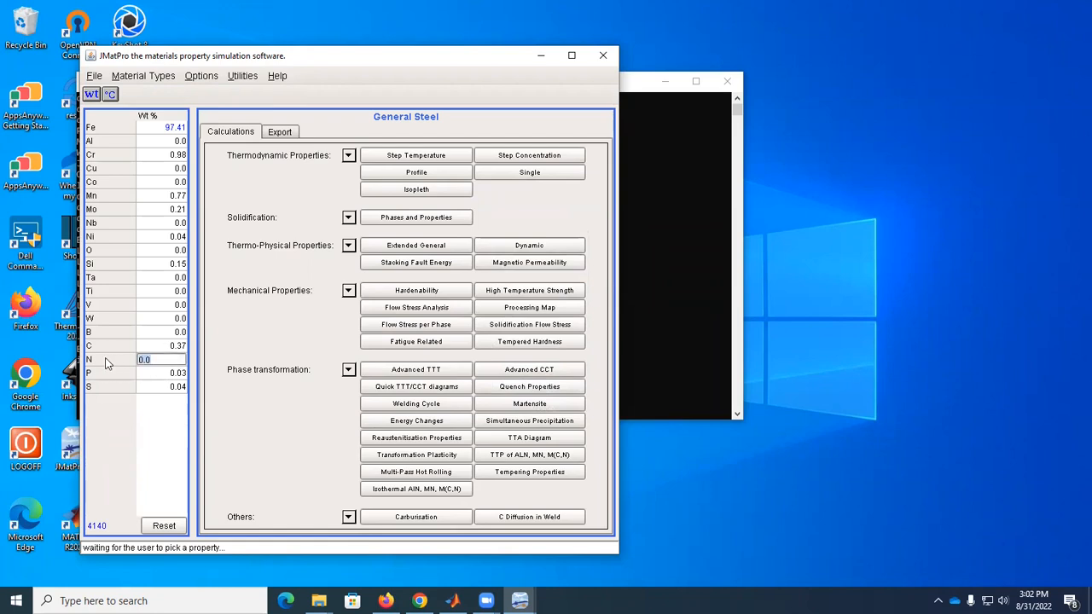
{"action": "mouse_move", "coordinate": [133, 368]}
{"action": "type", "text": "1"}
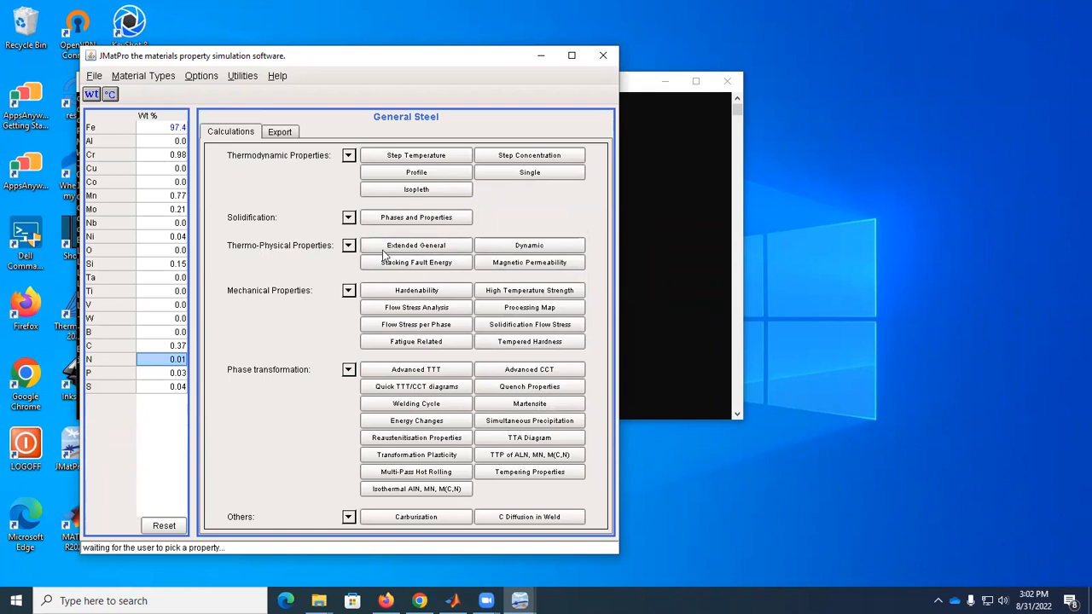
{"action": "mouse_move", "coordinate": [379, 252]}
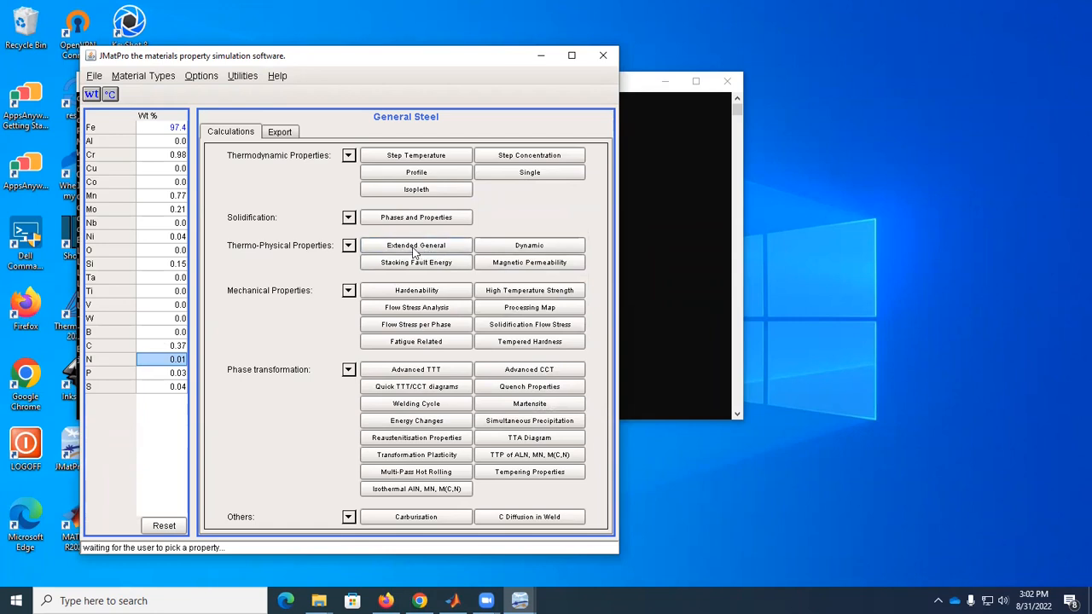
Run the Extended General thermo-physical calculation with all phases taken into account
{"action": "left_click", "coordinate": [417, 246]}
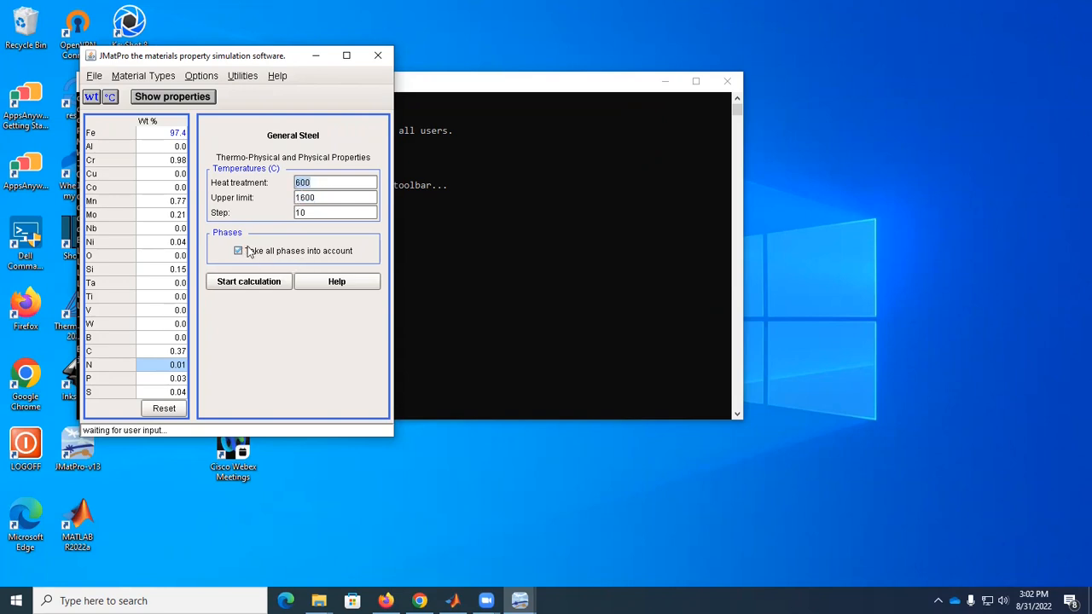
{"action": "left_click", "coordinate": [249, 282]}
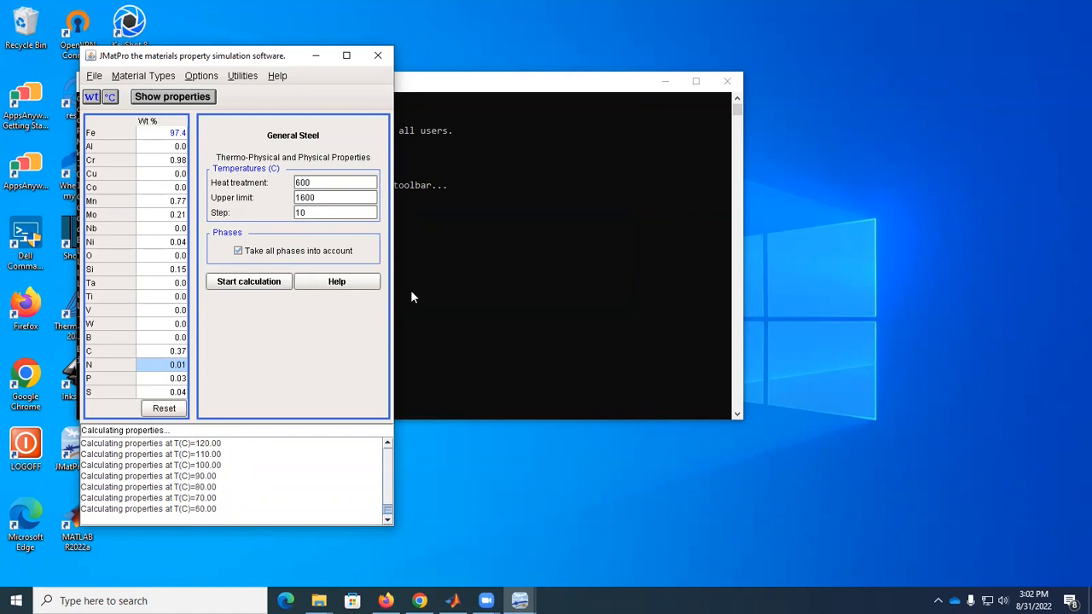
{"action": "left_click", "coordinate": [250, 282]}
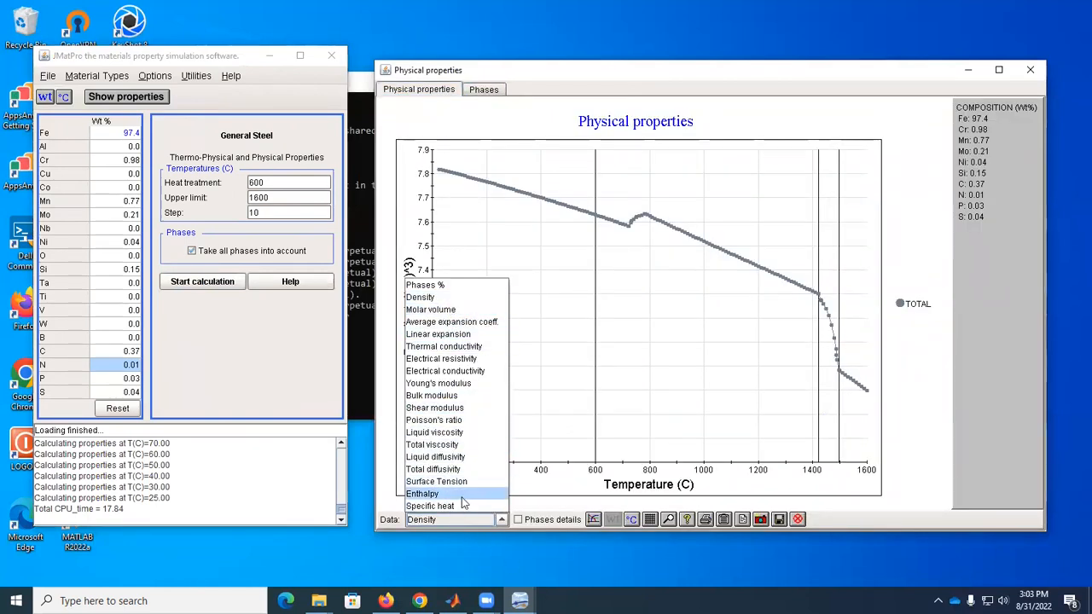
Show the phase fraction plot and read the liquid point near 1498 °C at 100 wt%
{"action": "left_click", "coordinate": [484, 88]}
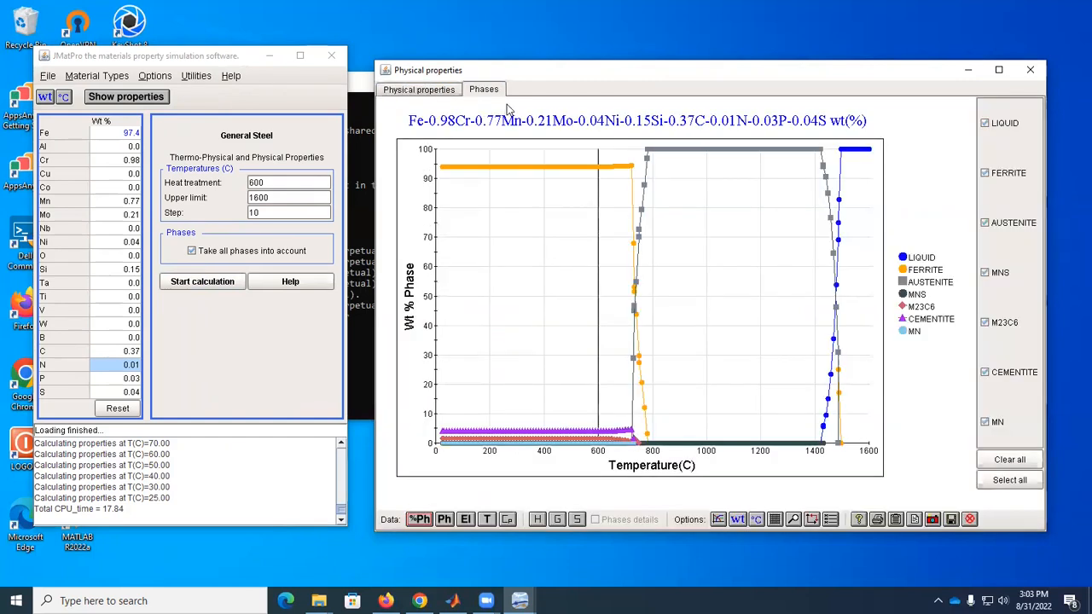
{"action": "mouse_move", "coordinate": [835, 271]}
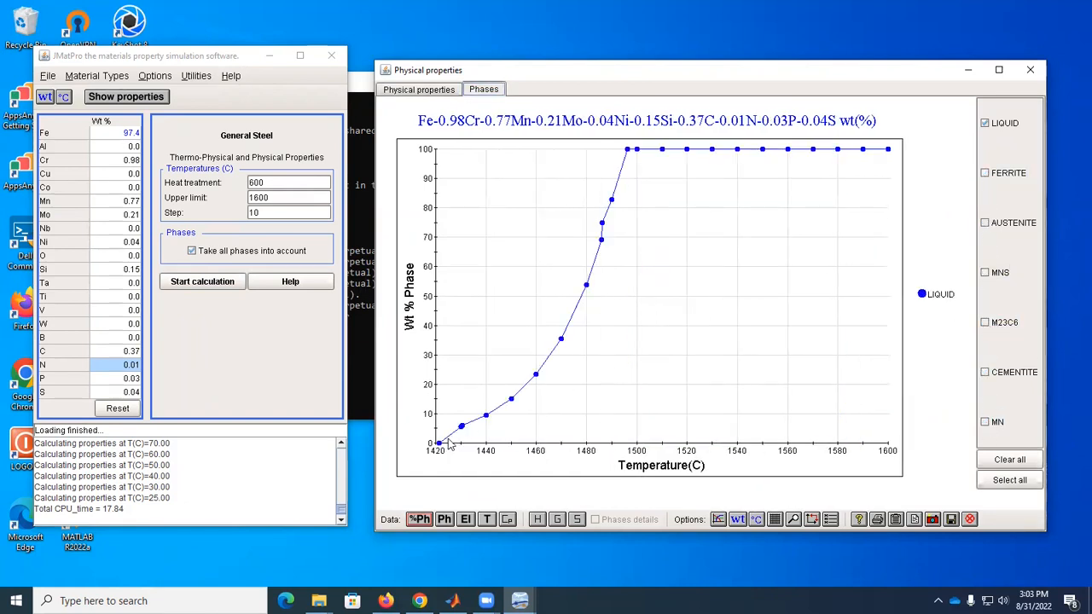
{"action": "mouse_move", "coordinate": [891, 157]}
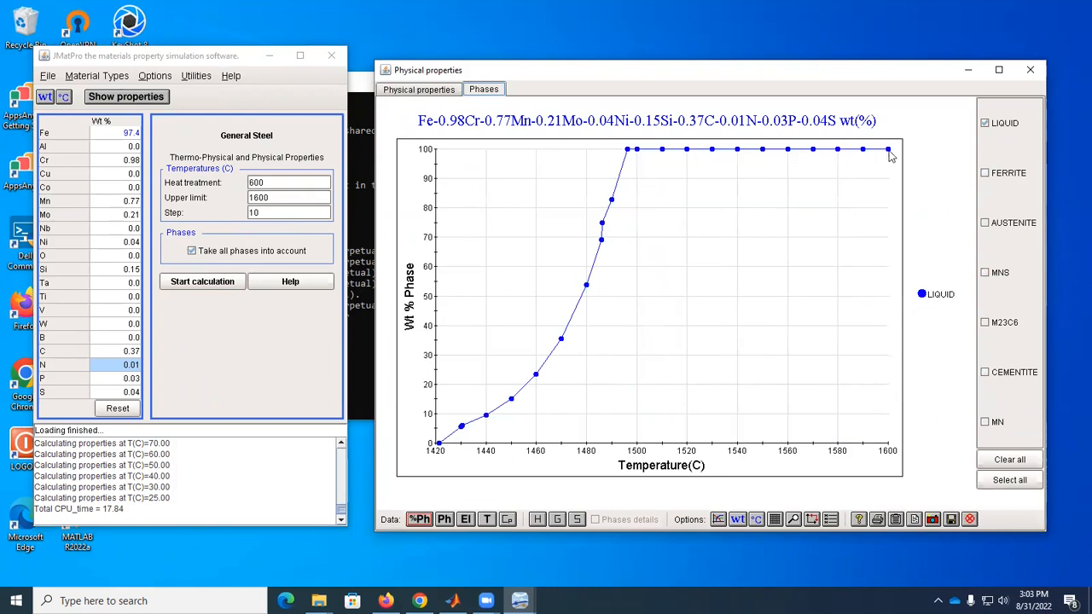
{"action": "mouse_move", "coordinate": [628, 153]}
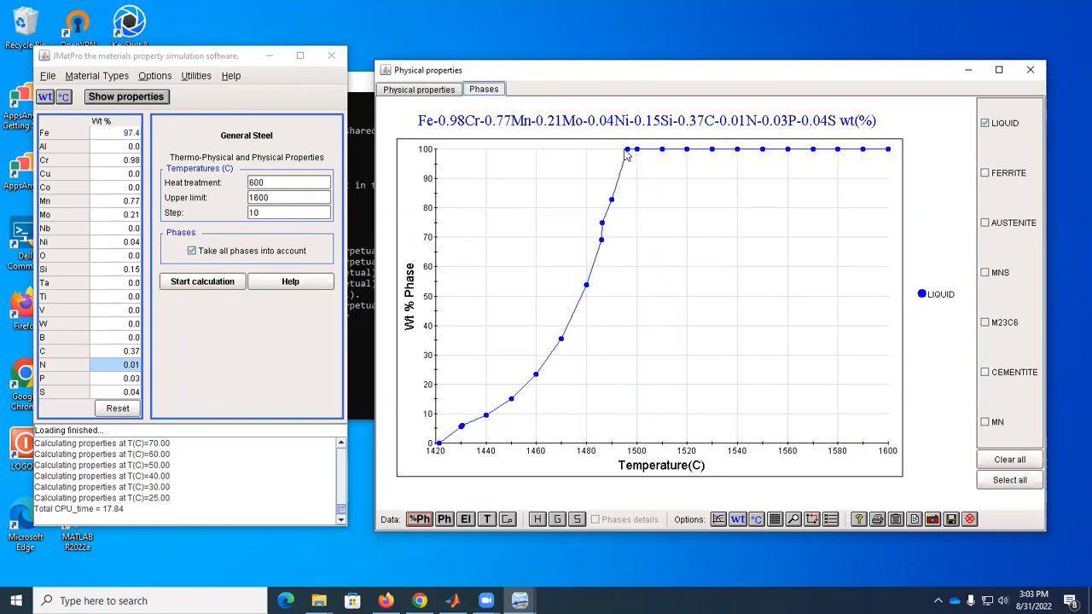
{"action": "mouse_move", "coordinate": [529, 369]}
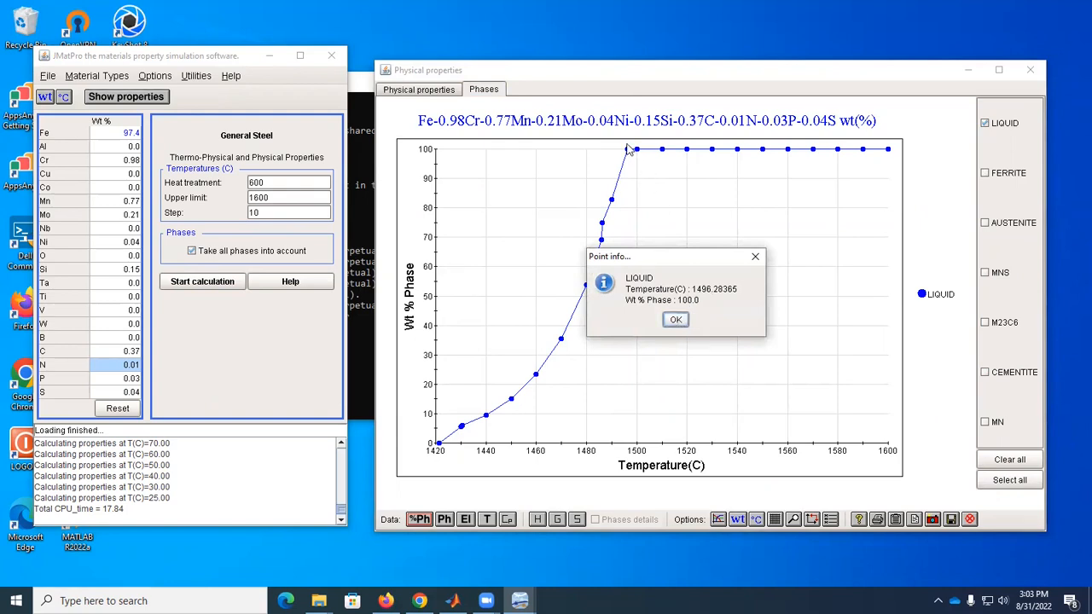
{"action": "mouse_move", "coordinate": [679, 335]}
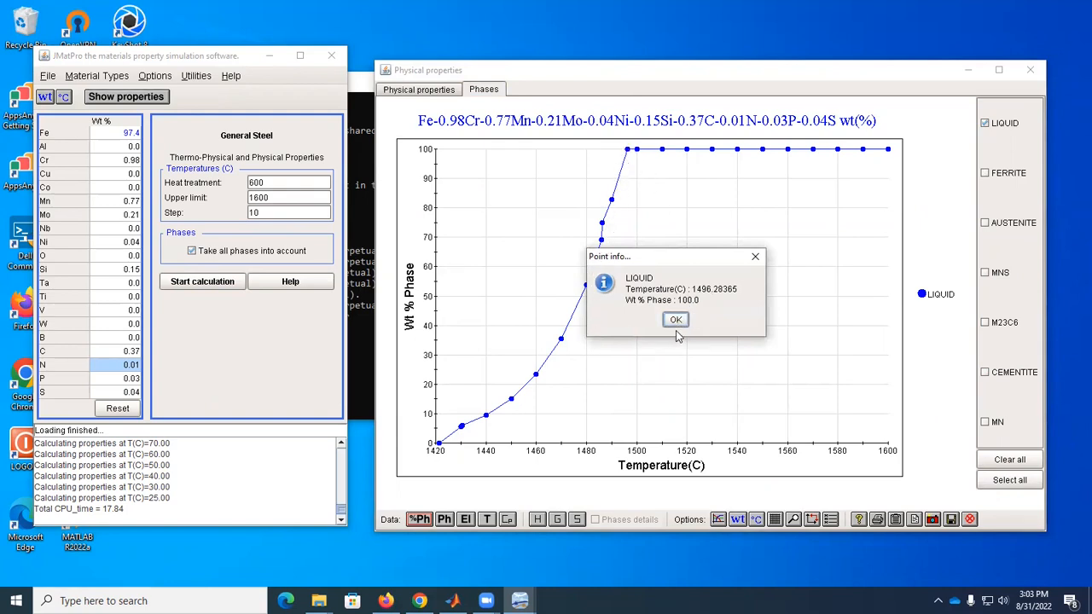
{"action": "left_click", "coordinate": [675, 319]}
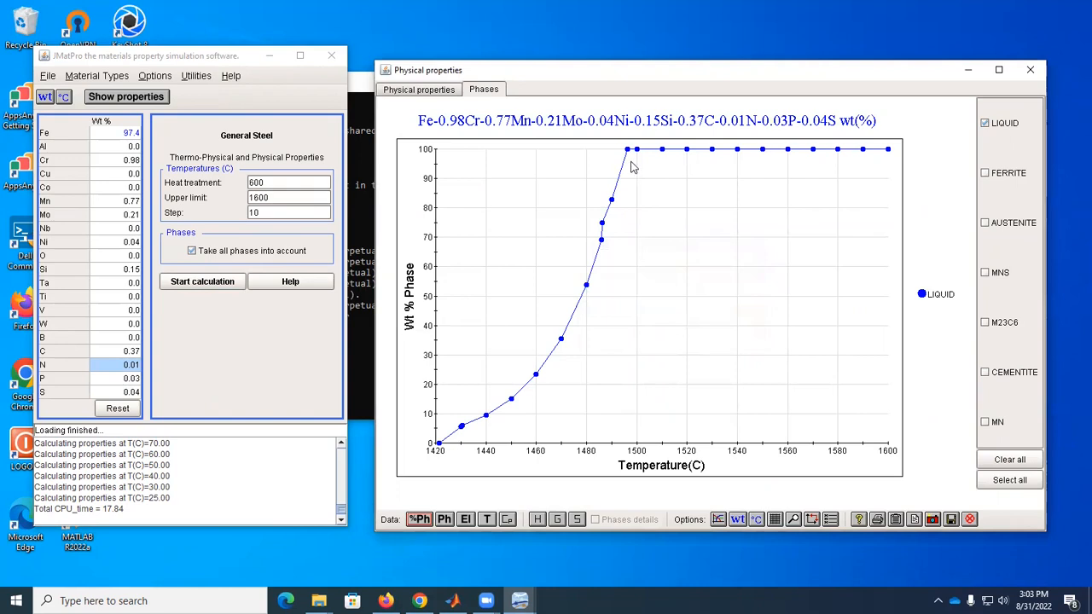
{"action": "mouse_move", "coordinate": [570, 342]}
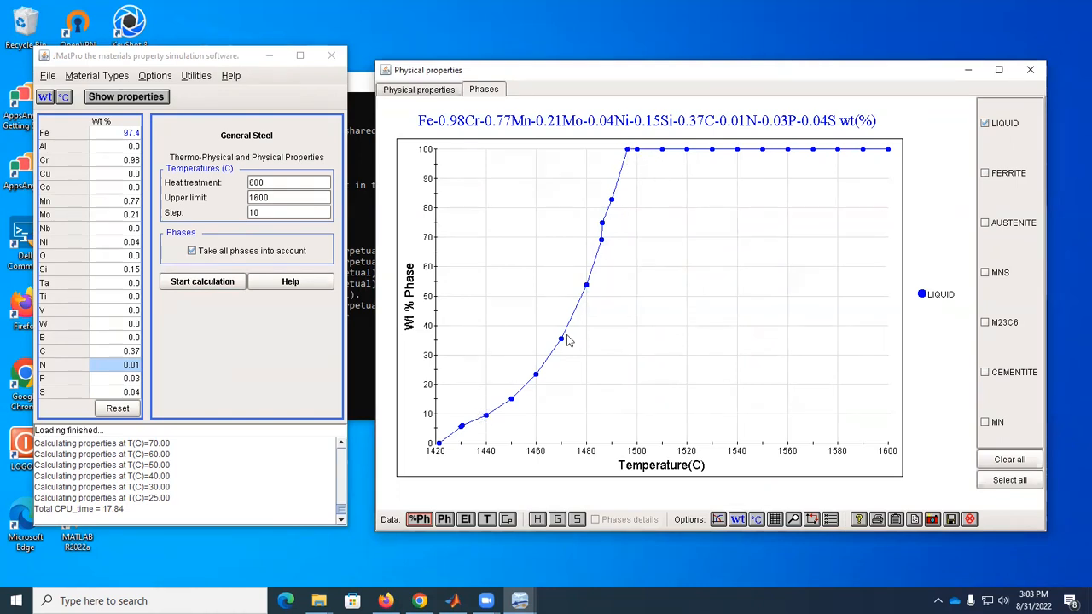
{"action": "mouse_move", "coordinate": [443, 451]}
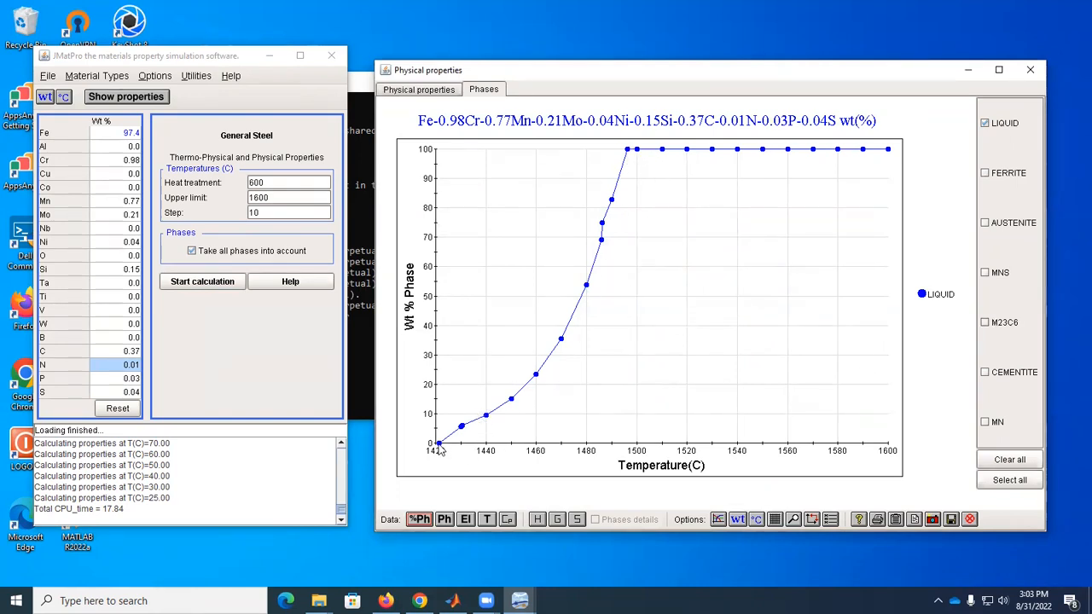
{"action": "left_click", "coordinate": [436, 443]}
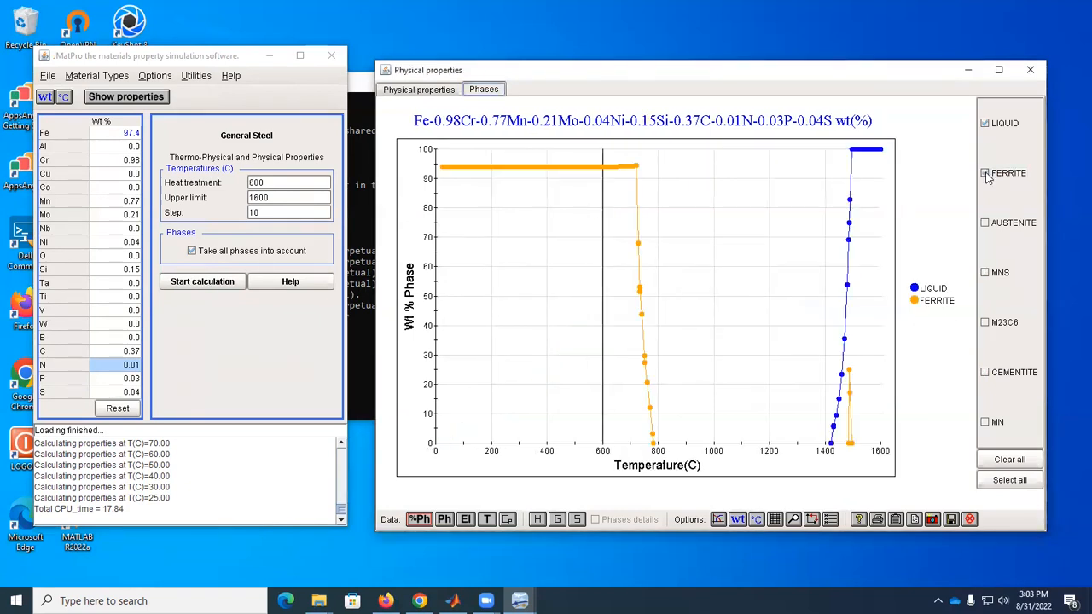
{"action": "left_click", "coordinate": [986, 222]}
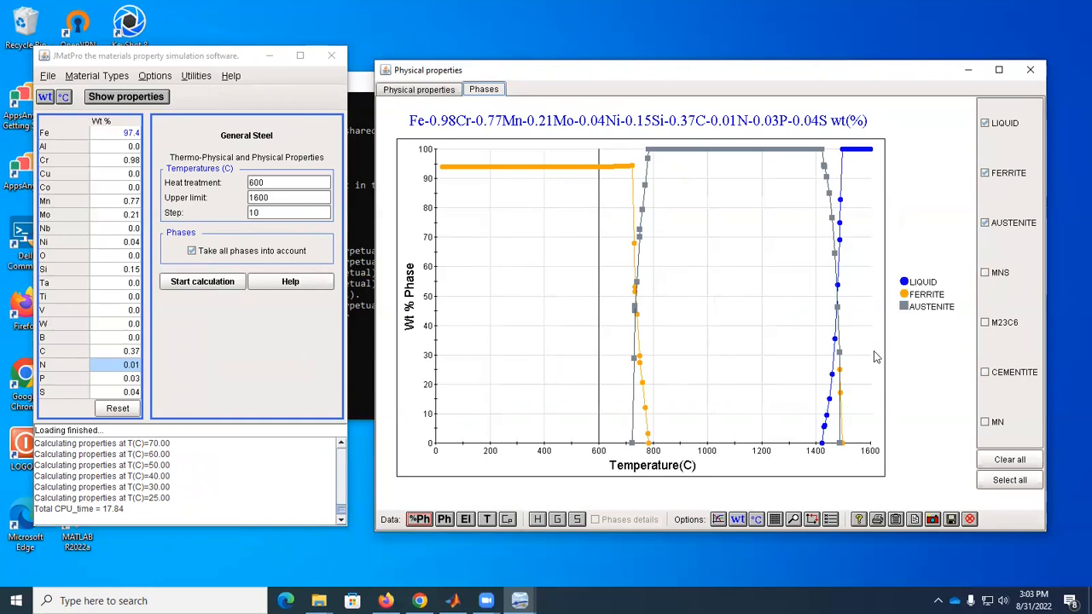
{"action": "mouse_move", "coordinate": [844, 209]}
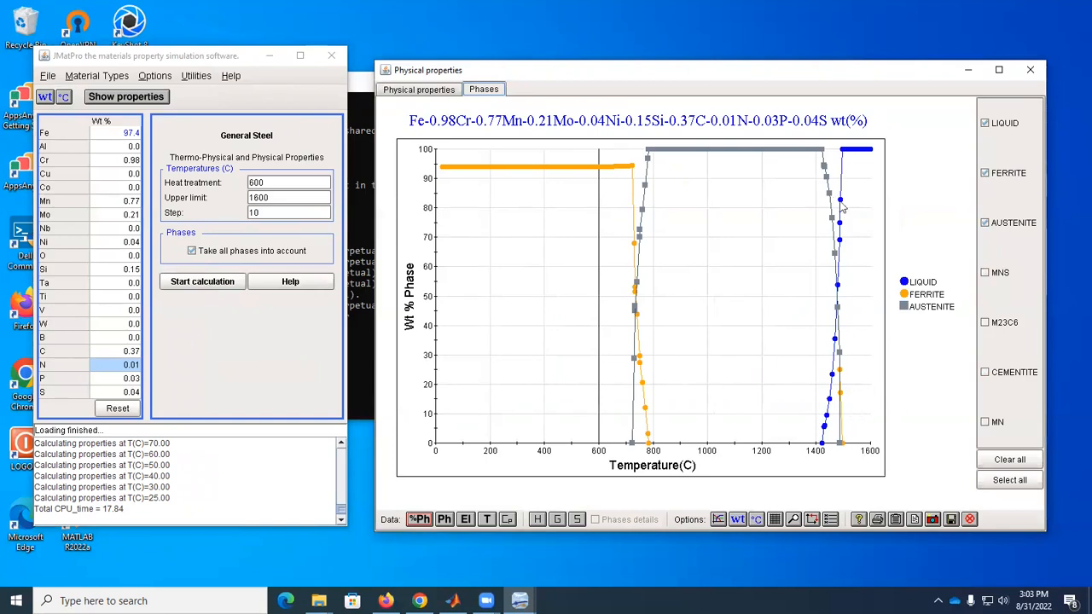
{"action": "mouse_move", "coordinate": [847, 420]}
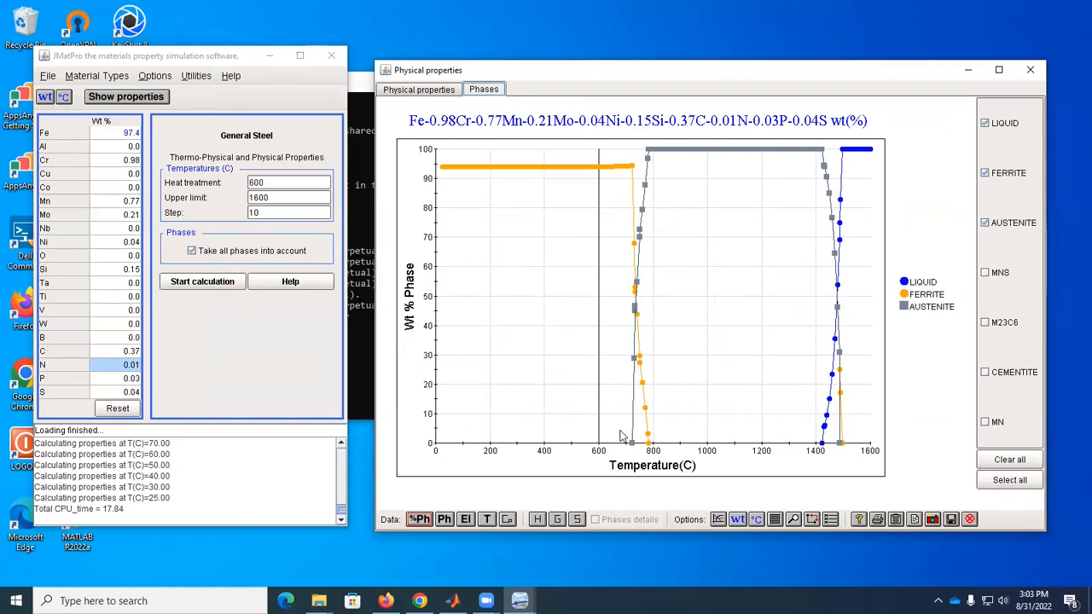
{"action": "mouse_move", "coordinate": [652, 451]}
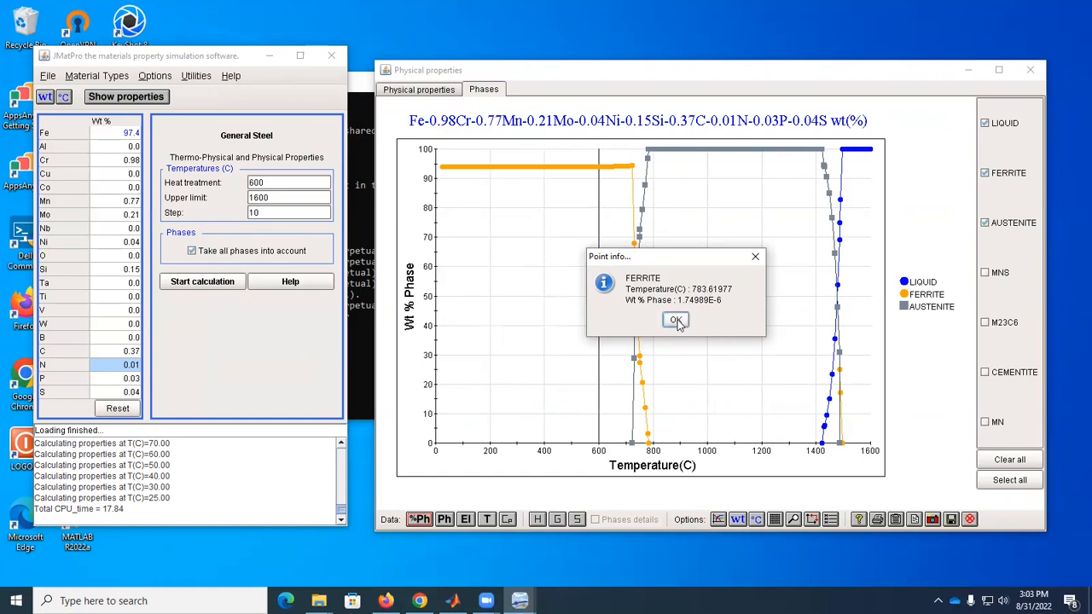
{"action": "left_click", "coordinate": [676, 321]}
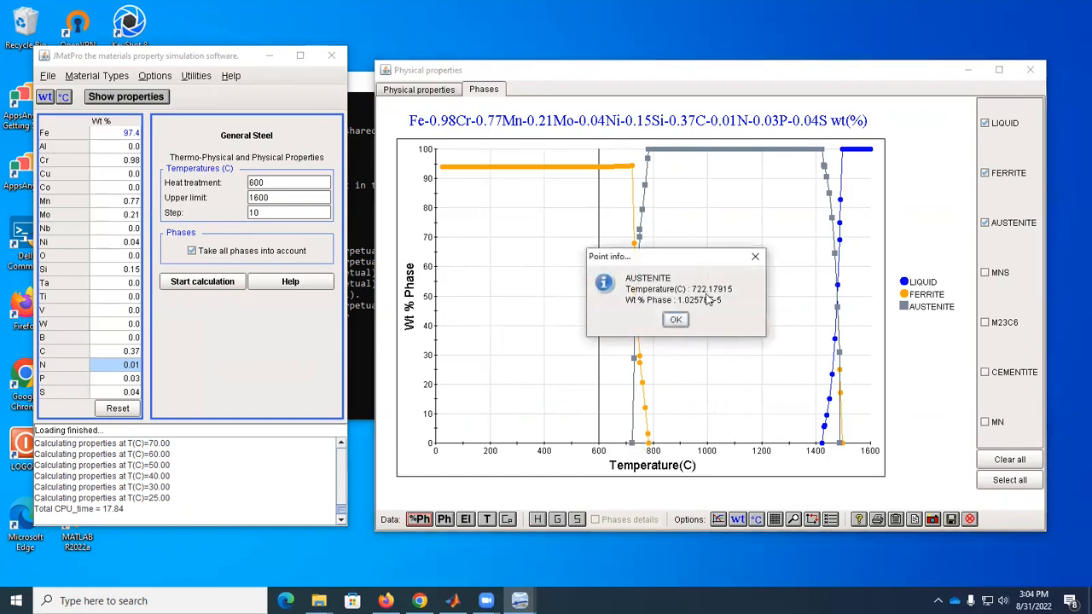
{"action": "left_click", "coordinate": [676, 319]}
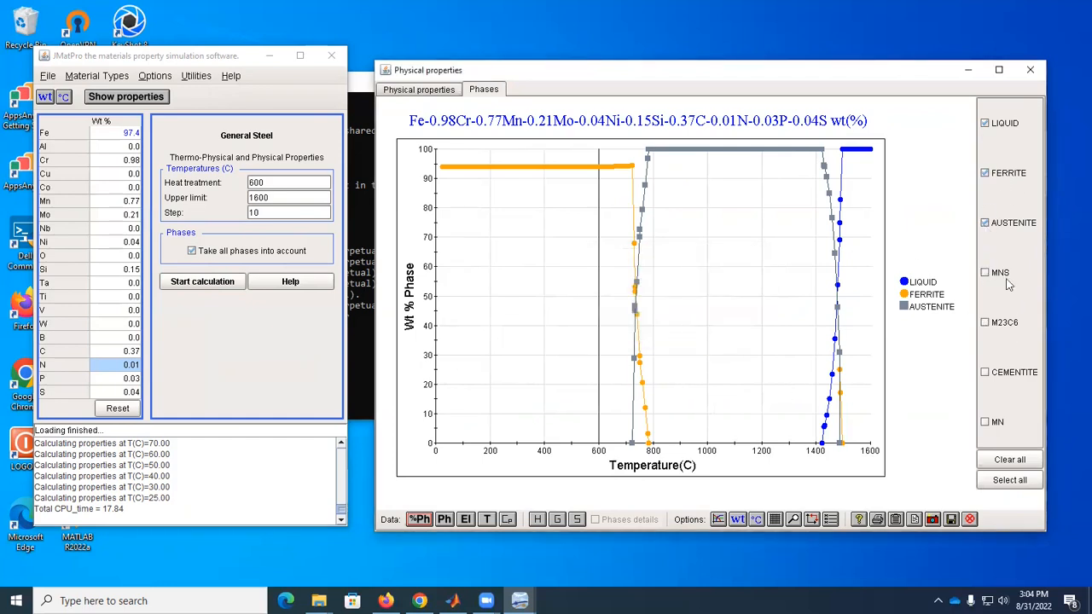
Show only the MNS, M23C6 and MN curves, reading an MN point near 734 °C at 0 wt%
{"action": "left_click", "coordinate": [985, 372]}
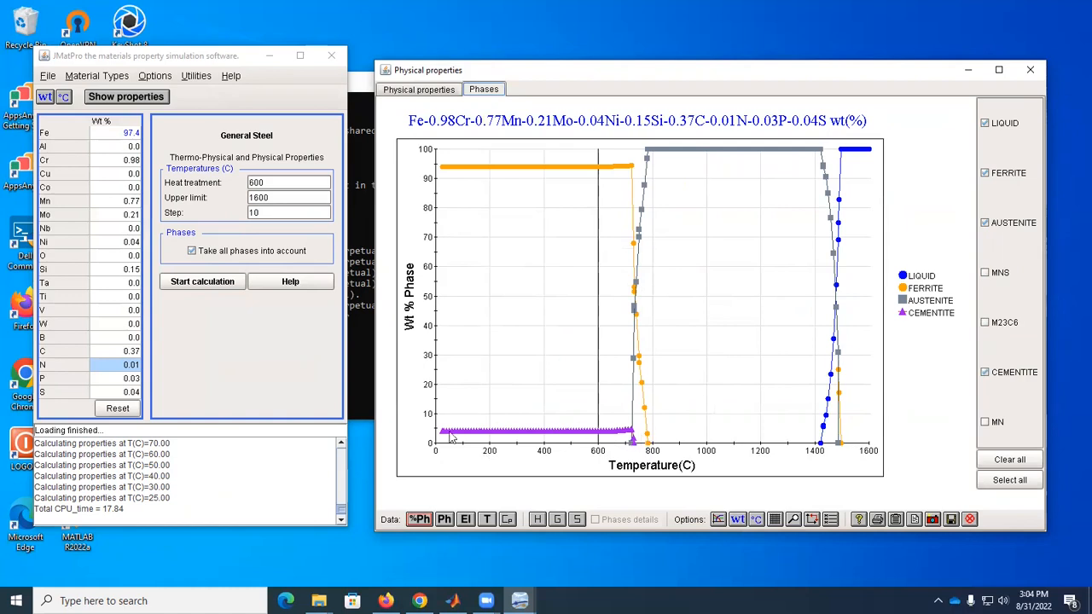
{"action": "mouse_move", "coordinate": [669, 440]}
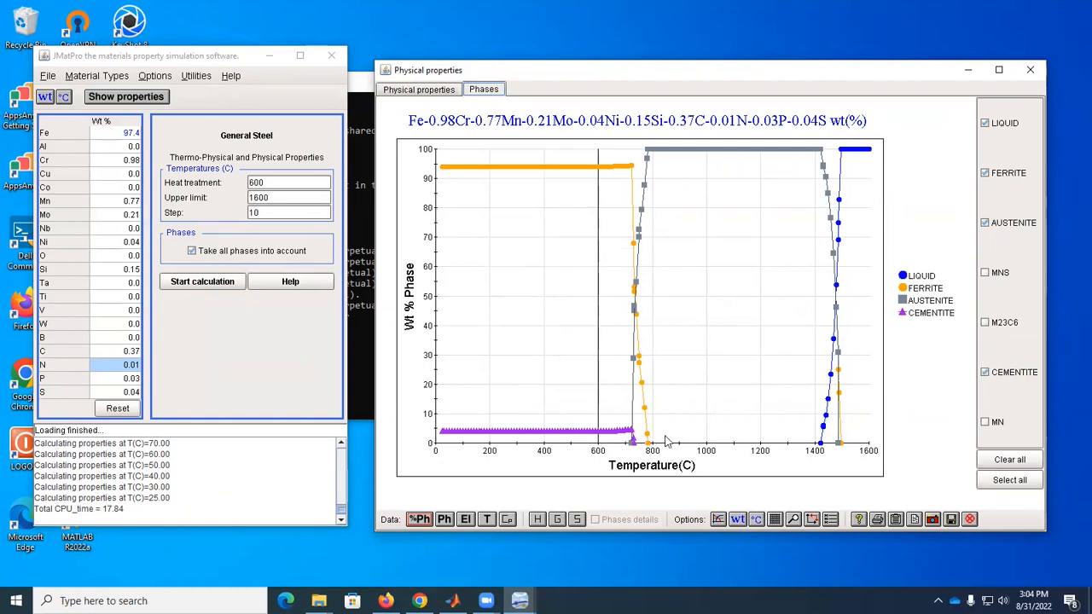
{"action": "mouse_move", "coordinate": [980, 283]}
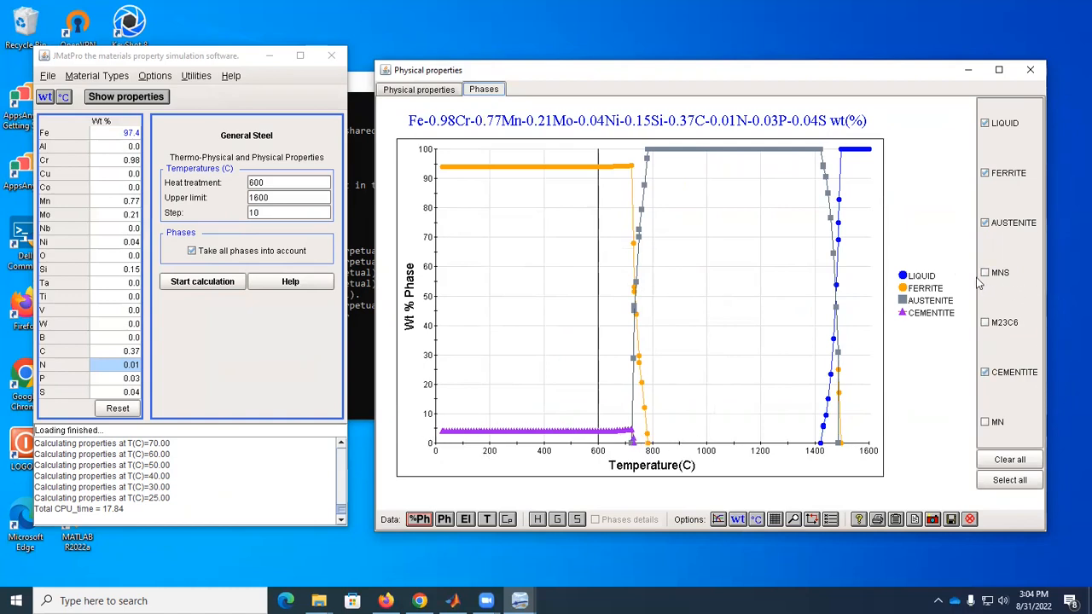
{"action": "left_click", "coordinate": [985, 273]}
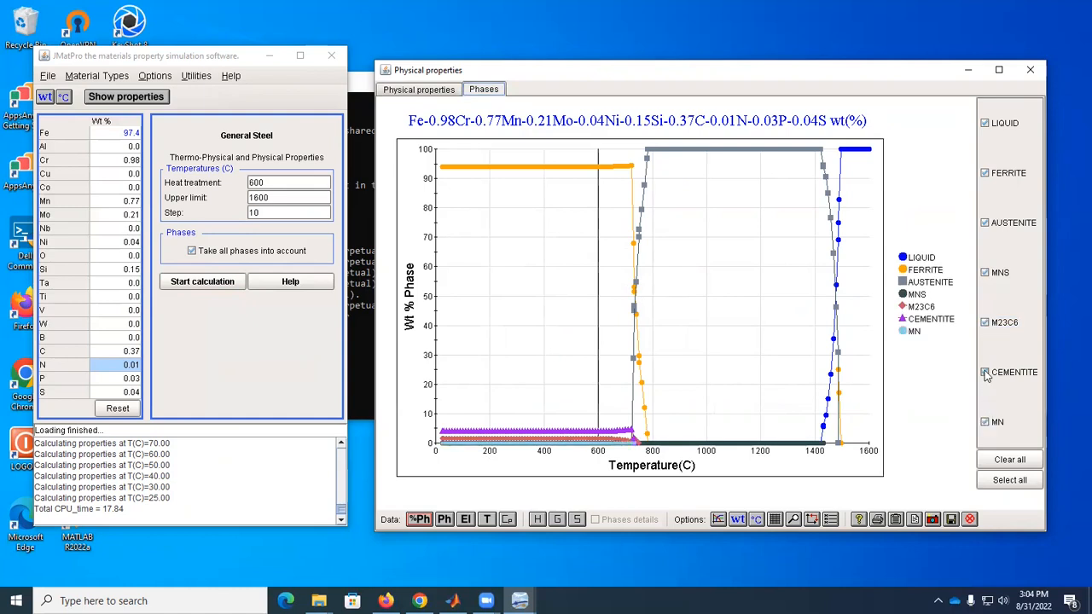
{"action": "left_click", "coordinate": [985, 172]}
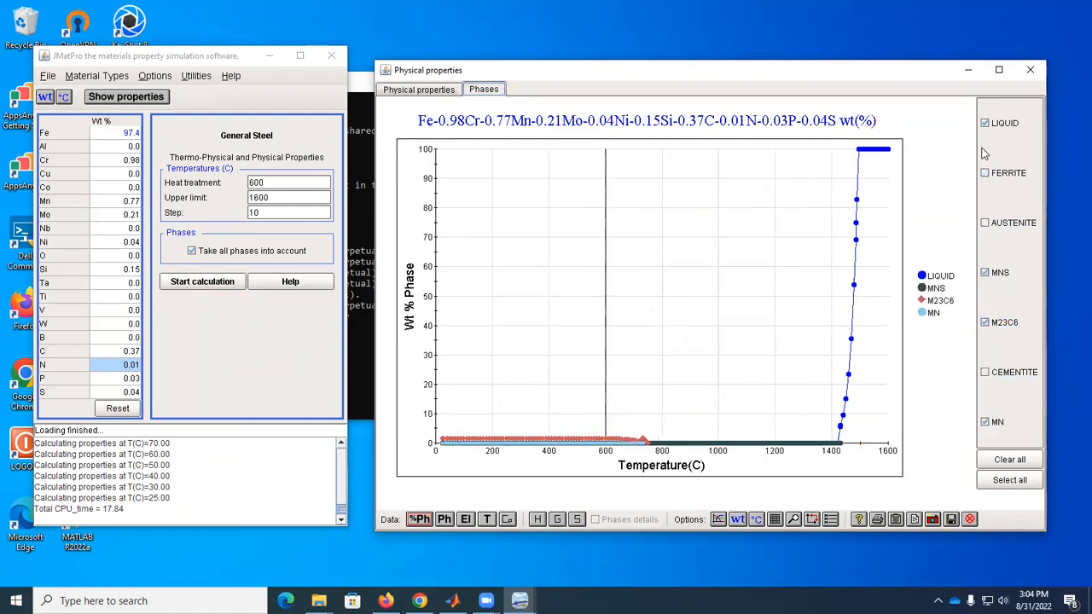
{"action": "left_click", "coordinate": [985, 123]}
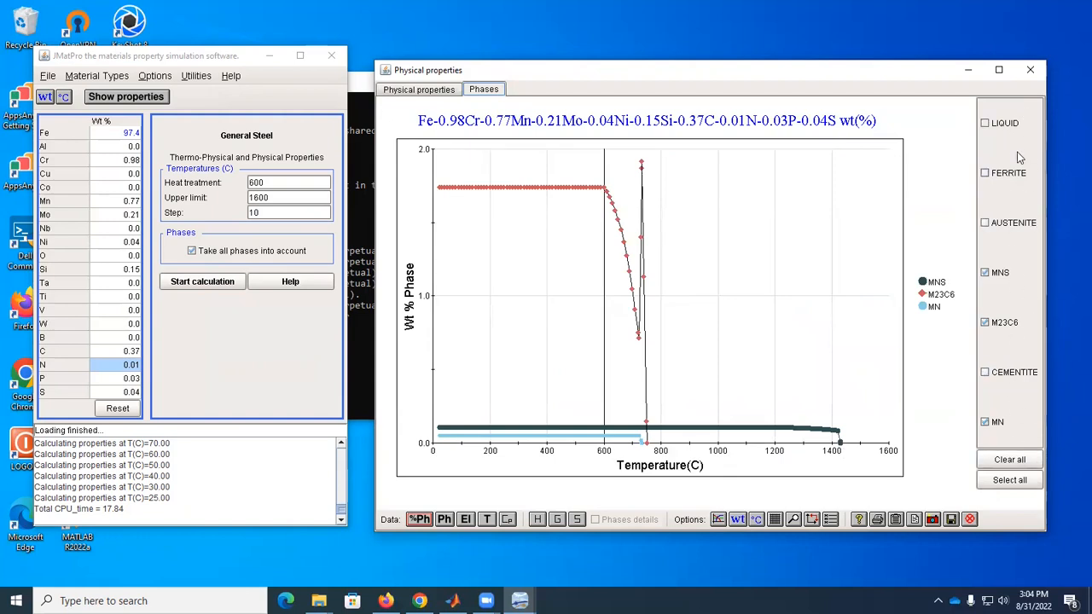
{"action": "mouse_move", "coordinate": [771, 359]}
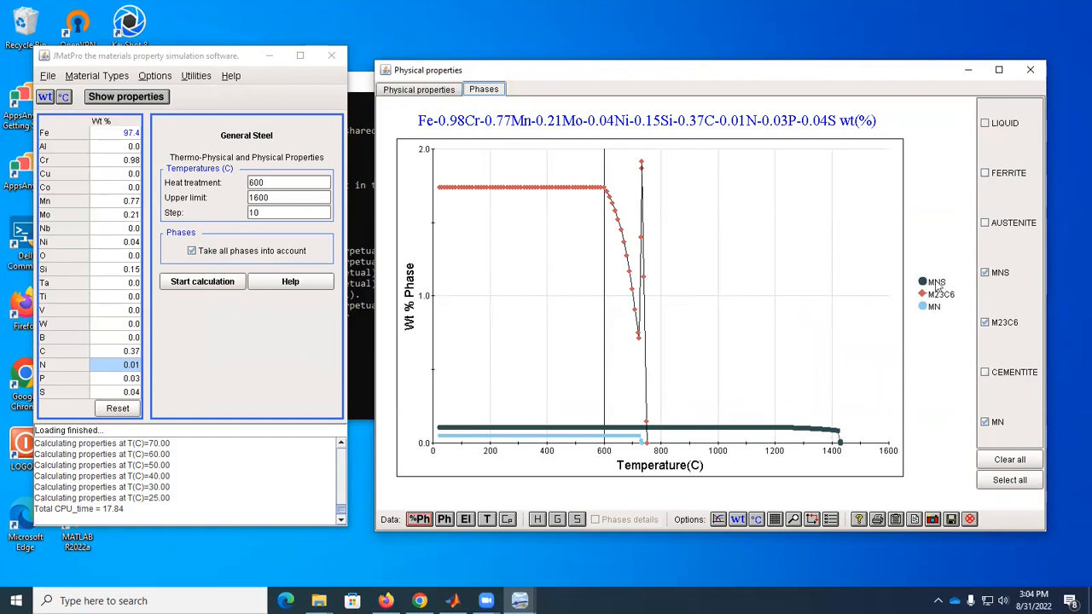
{"action": "mouse_move", "coordinate": [840, 450]}
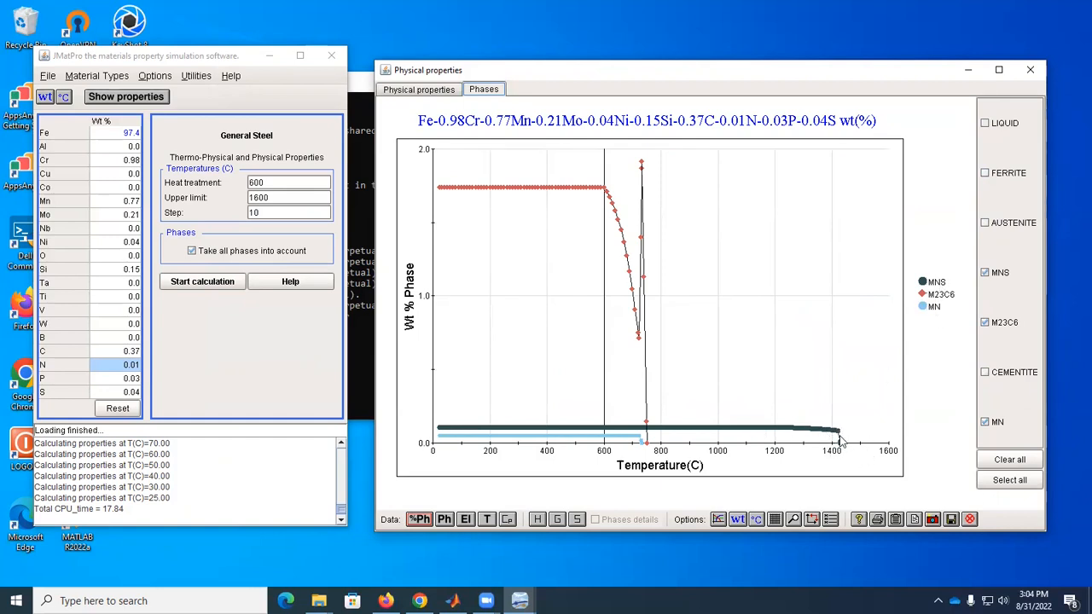
{"action": "mouse_move", "coordinate": [673, 442]}
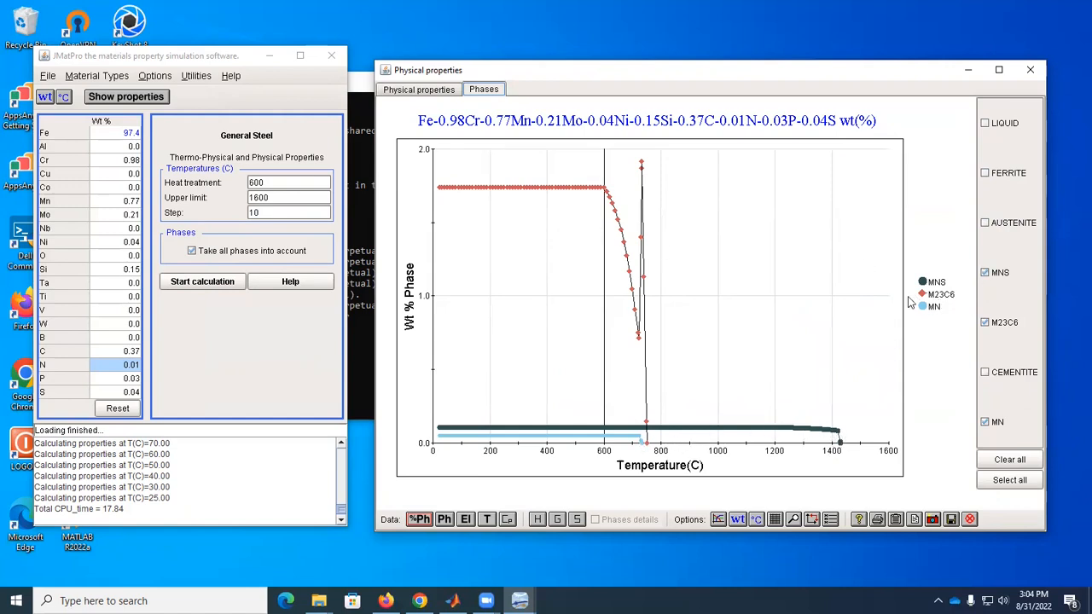
{"action": "mouse_move", "coordinate": [647, 457]}
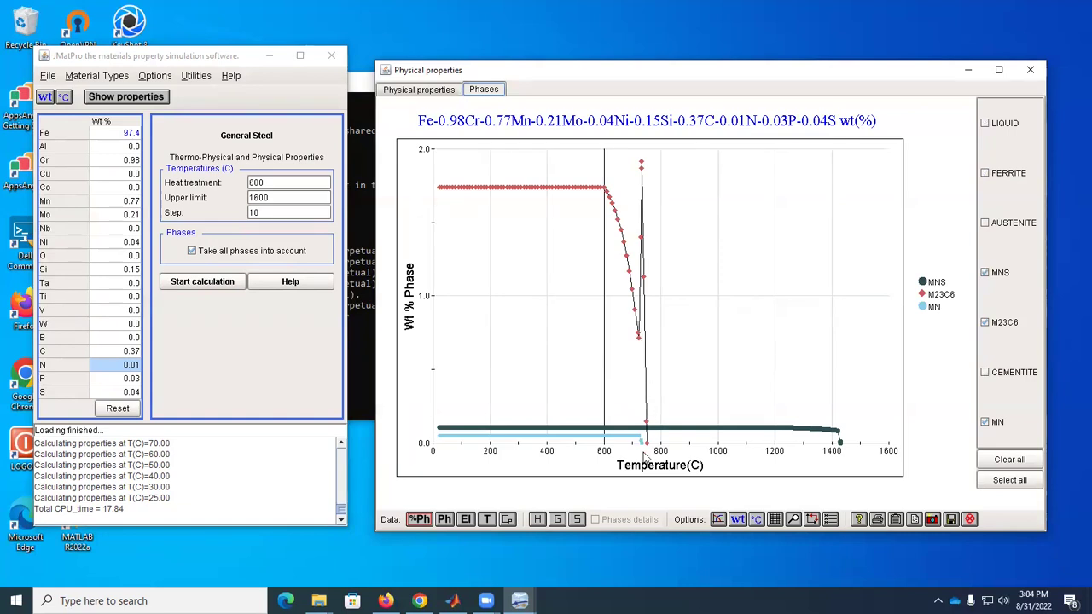
{"action": "mouse_move", "coordinate": [641, 447]}
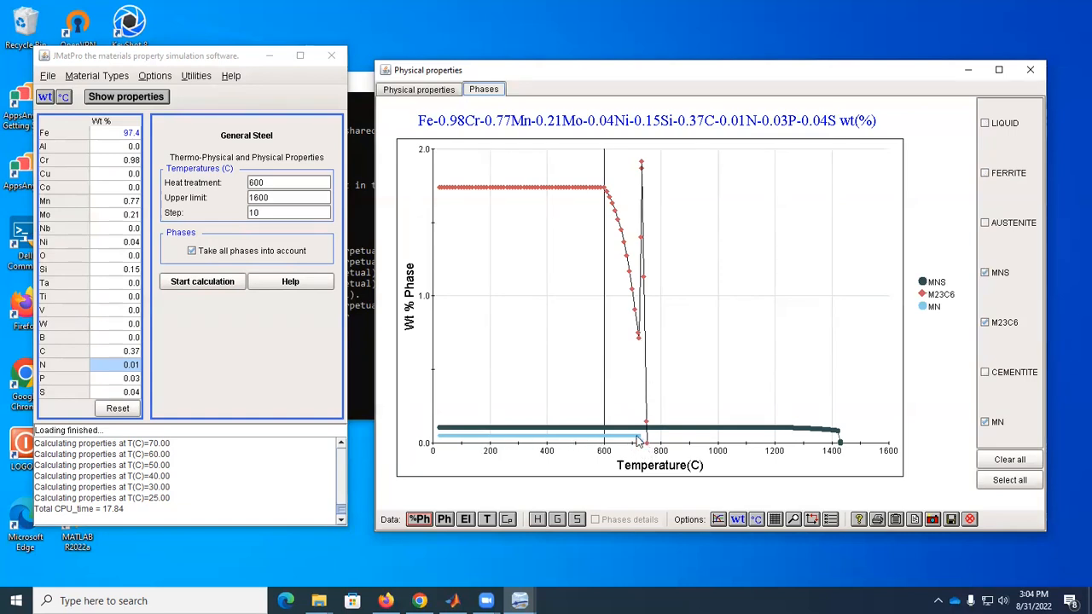
{"action": "mouse_move", "coordinate": [649, 453]}
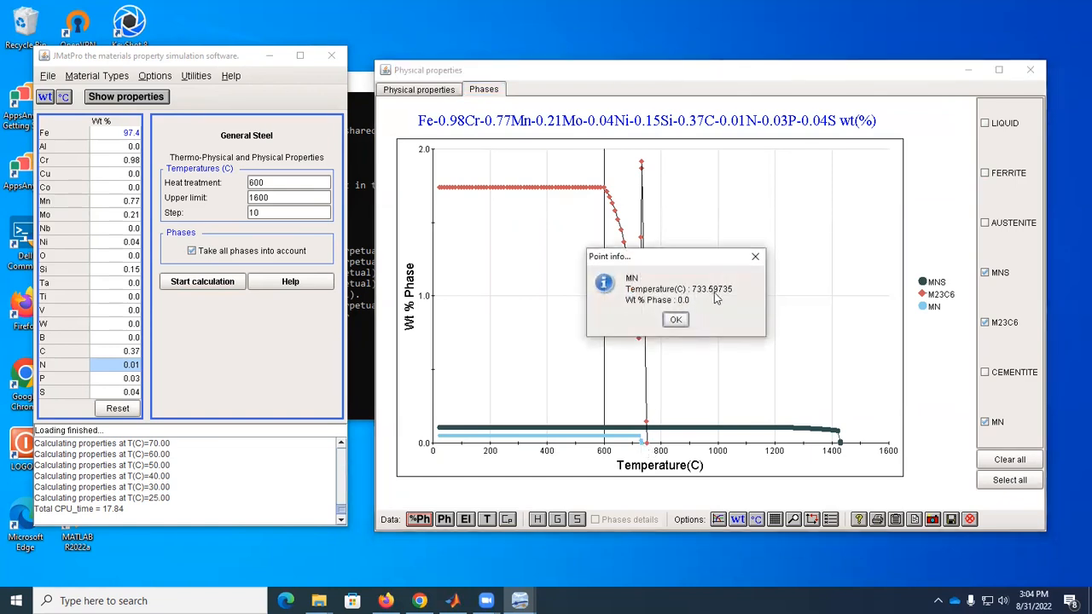
{"action": "left_click", "coordinate": [676, 319]}
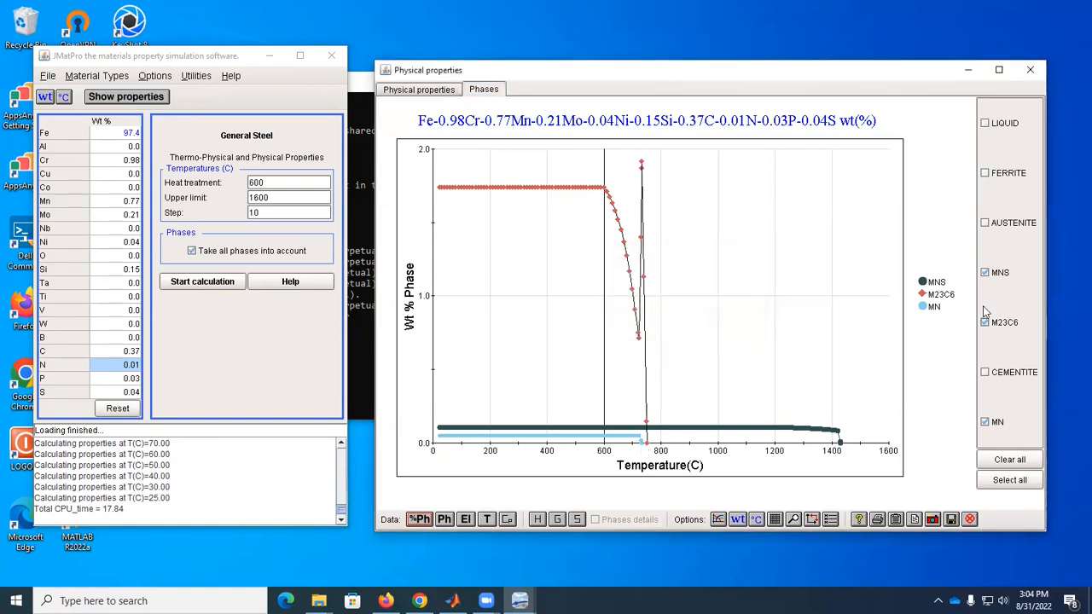
{"action": "mouse_move", "coordinate": [931, 314]}
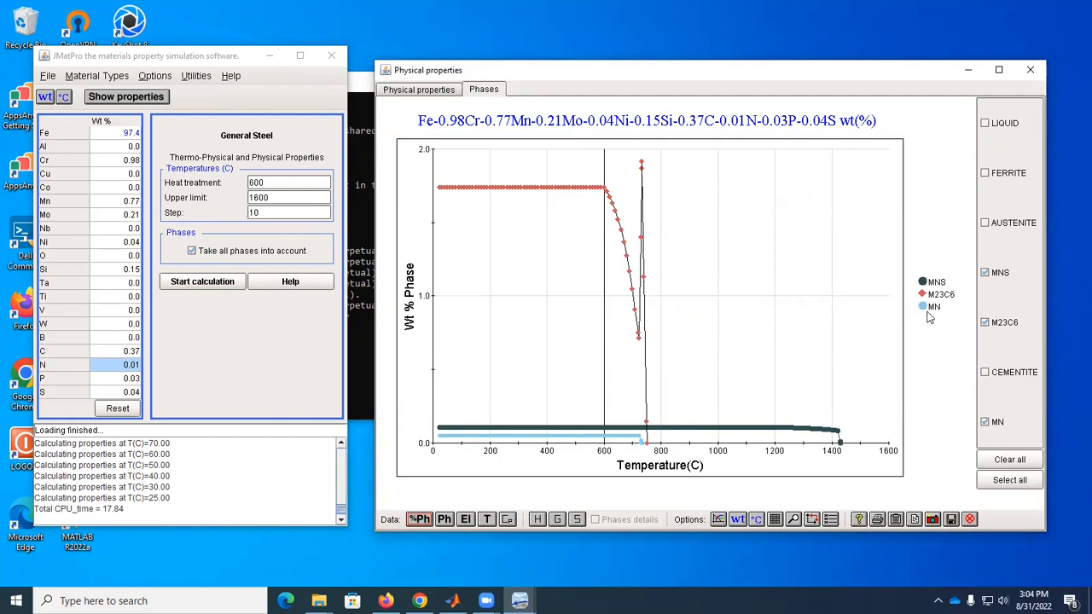
{"action": "mouse_move", "coordinate": [930, 314]}
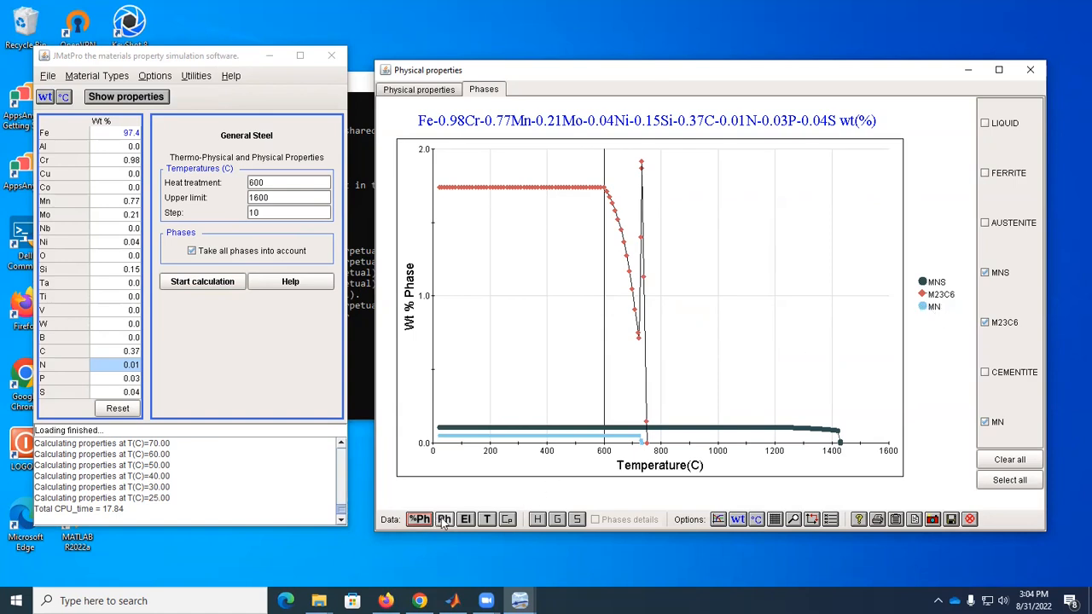
{"action": "mouse_move", "coordinate": [444, 519]}
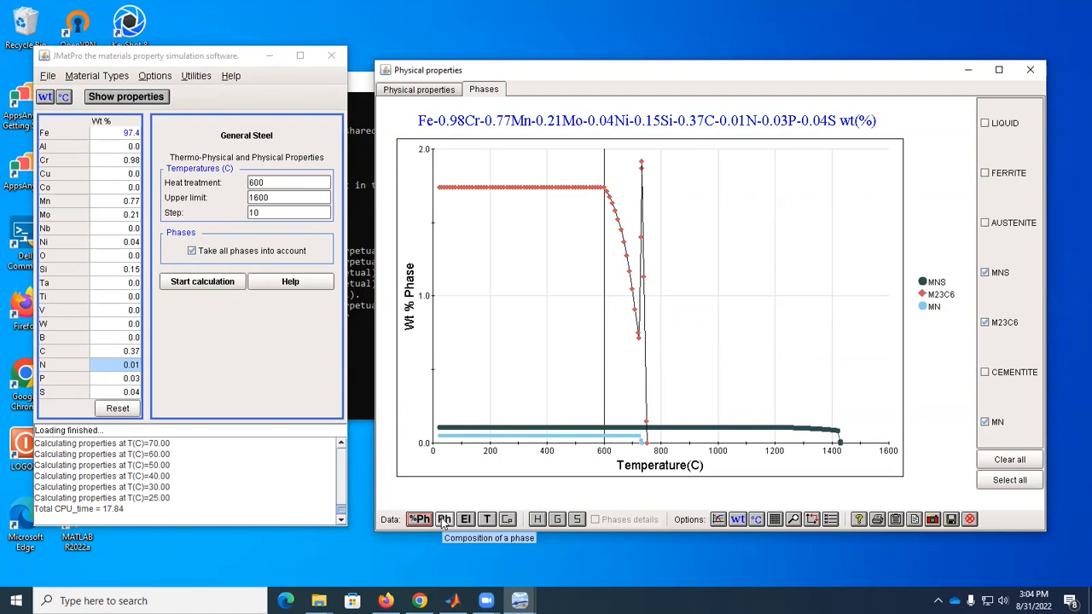
Plot the weight percent of each element within the MN phase versus temperature
{"action": "left_click", "coordinate": [444, 519]}
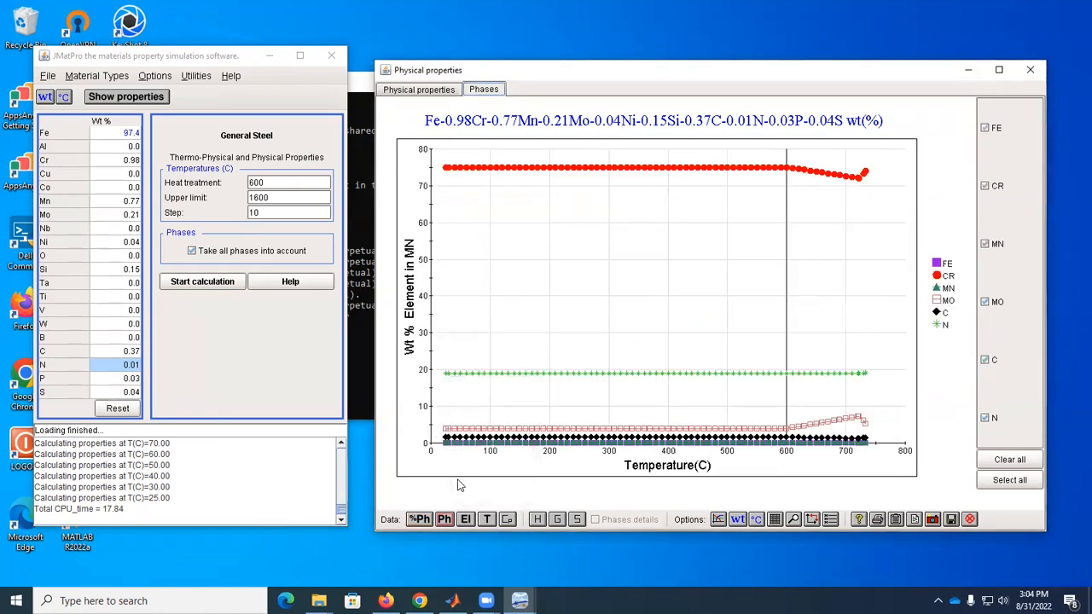
{"action": "mouse_move", "coordinate": [862, 461]}
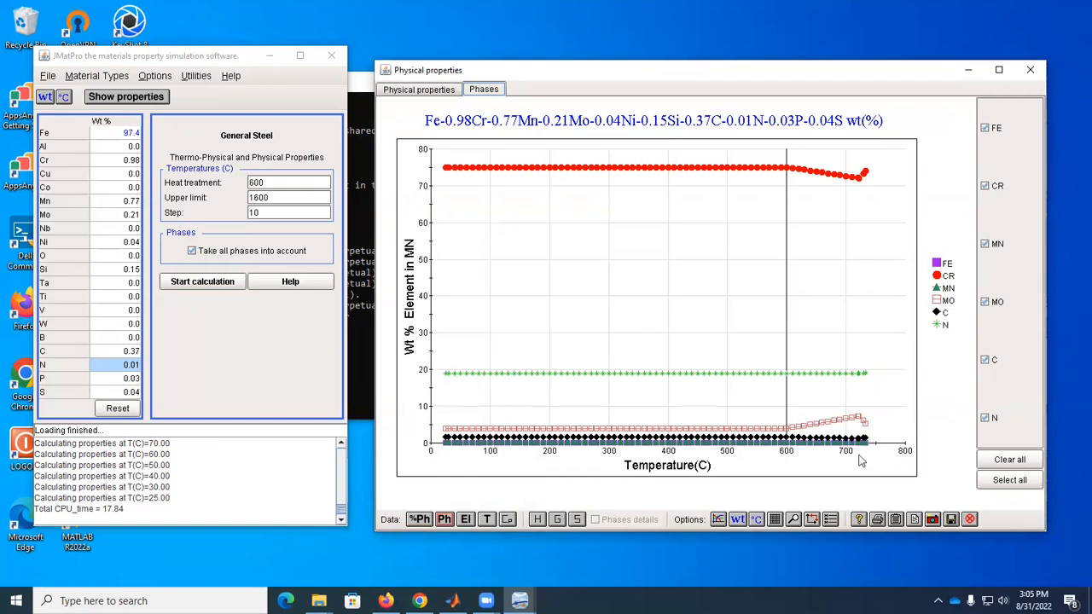
{"action": "mouse_move", "coordinate": [690, 249]}
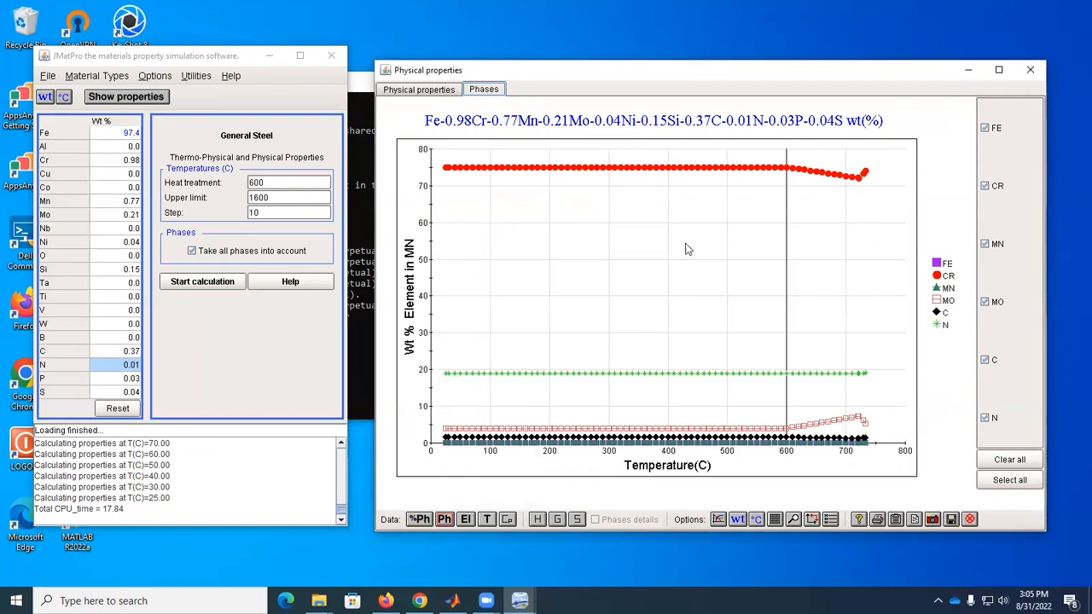
{"action": "mouse_move", "coordinate": [809, 176]}
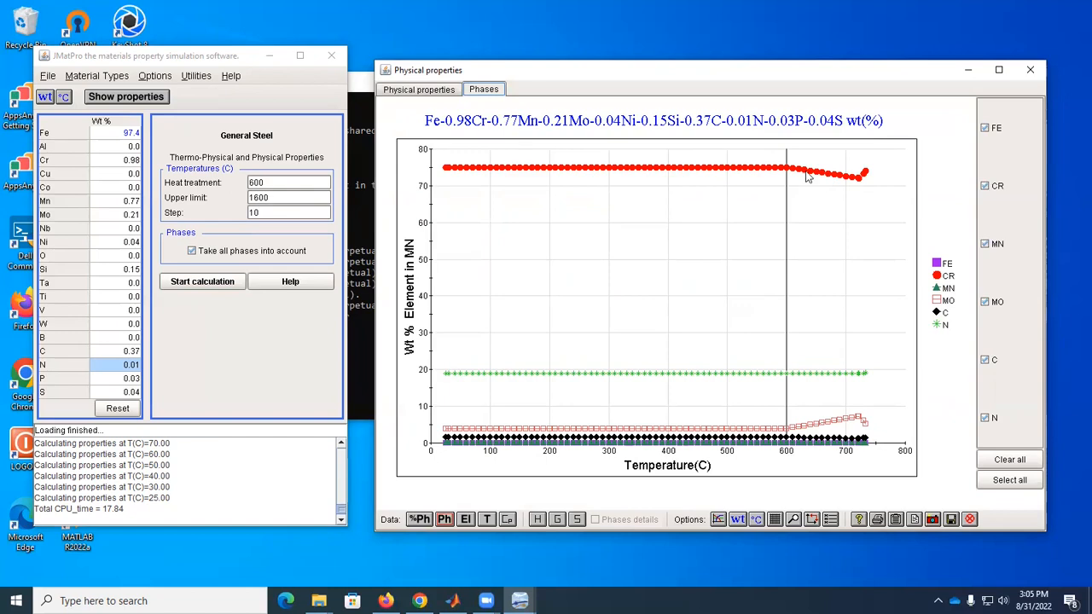
{"action": "mouse_move", "coordinate": [874, 415]}
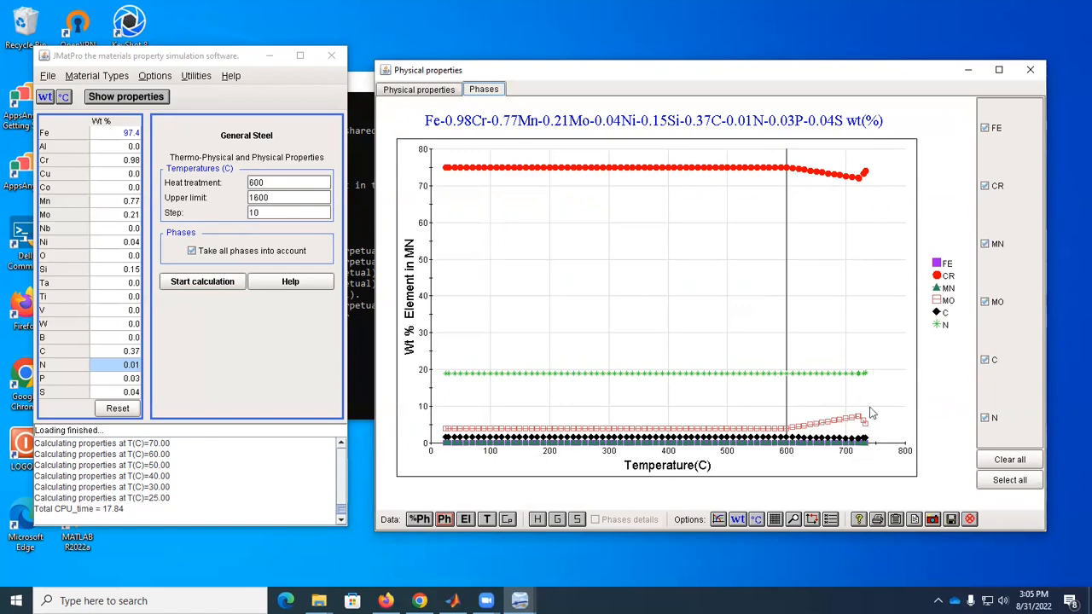
{"action": "mouse_move", "coordinate": [849, 350]}
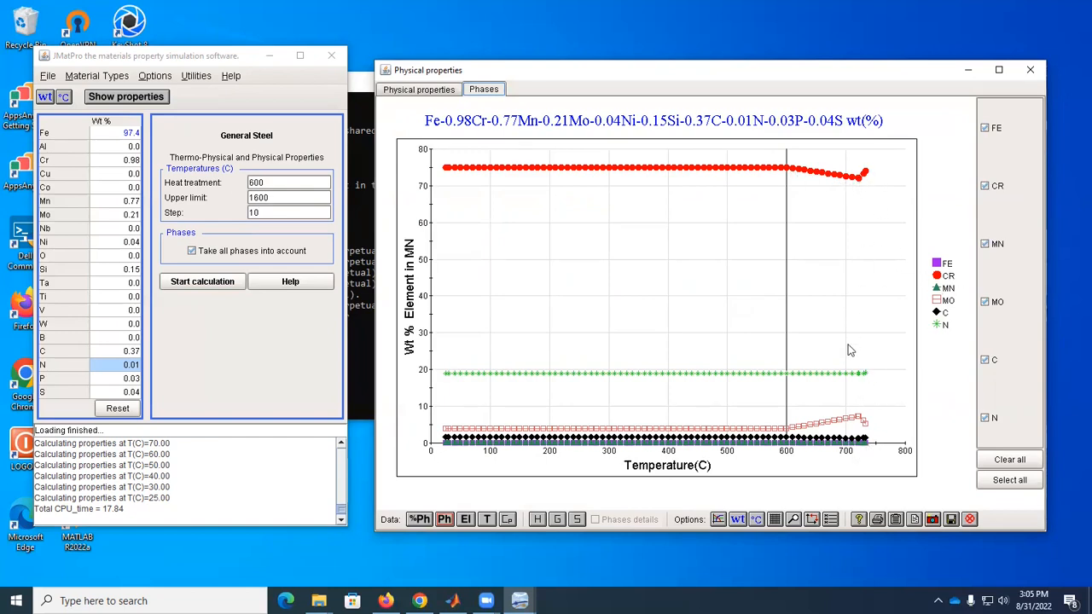
{"action": "mouse_move", "coordinate": [873, 334]}
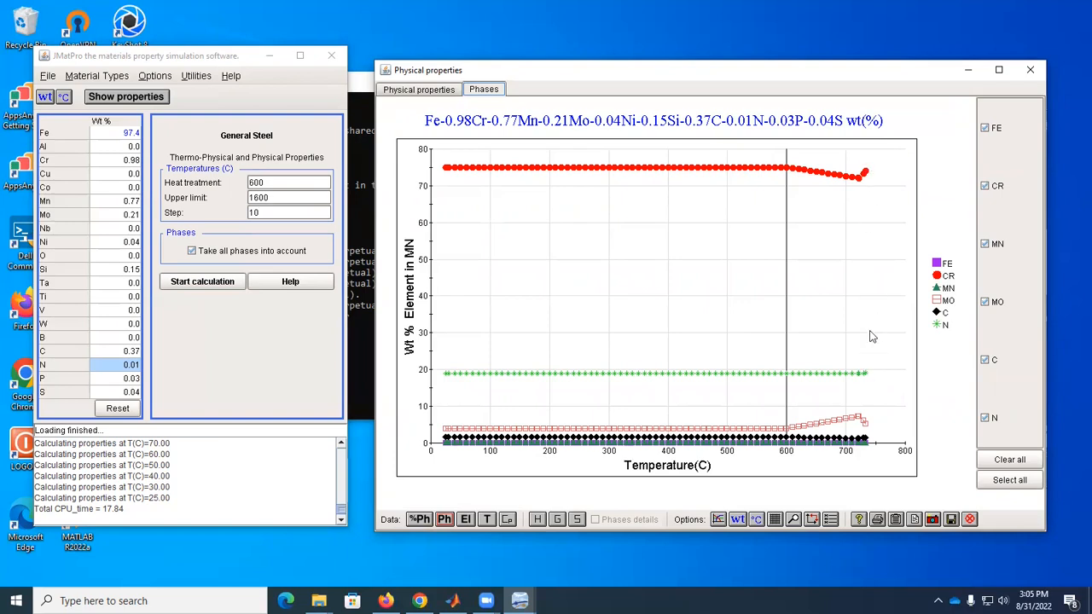
{"action": "mouse_move", "coordinate": [864, 443]}
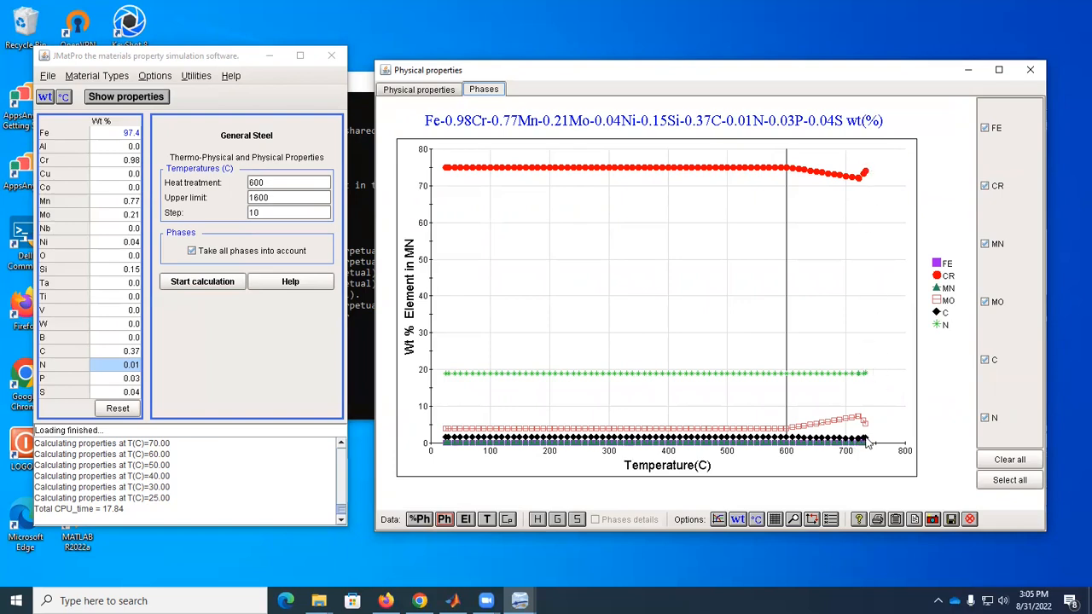
{"action": "mouse_move", "coordinate": [867, 440]}
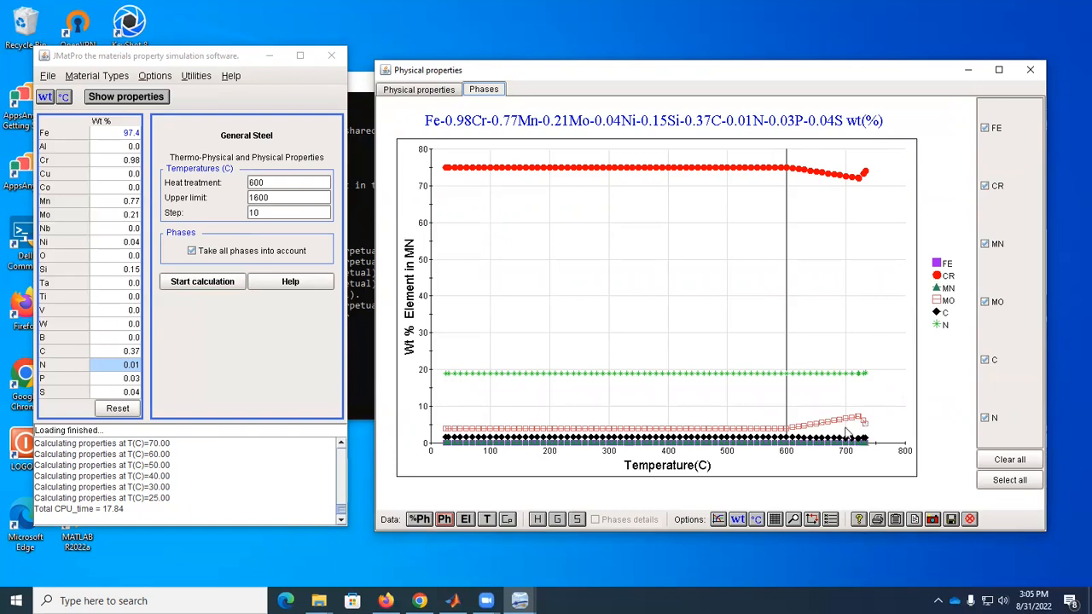
{"action": "mouse_move", "coordinate": [873, 416]}
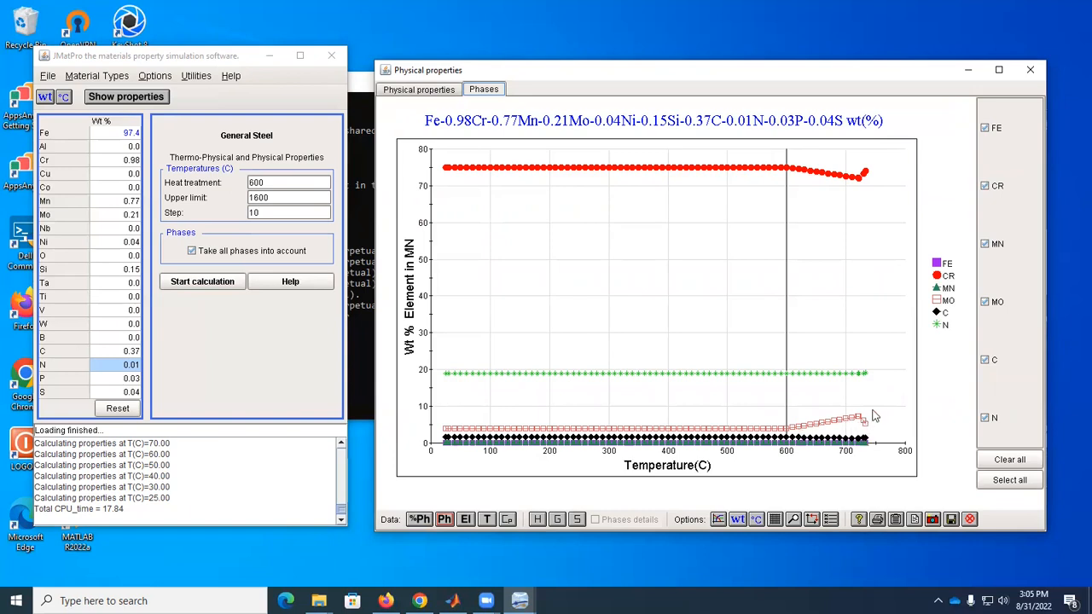
{"action": "mouse_move", "coordinate": [872, 410]}
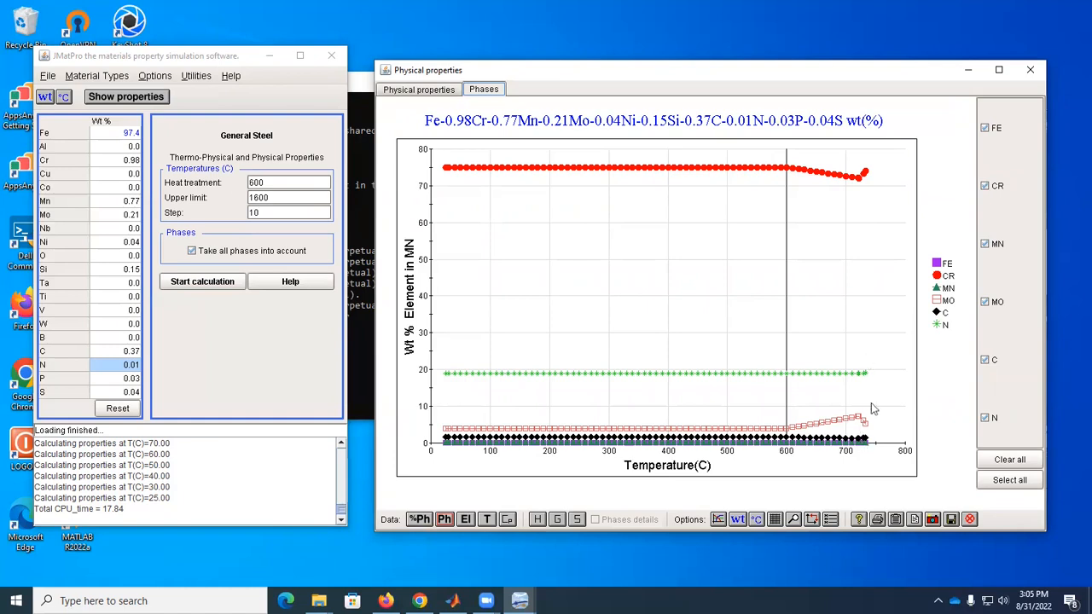
{"action": "mouse_move", "coordinate": [877, 411]}
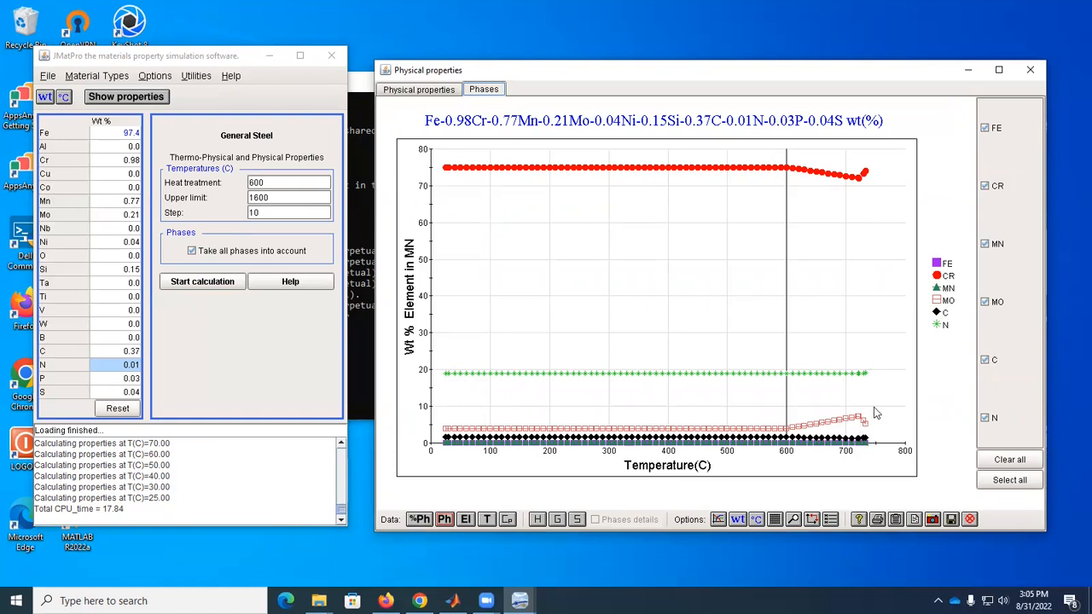
{"action": "mouse_move", "coordinate": [741, 414]}
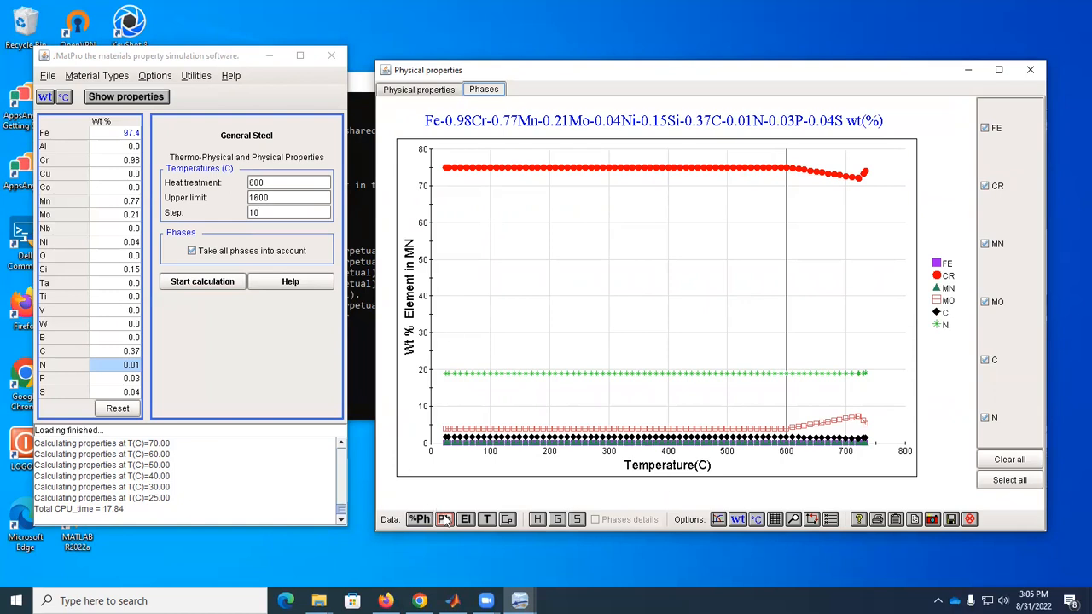
{"action": "left_click", "coordinate": [444, 519]}
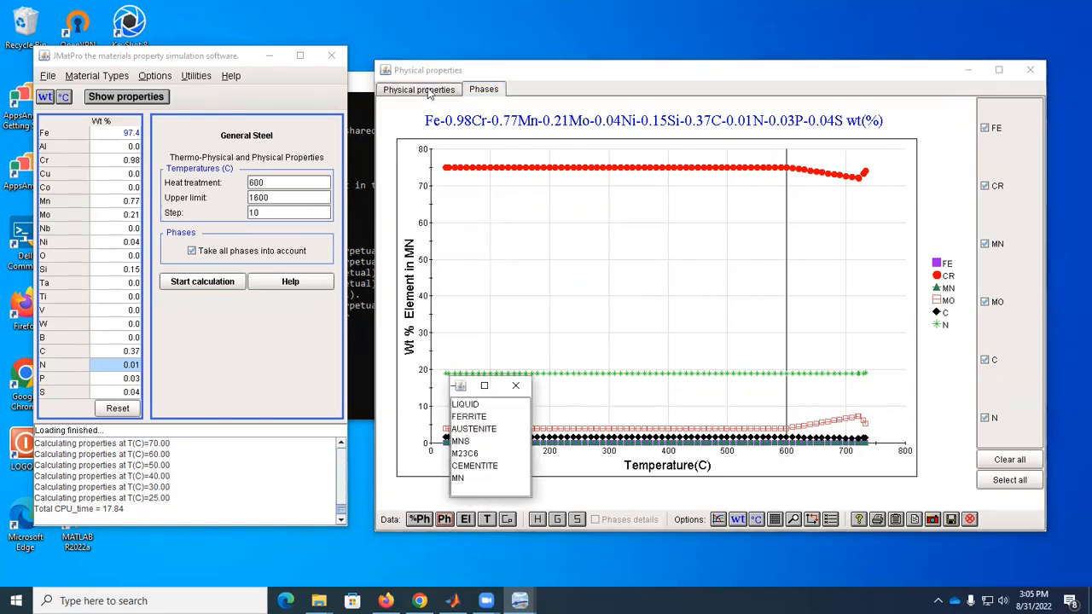
Return to the property calculations and start the Quick TTT/CCT diagram setup
{"action": "left_click", "coordinate": [126, 96]}
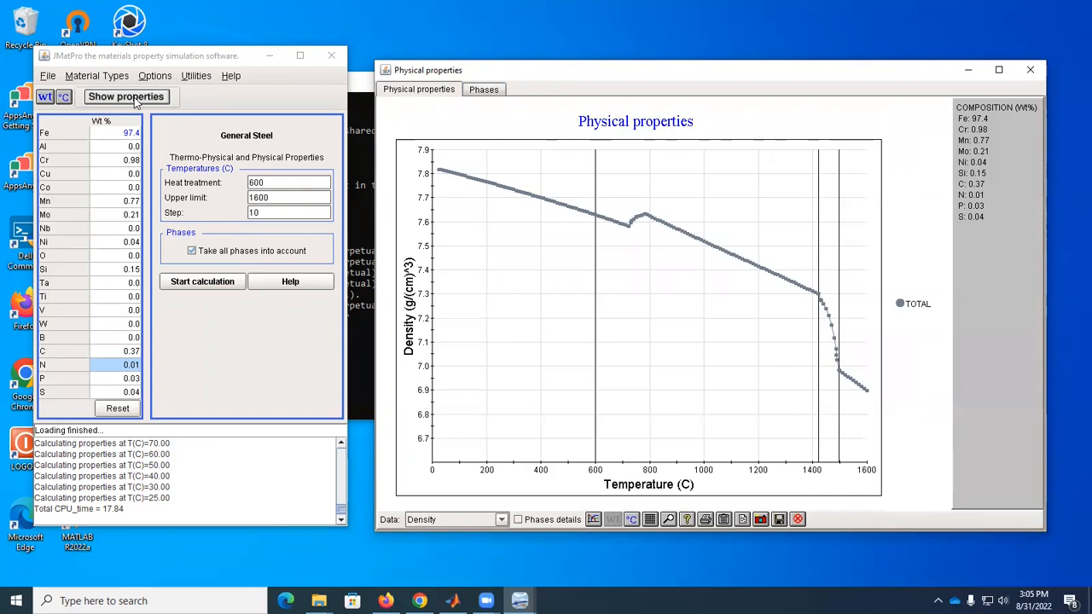
{"action": "left_click", "coordinate": [127, 95]}
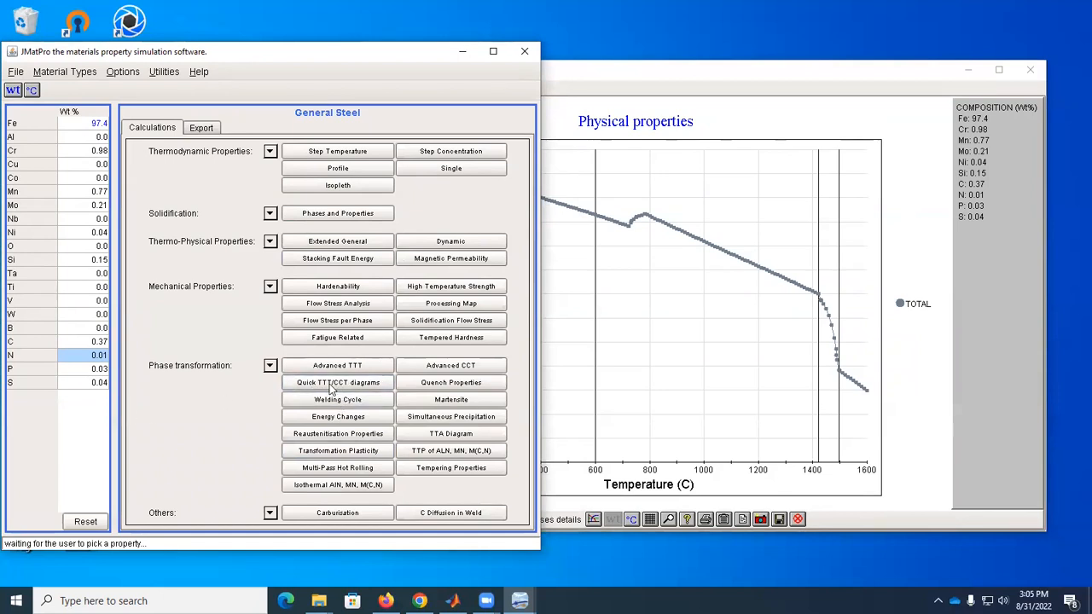
{"action": "mouse_move", "coordinate": [362, 389]}
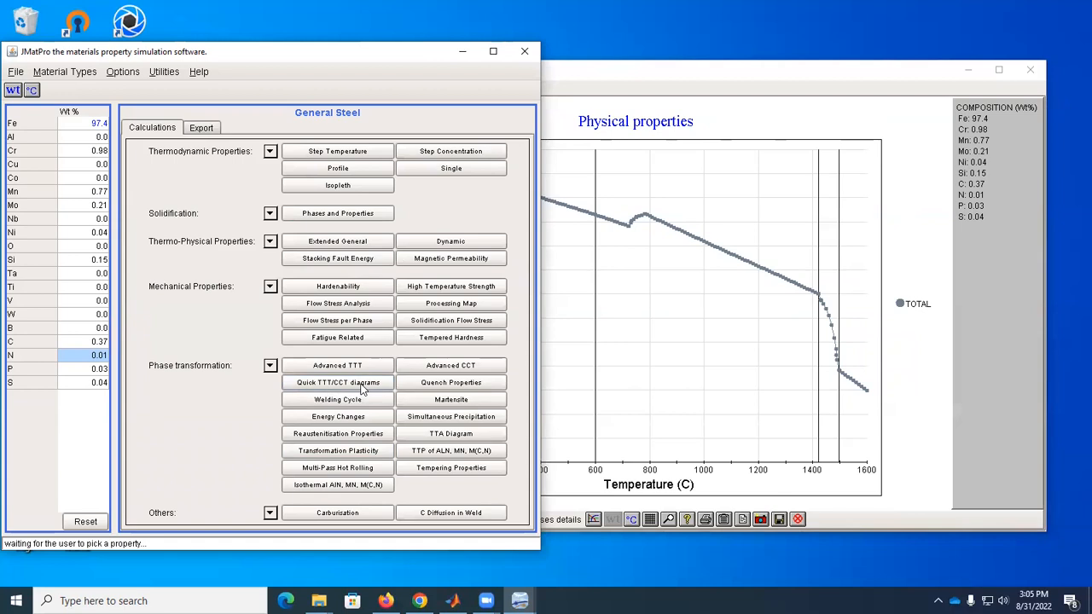
{"action": "mouse_move", "coordinate": [328, 391]}
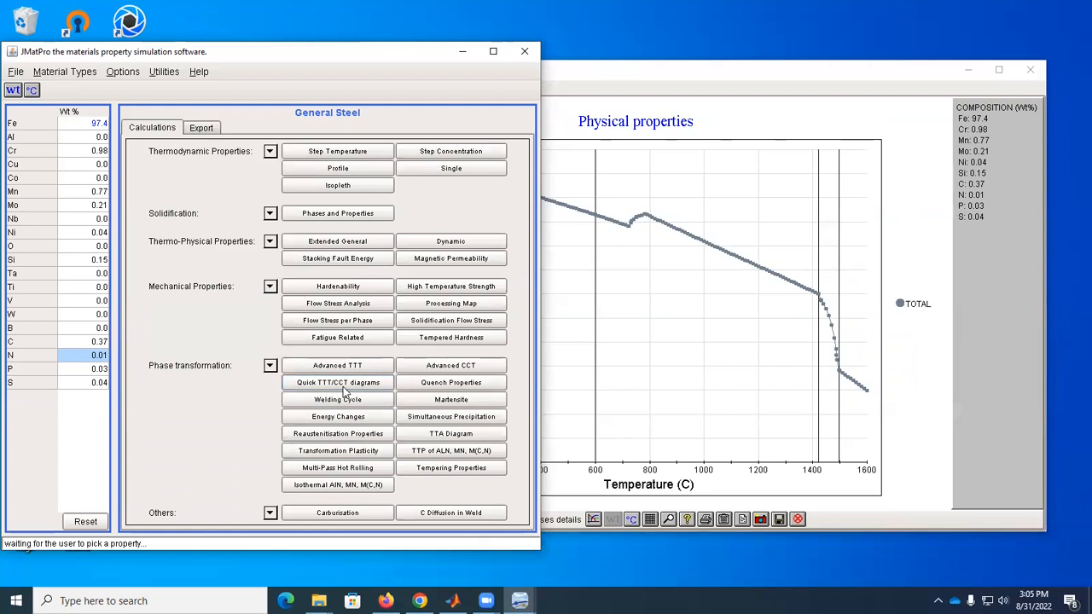
{"action": "mouse_move", "coordinate": [338, 365]}
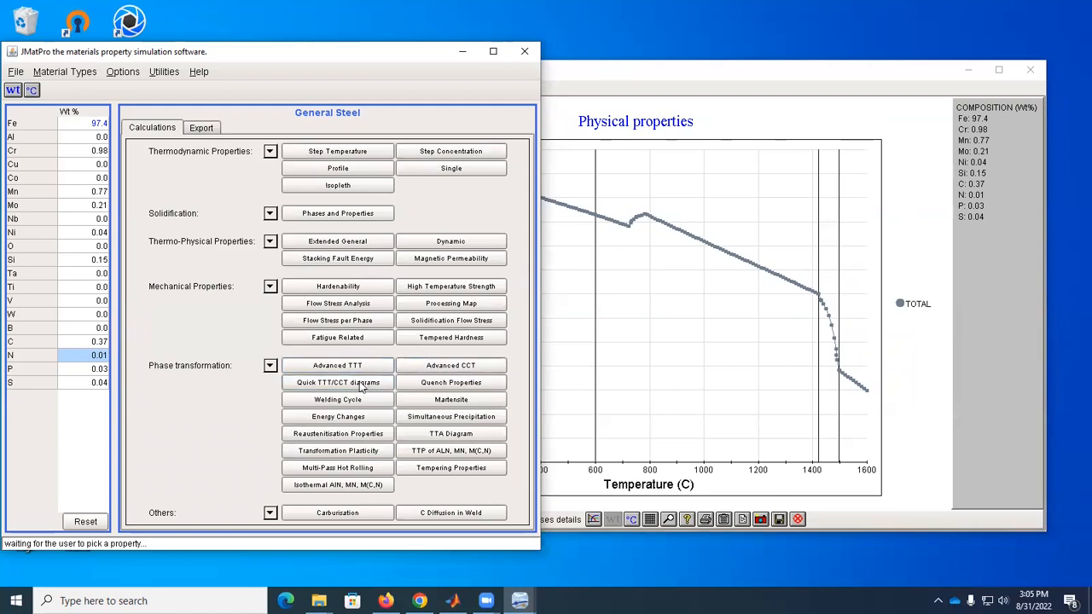
{"action": "left_click", "coordinate": [338, 382]}
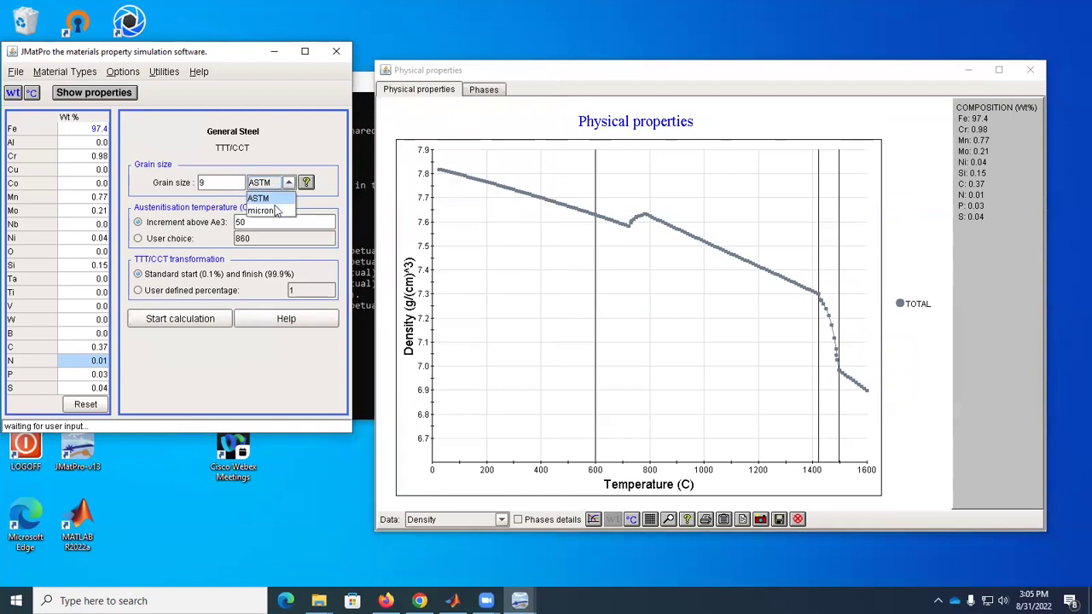
Run the TTT/CCT calculation with a 100-micron grain size and austenitisation 50 above Ae3
{"action": "left_click", "coordinate": [269, 211]}
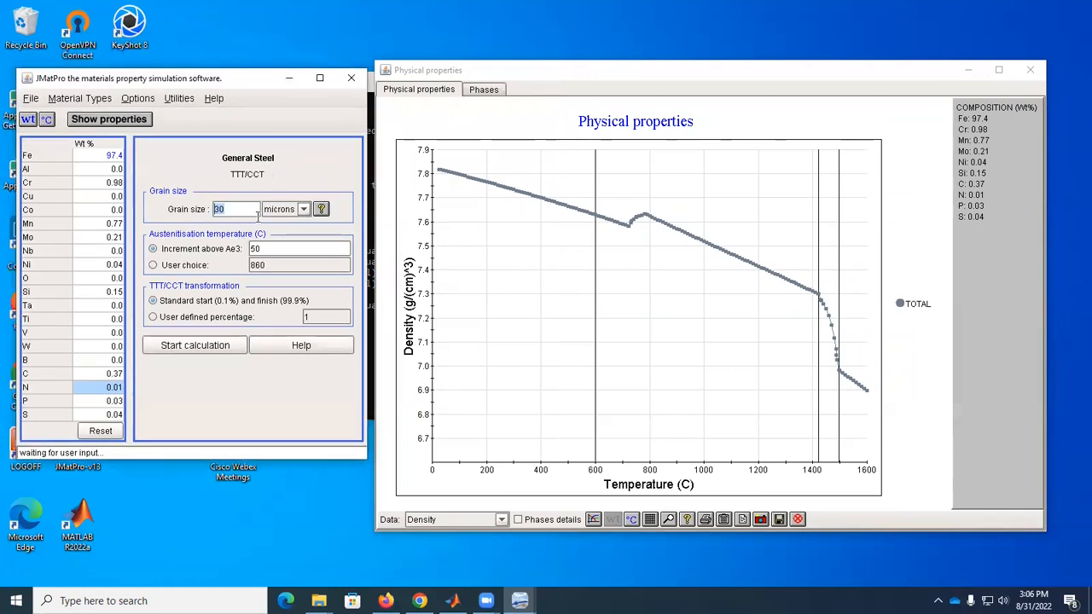
{"action": "type", "text": "100"}
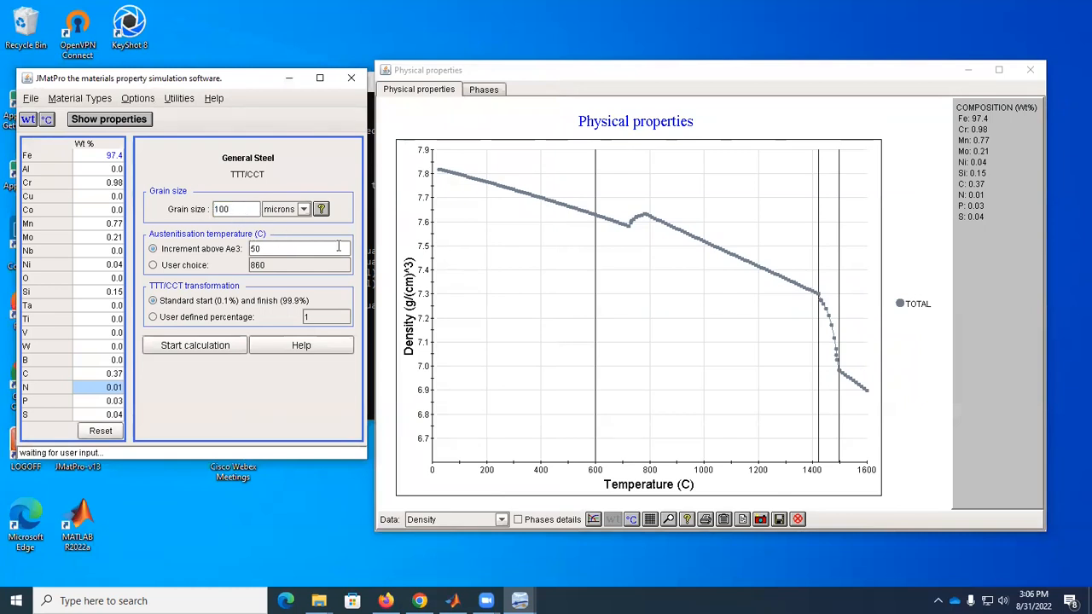
{"action": "mouse_move", "coordinate": [237, 258]}
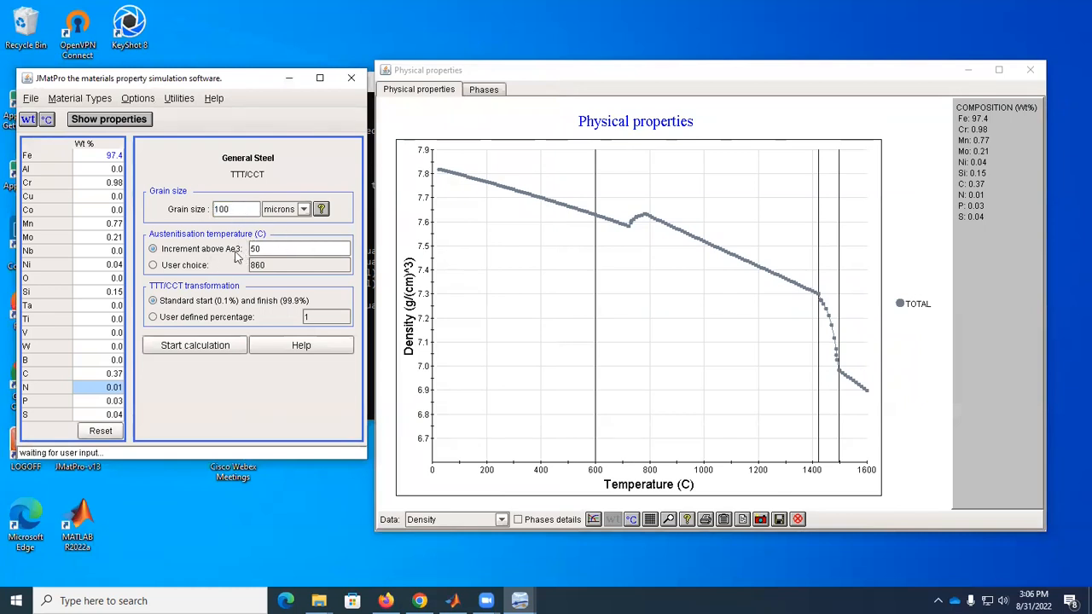
{"action": "left_click", "coordinate": [299, 249]}
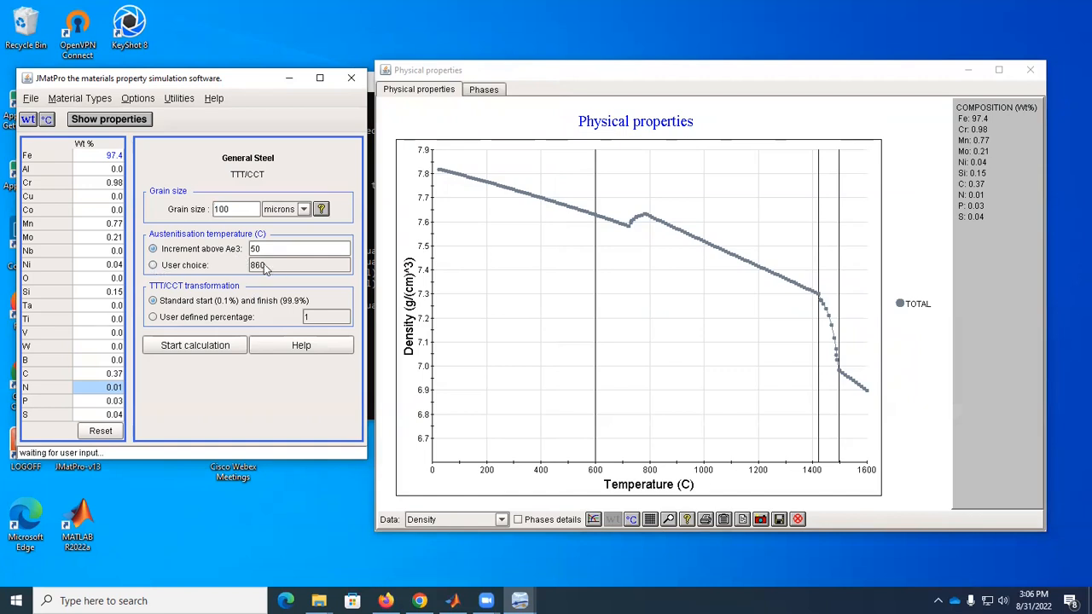
{"action": "mouse_move", "coordinate": [195, 345]}
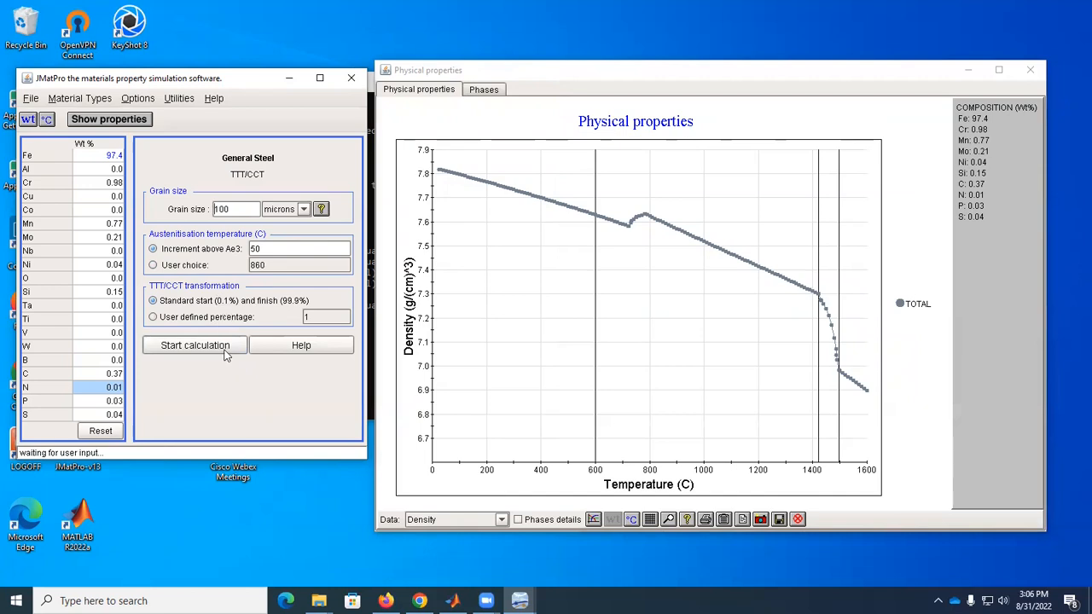
{"action": "left_click", "coordinate": [194, 345]}
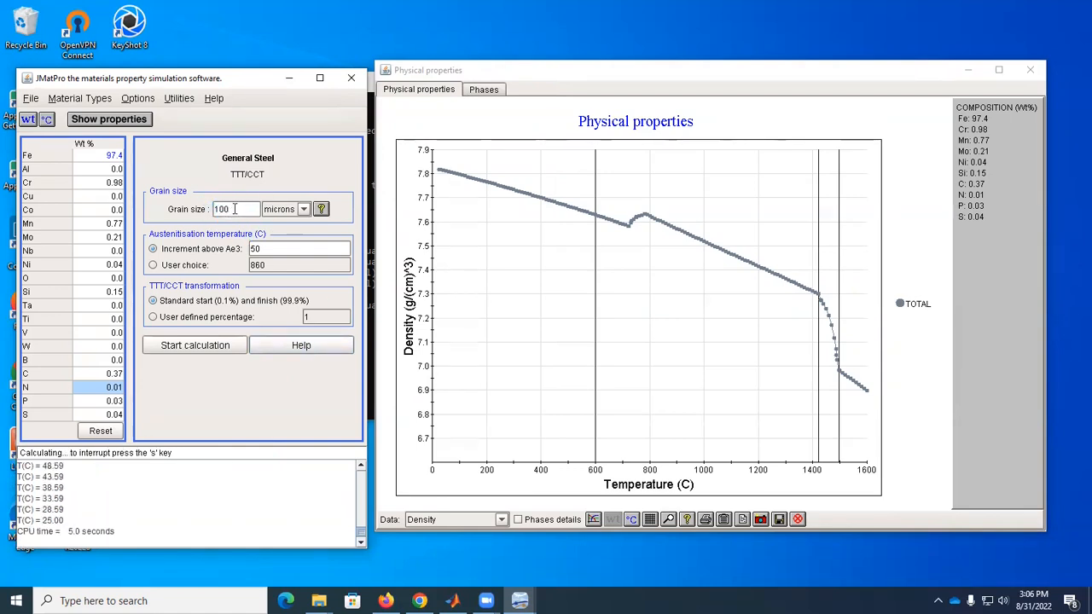
Display the resulting CCT and TTT diagrams side by side
{"action": "left_click", "coordinate": [195, 345]}
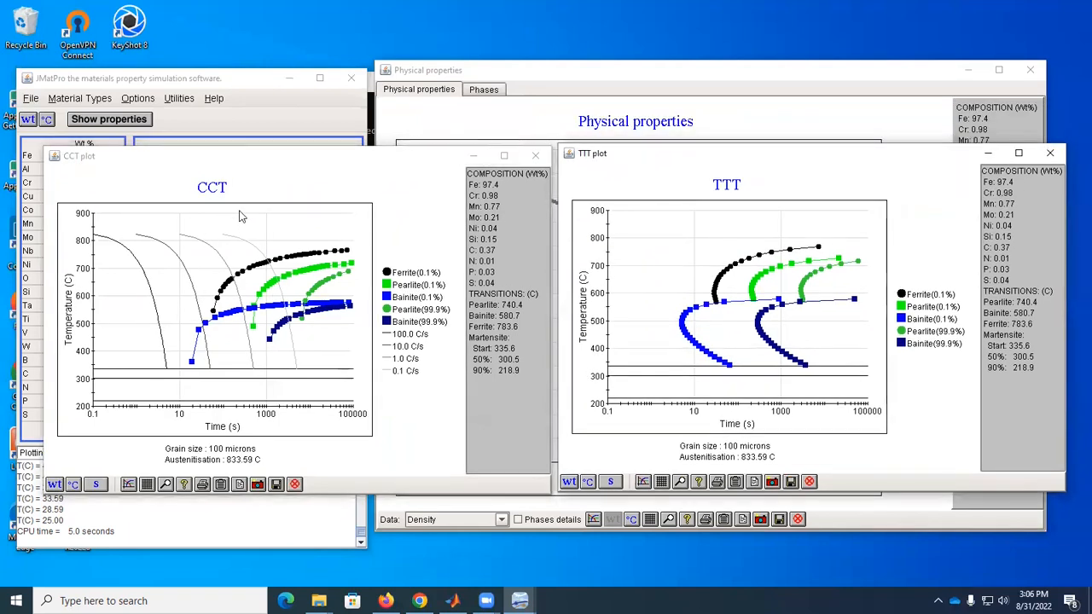
{"action": "mouse_move", "coordinate": [748, 277]}
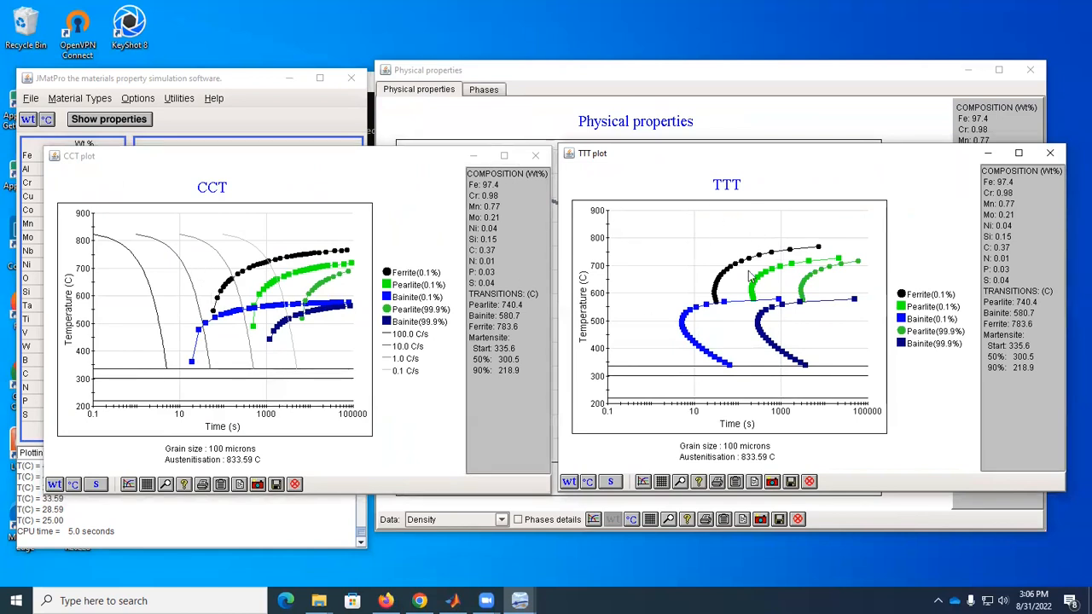
{"action": "mouse_move", "coordinate": [433, 293]}
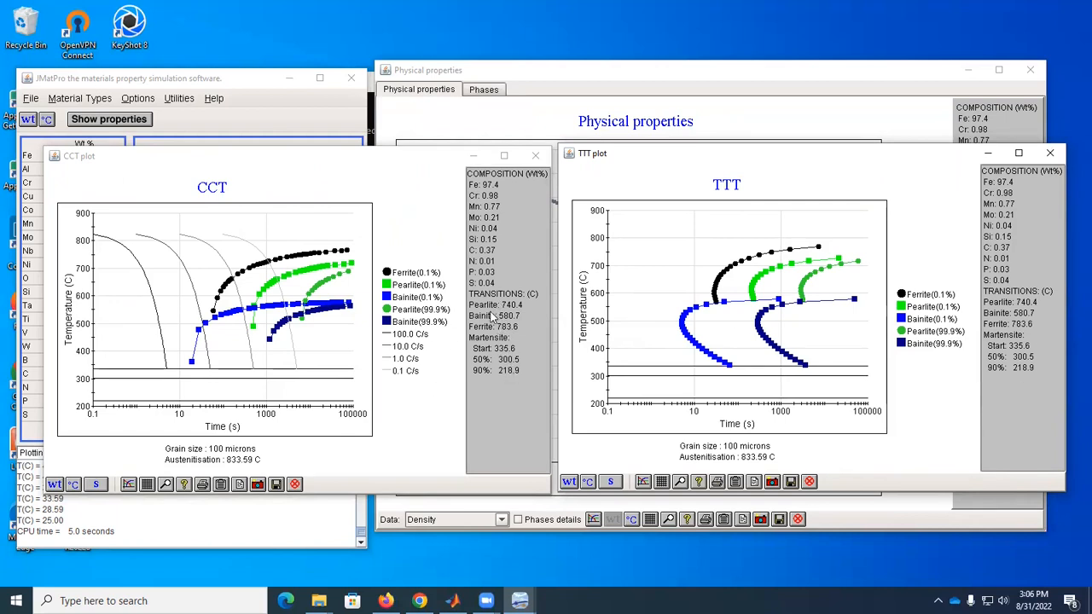
{"action": "mouse_move", "coordinate": [521, 316]}
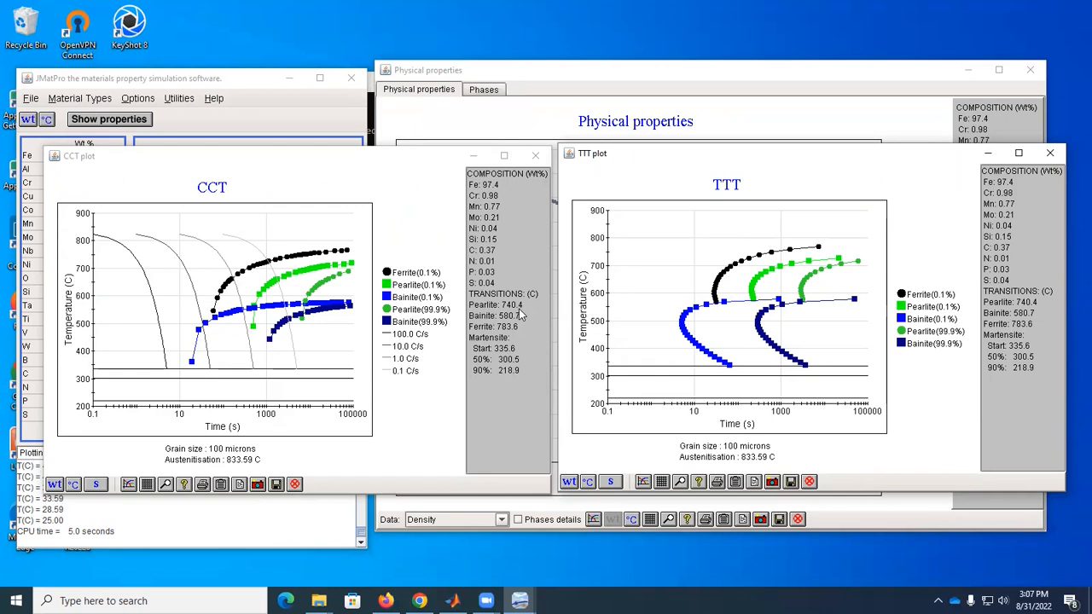
{"action": "mouse_move", "coordinate": [522, 348]}
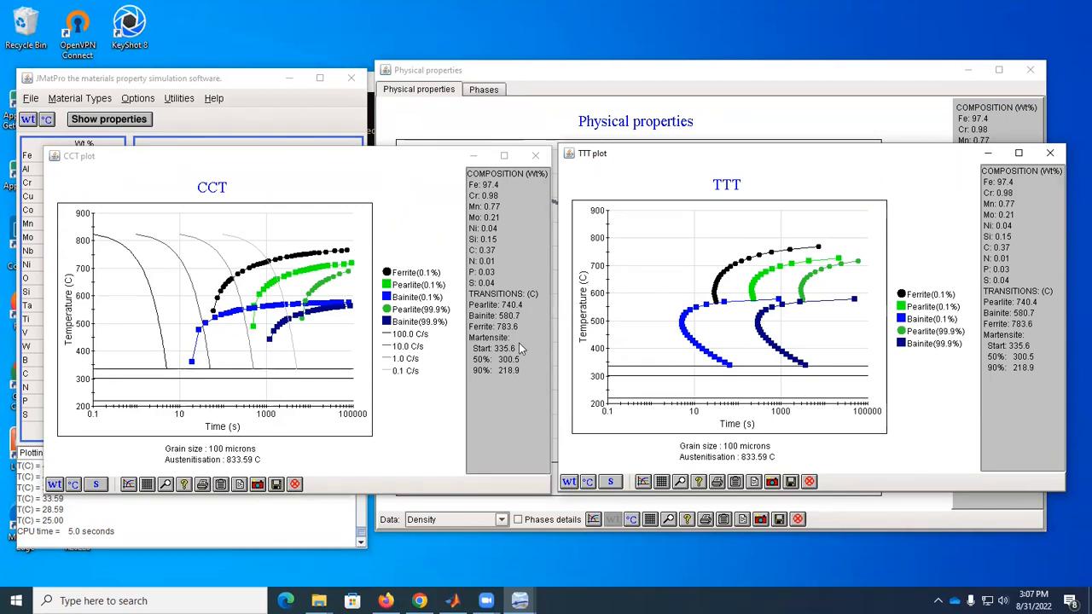
{"action": "mouse_move", "coordinate": [486, 359]}
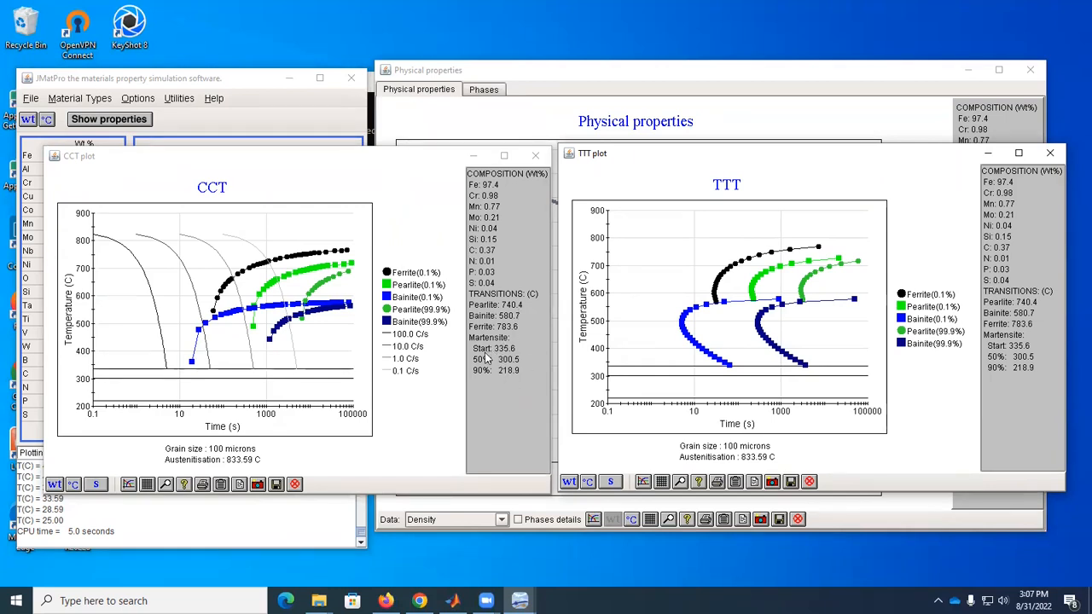
{"action": "mouse_move", "coordinate": [522, 377]}
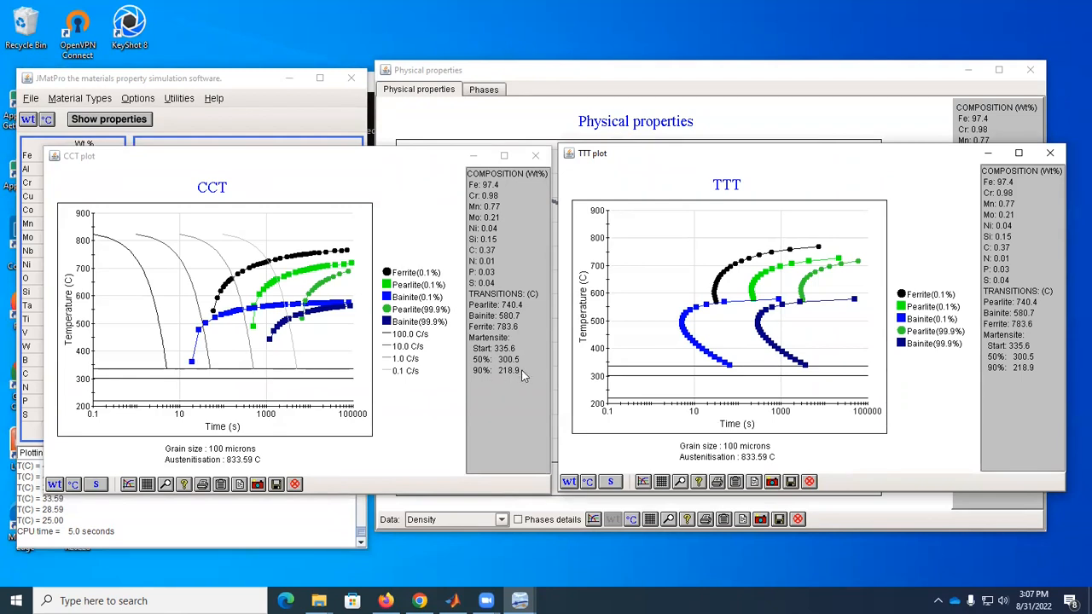
{"action": "mouse_move", "coordinate": [970, 372]}
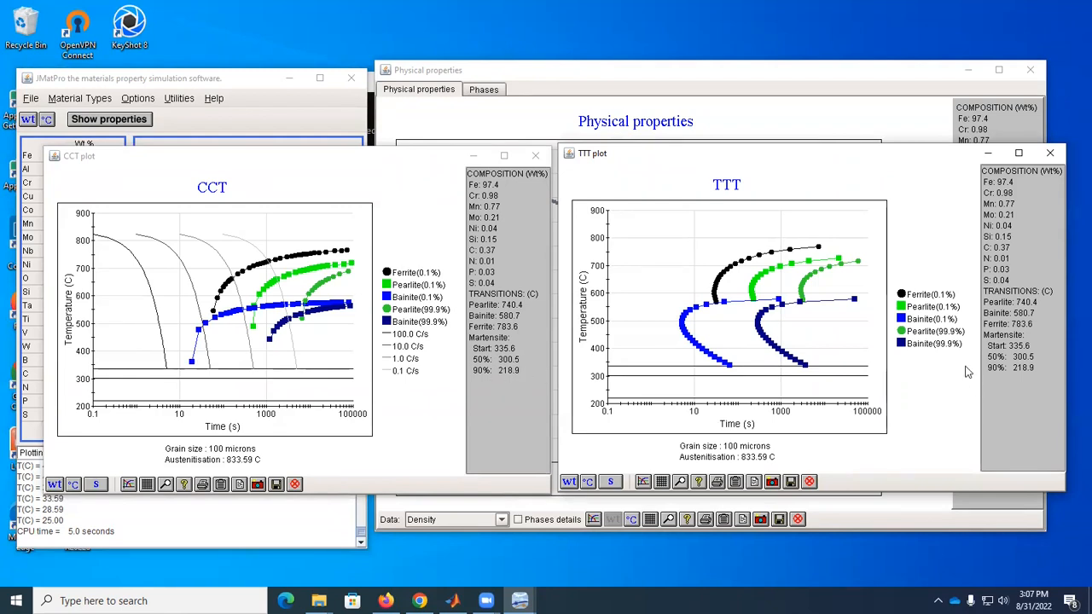
{"action": "mouse_move", "coordinate": [903, 232]}
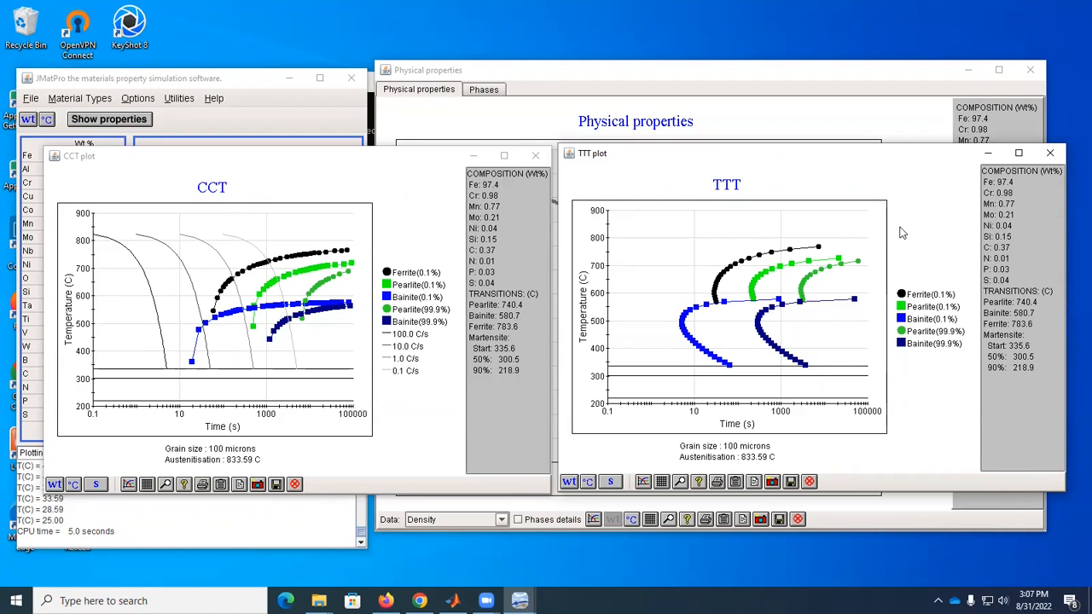
{"action": "mouse_move", "coordinate": [742, 296]}
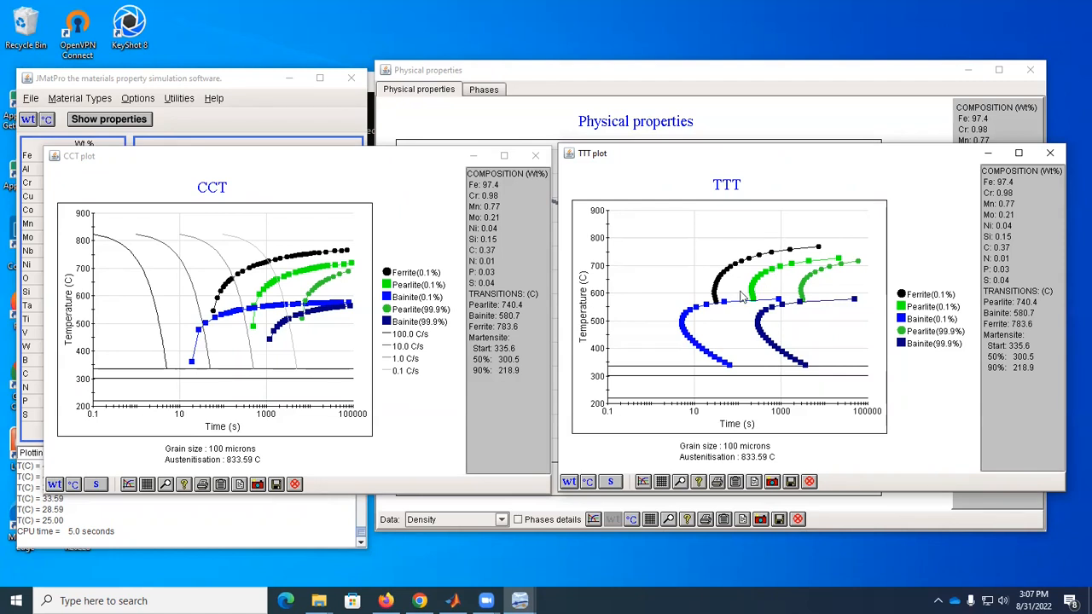
{"action": "mouse_move", "coordinate": [718, 299]}
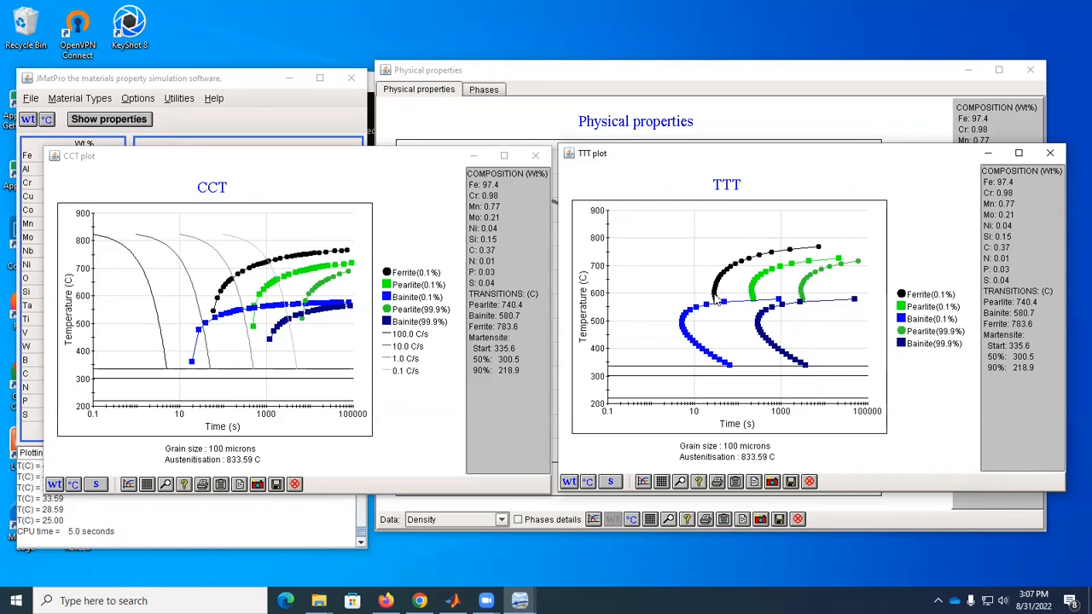
{"action": "mouse_move", "coordinate": [800, 249]}
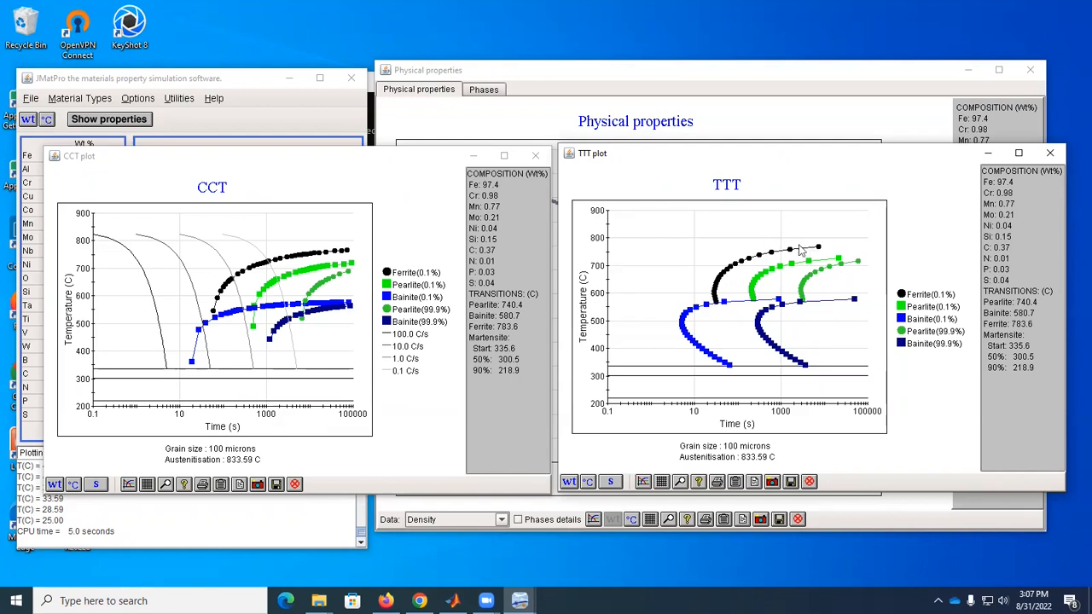
{"action": "mouse_move", "coordinate": [707, 277]}
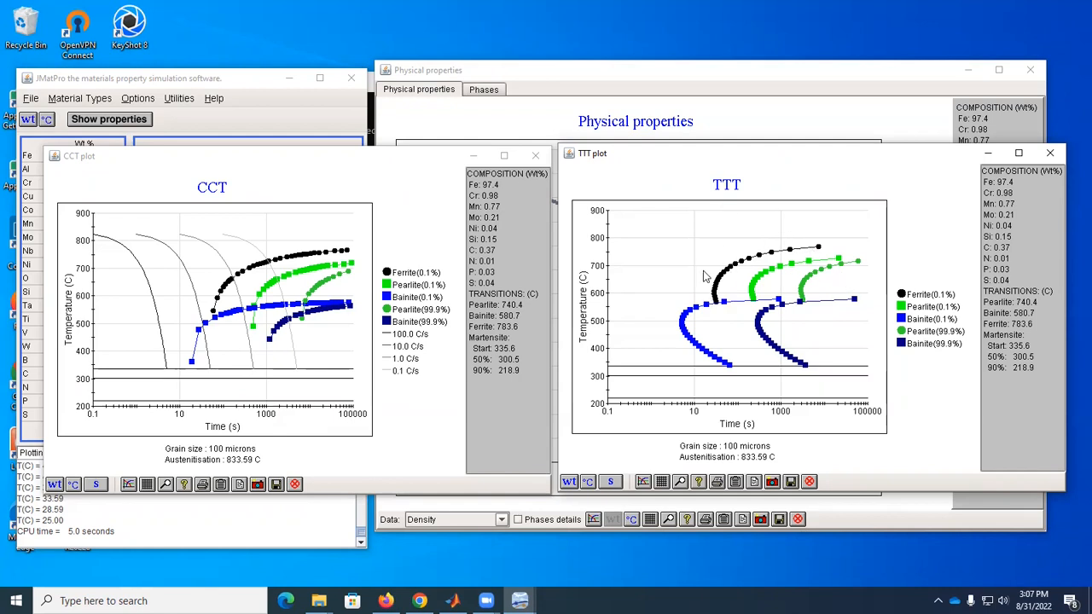
{"action": "mouse_move", "coordinate": [744, 280]}
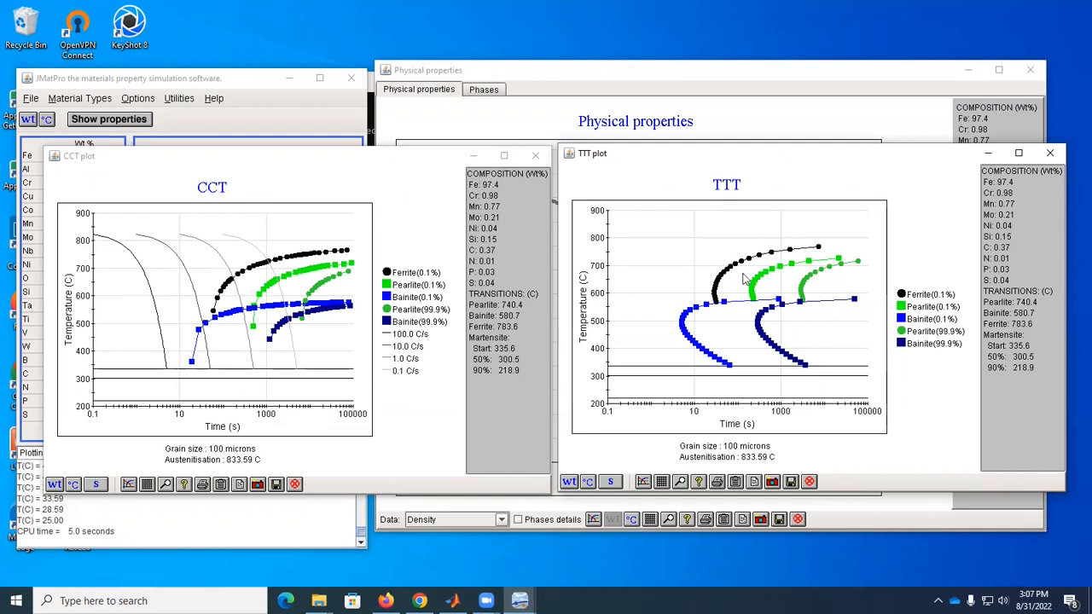
{"action": "mouse_move", "coordinate": [744, 343]}
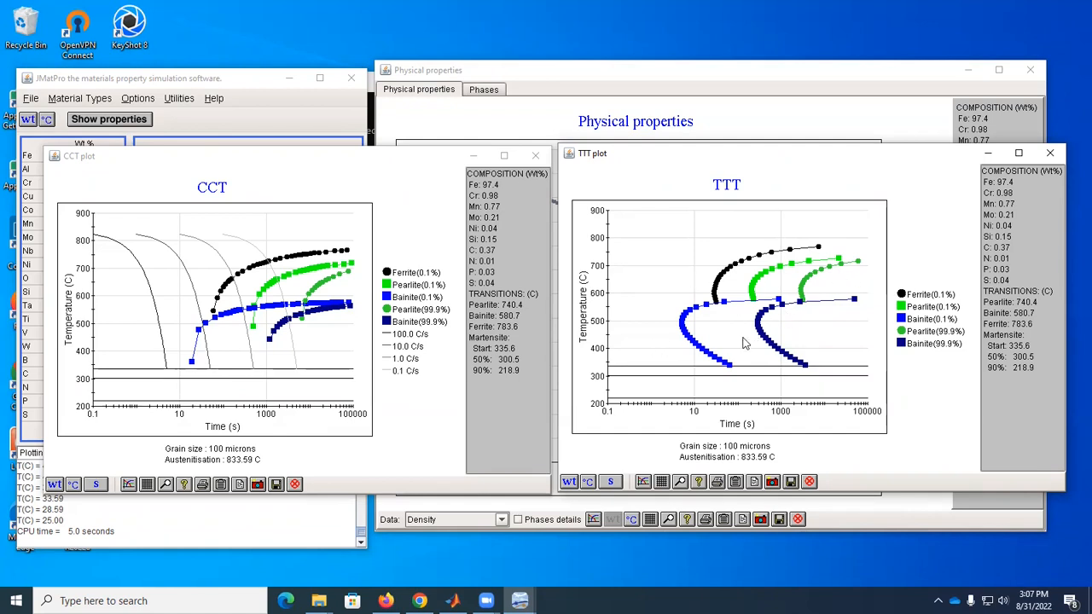
{"action": "mouse_move", "coordinate": [720, 311]}
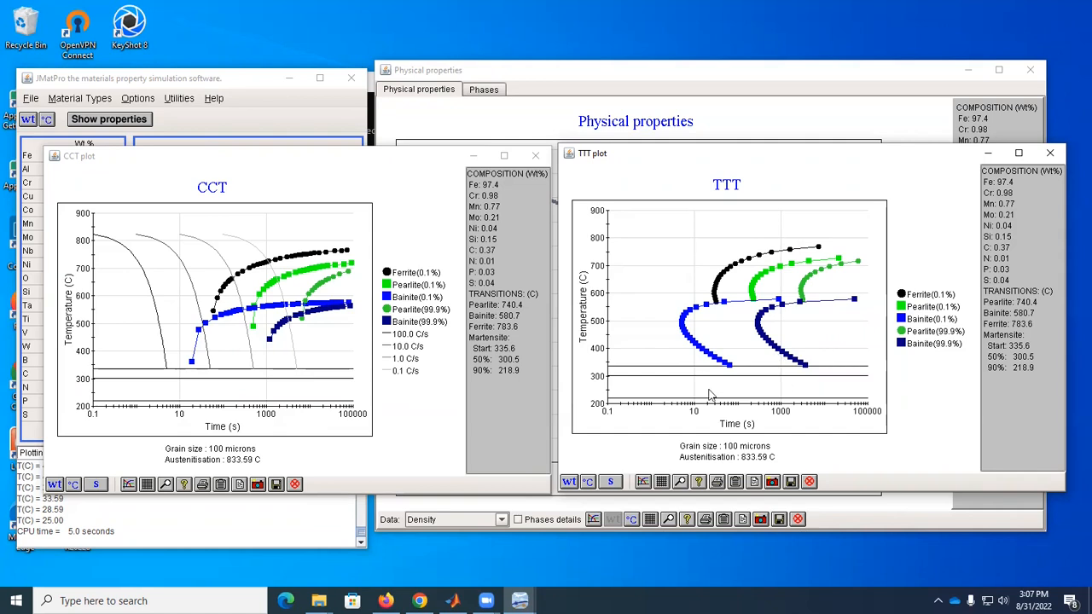
{"action": "mouse_move", "coordinate": [666, 382]}
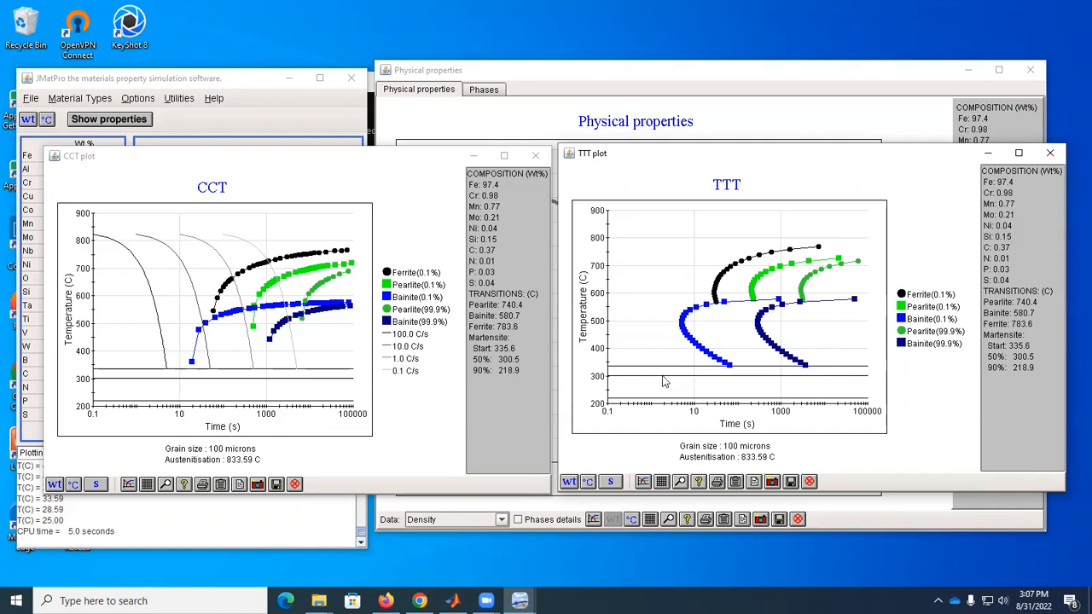
{"action": "mouse_move", "coordinate": [672, 375]}
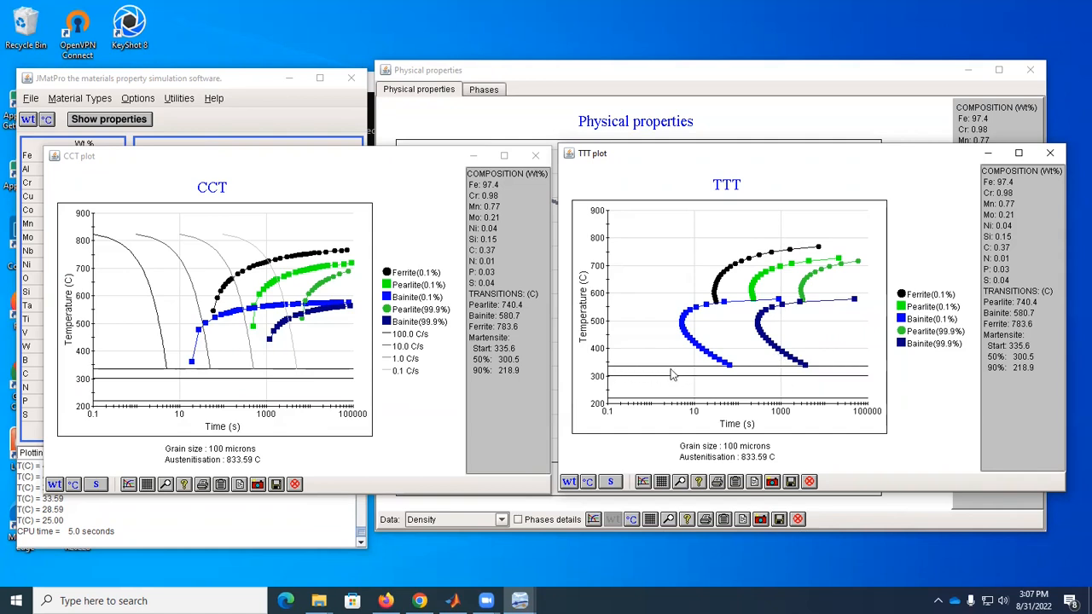
{"action": "mouse_move", "coordinate": [680, 373]}
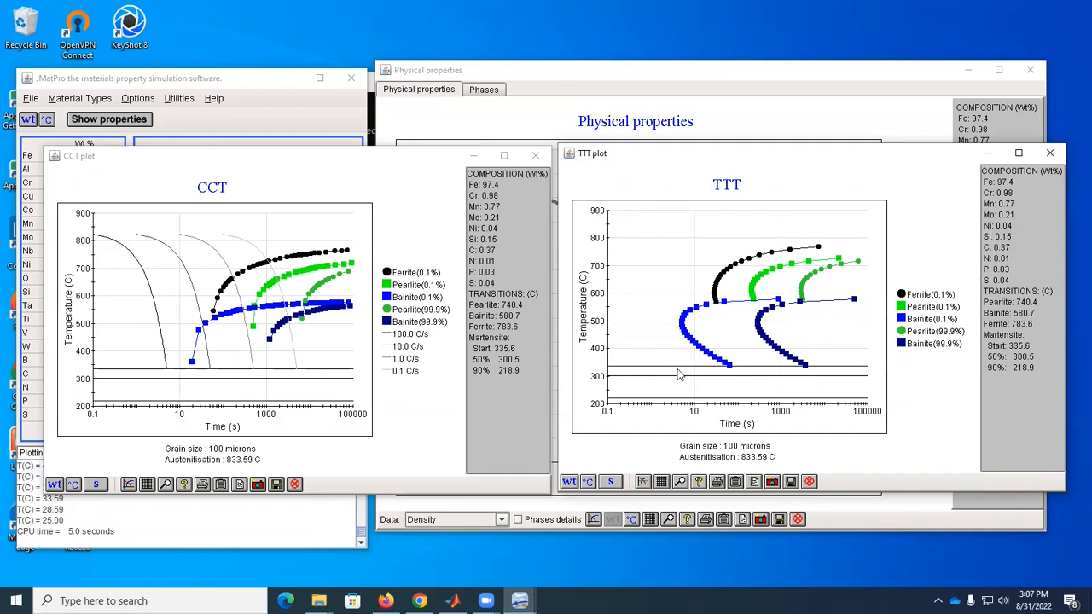
{"action": "mouse_move", "coordinate": [675, 381]}
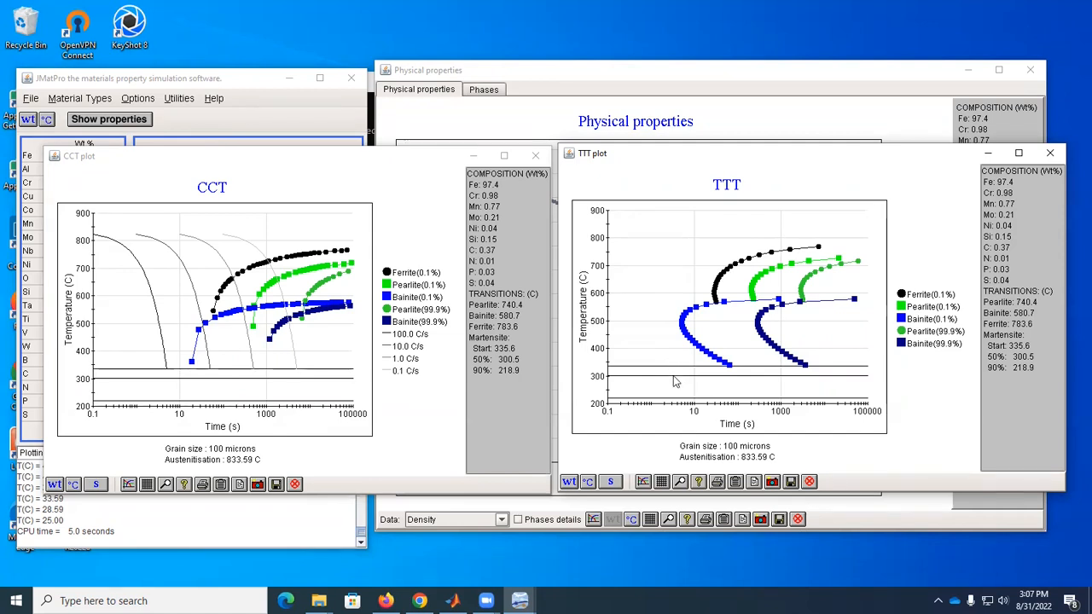
{"action": "mouse_move", "coordinate": [634, 403]}
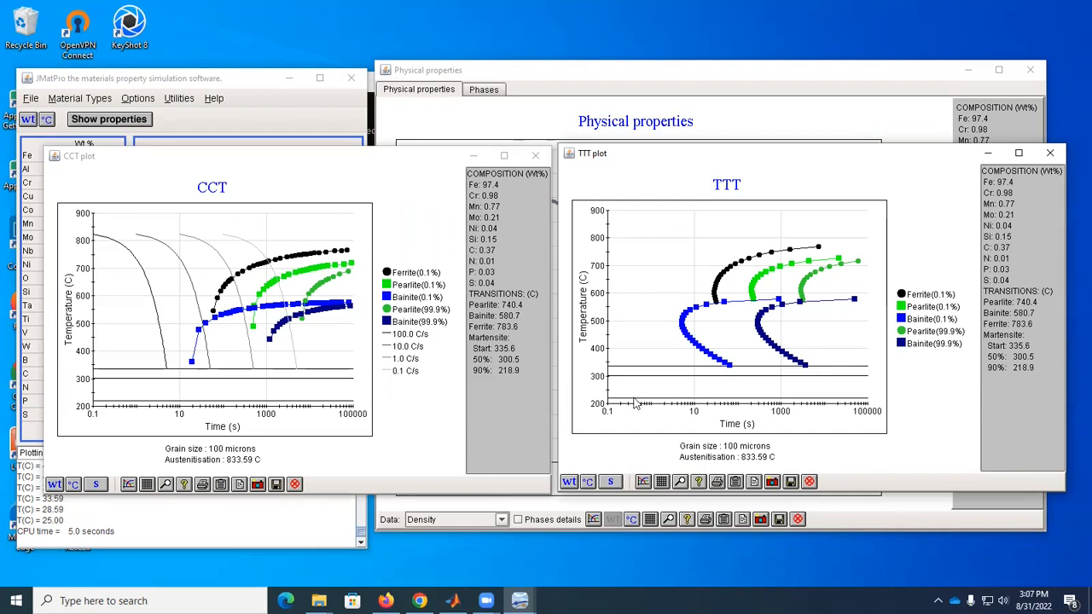
{"action": "mouse_move", "coordinate": [679, 399]}
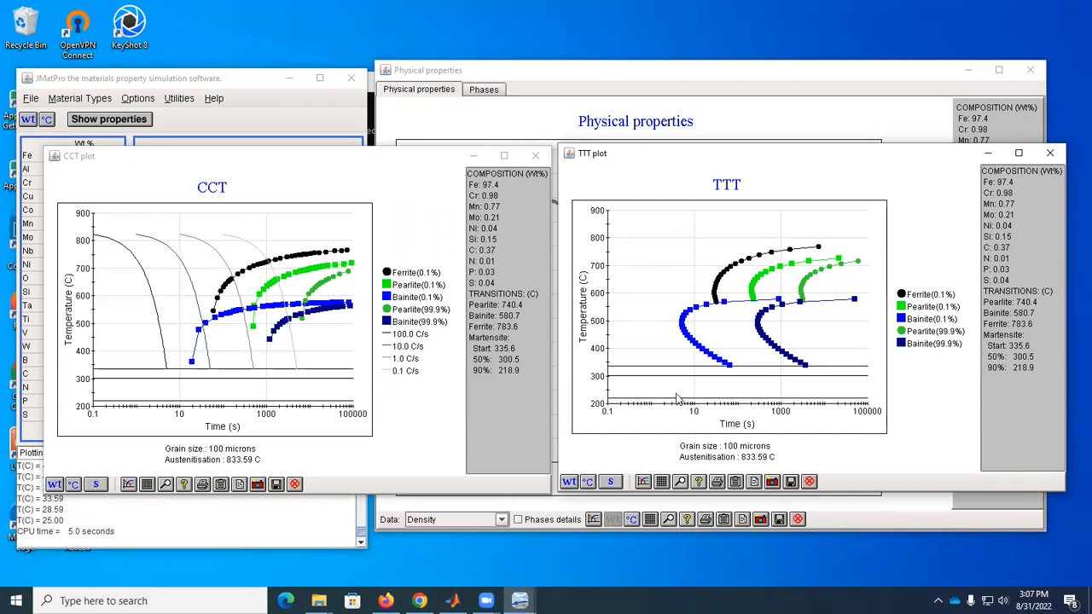
{"action": "mouse_move", "coordinate": [311, 319]}
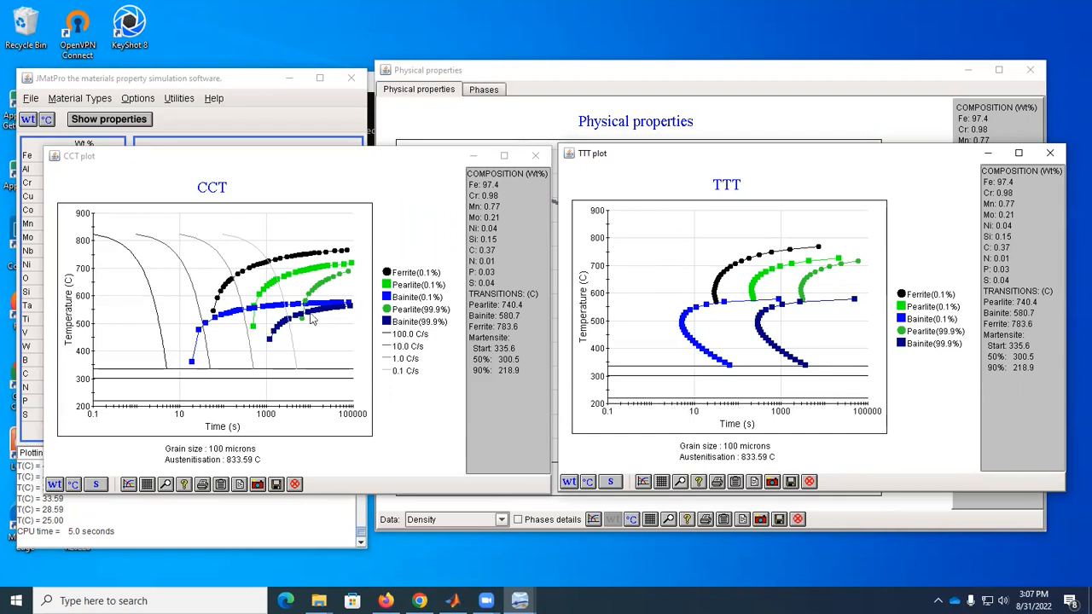
{"action": "mouse_move", "coordinate": [215, 207]}
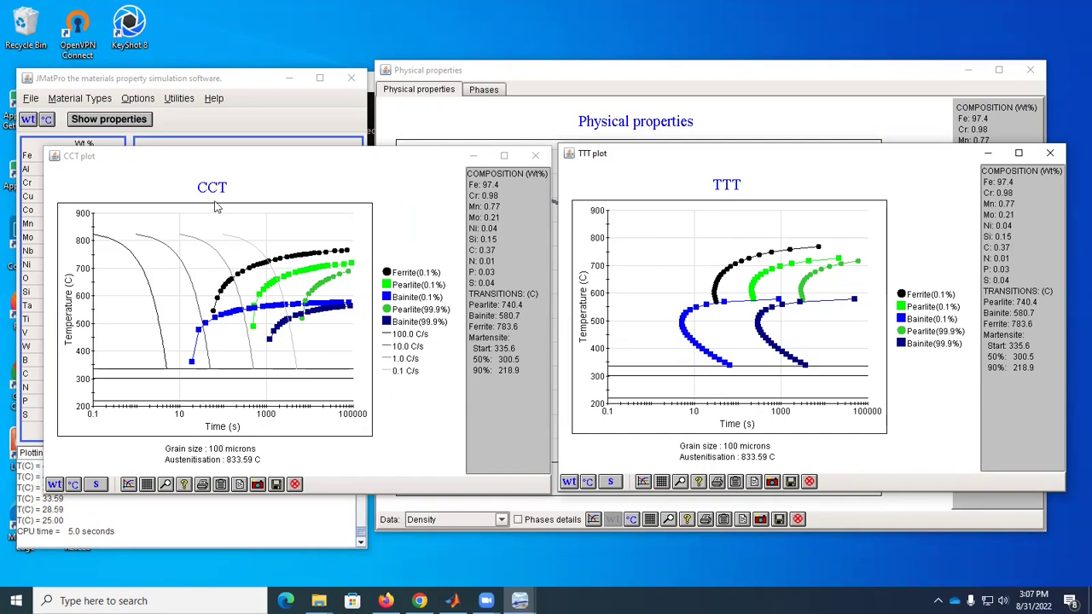
{"action": "mouse_move", "coordinate": [316, 340]}
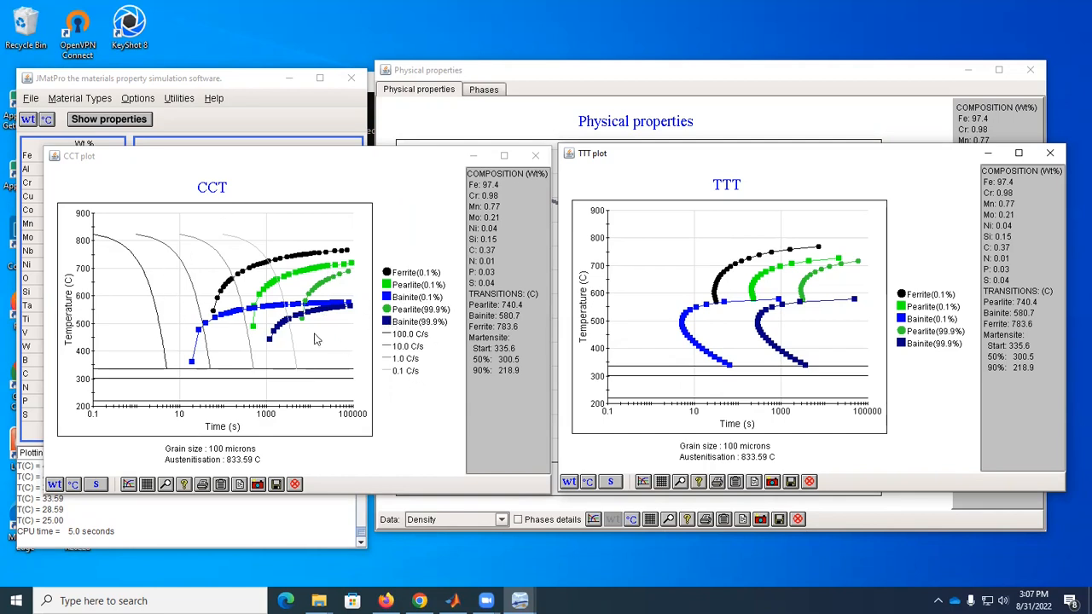
{"action": "mouse_move", "coordinate": [314, 358]}
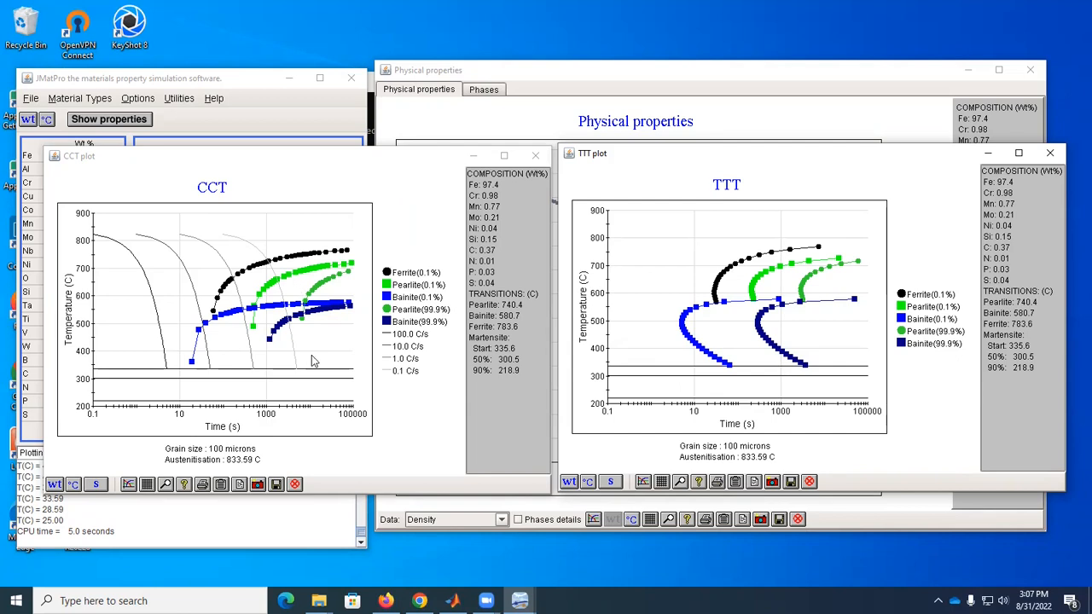
{"action": "mouse_move", "coordinate": [263, 345]}
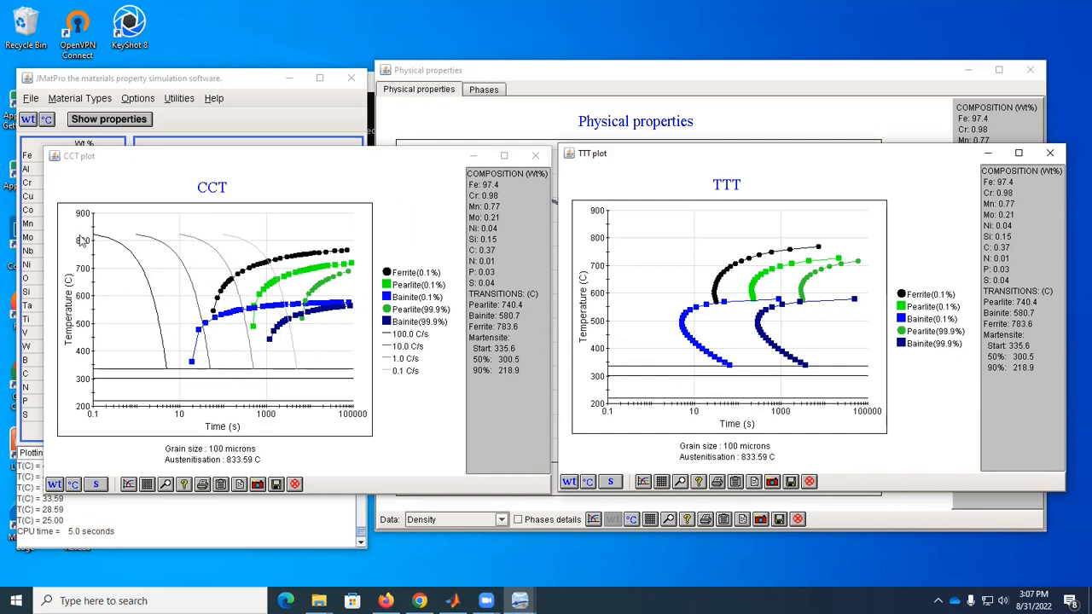
{"action": "mouse_move", "coordinate": [145, 284]}
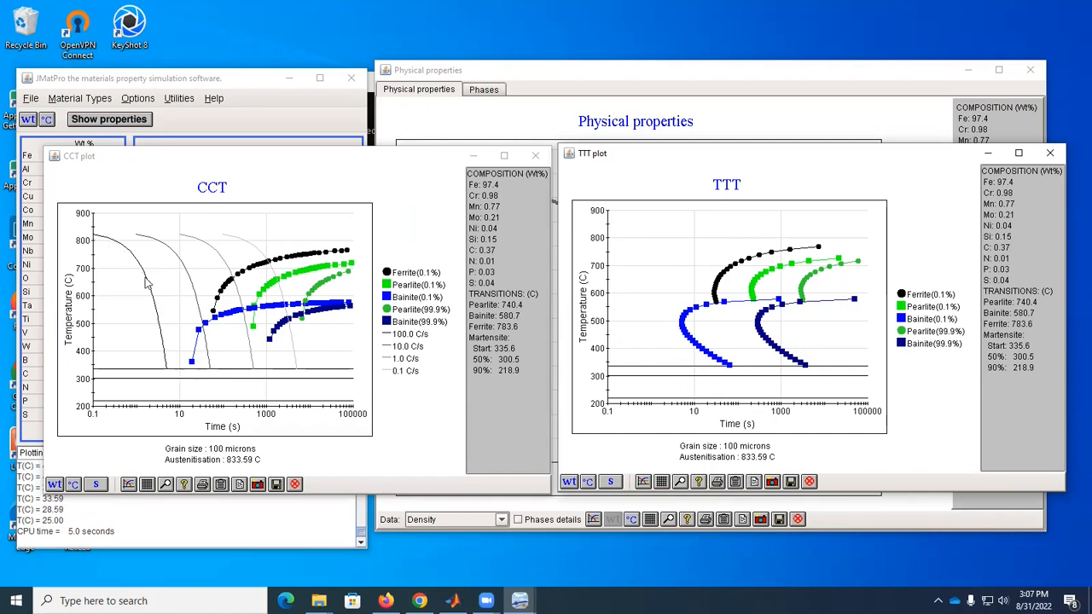
{"action": "mouse_move", "coordinate": [169, 342]}
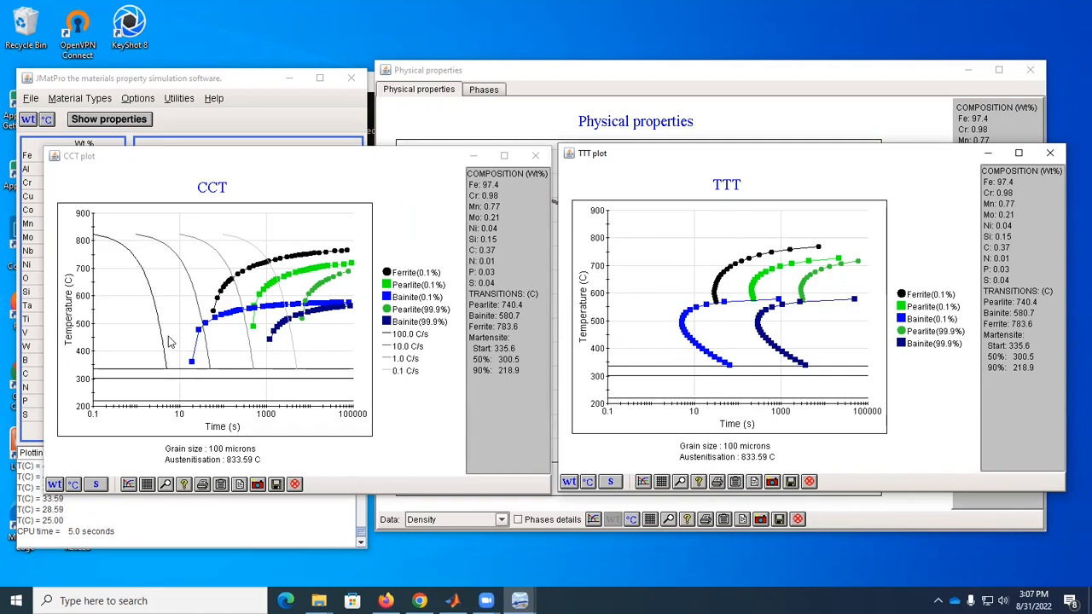
{"action": "mouse_move", "coordinate": [133, 341]}
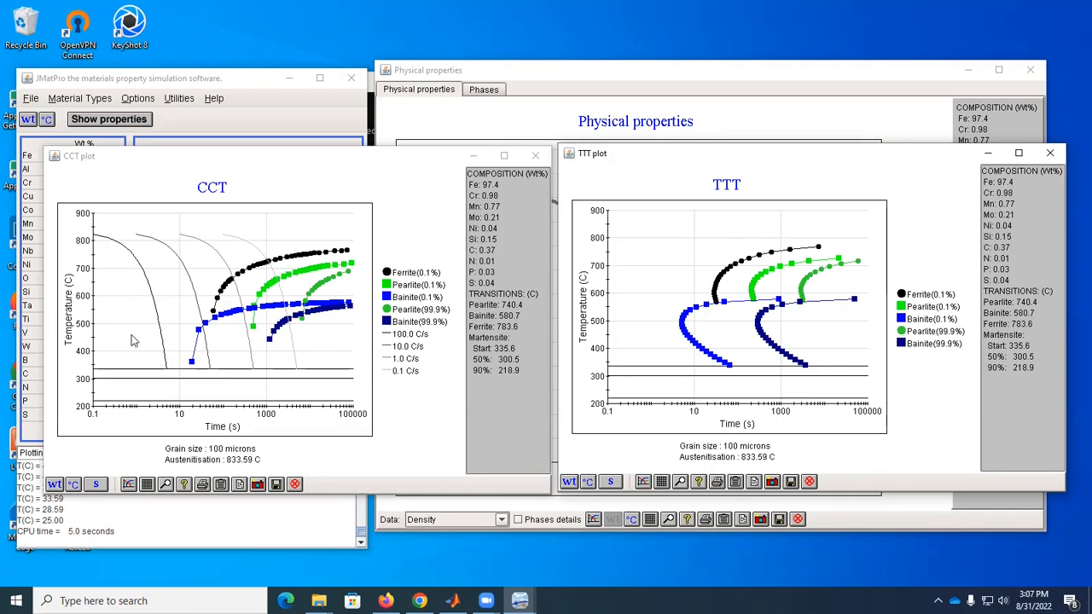
{"action": "mouse_move", "coordinate": [220, 239]}
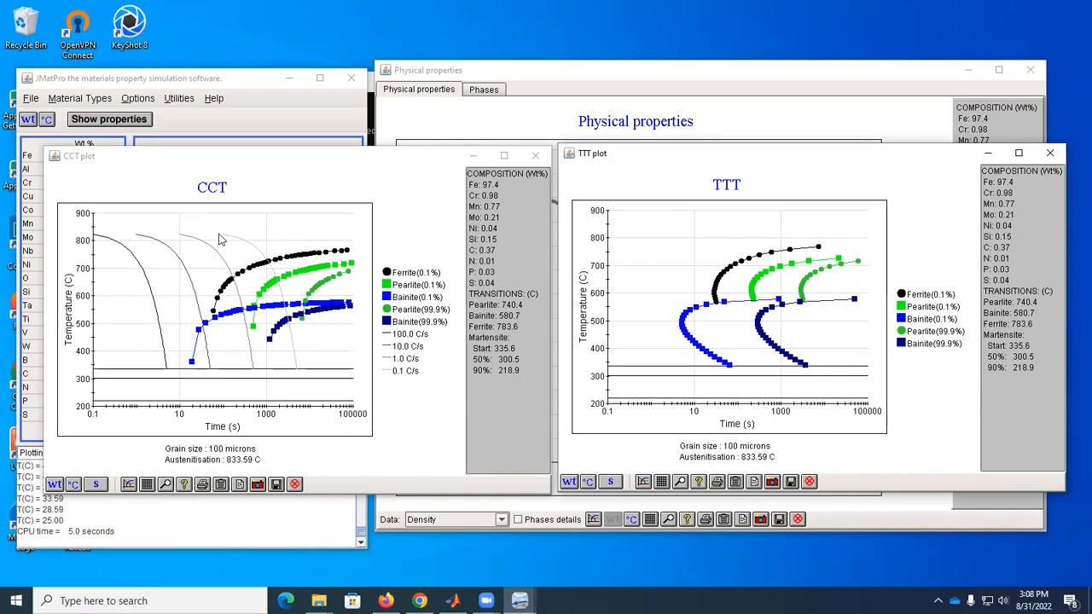
{"action": "mouse_move", "coordinate": [237, 244]}
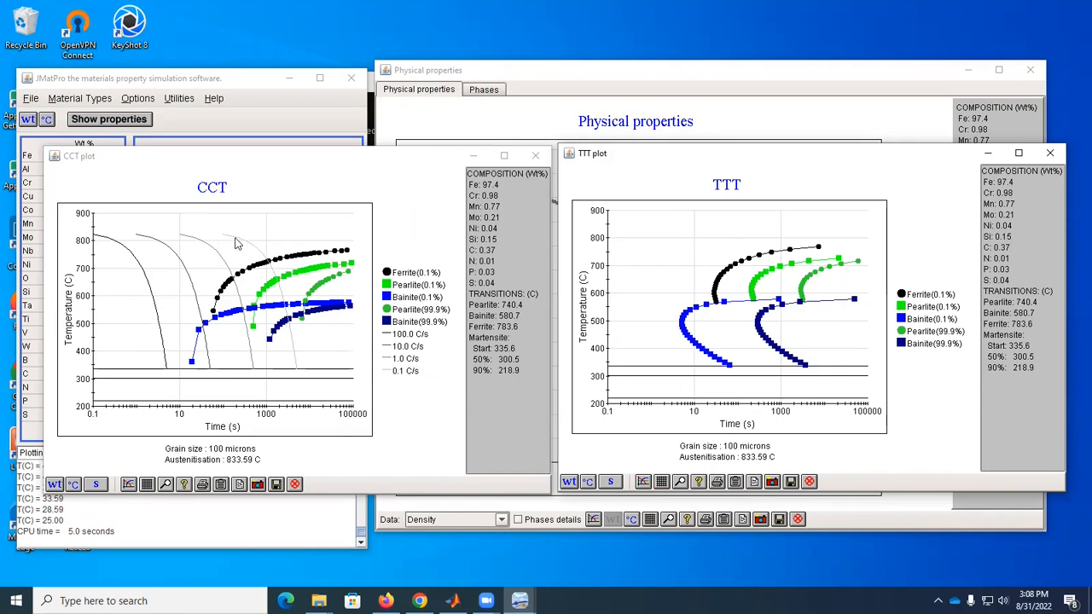
{"action": "mouse_move", "coordinate": [418, 282]}
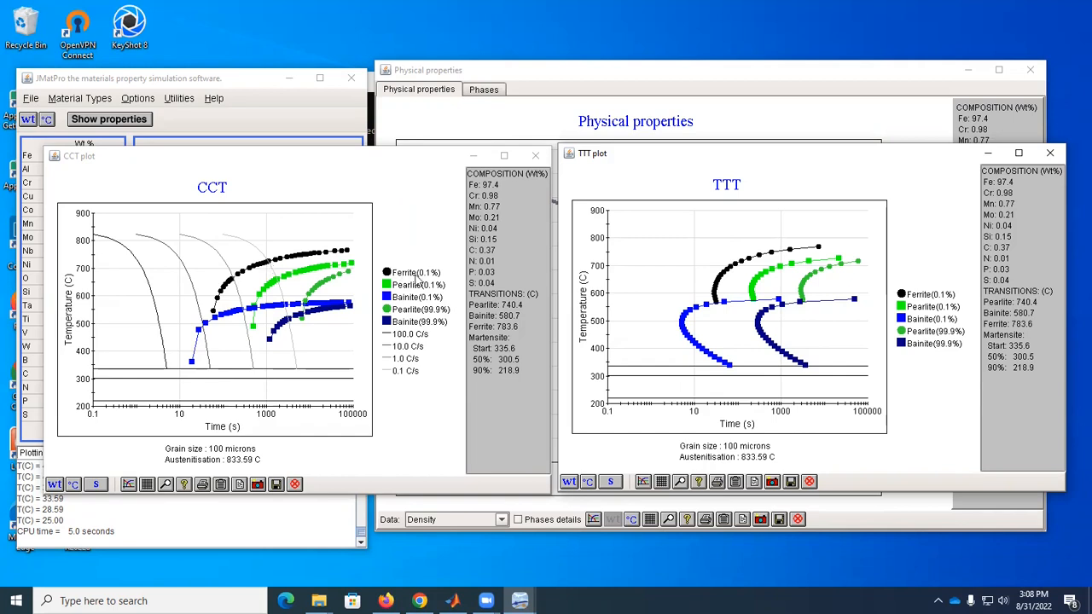
{"action": "mouse_move", "coordinate": [281, 287]}
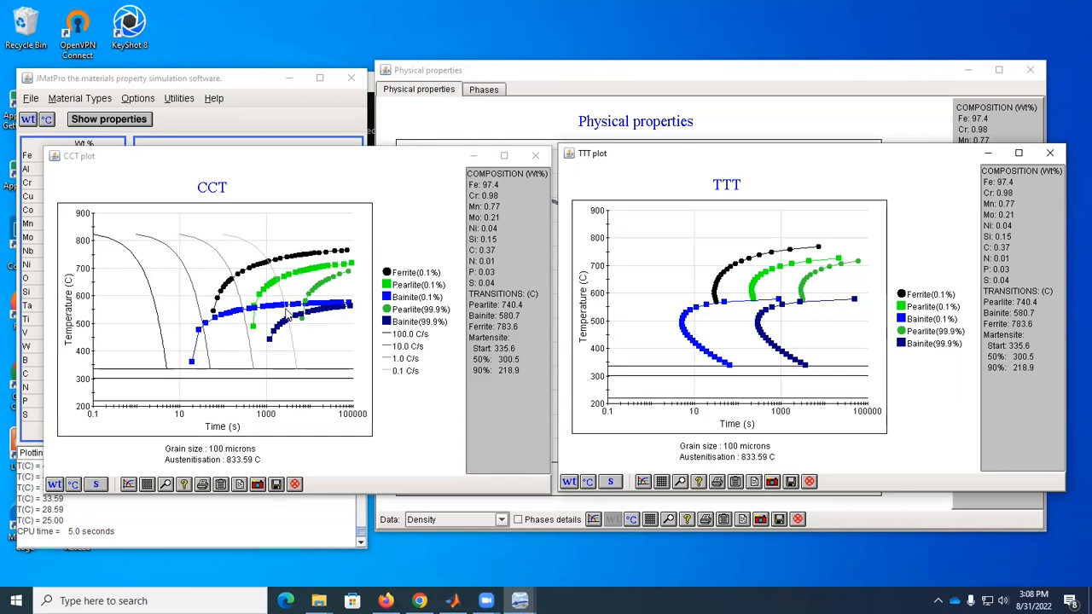
{"action": "mouse_move", "coordinate": [288, 317]}
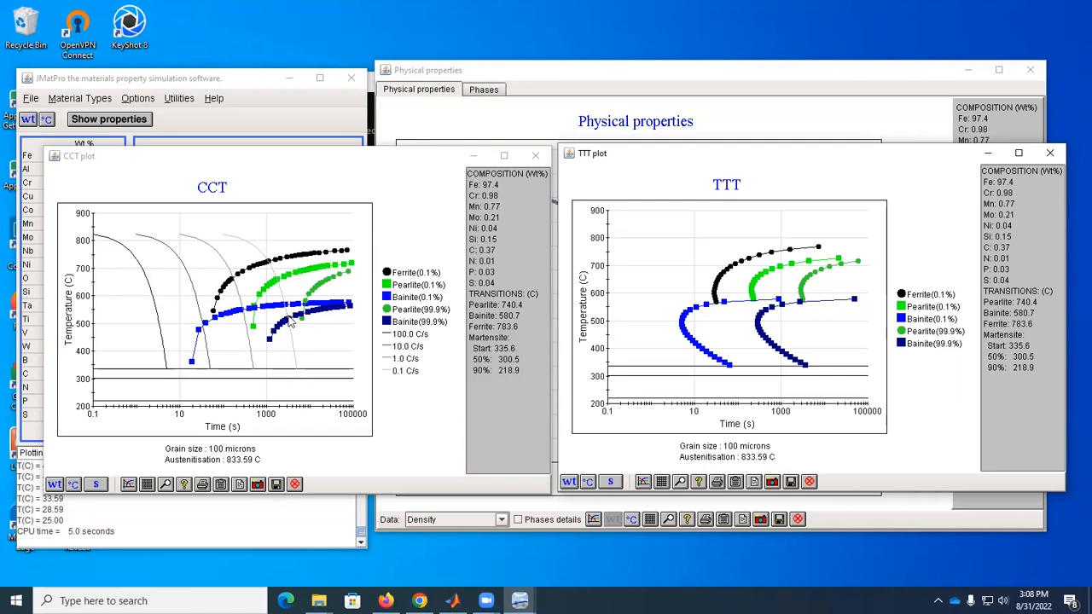
{"action": "mouse_move", "coordinate": [298, 372]}
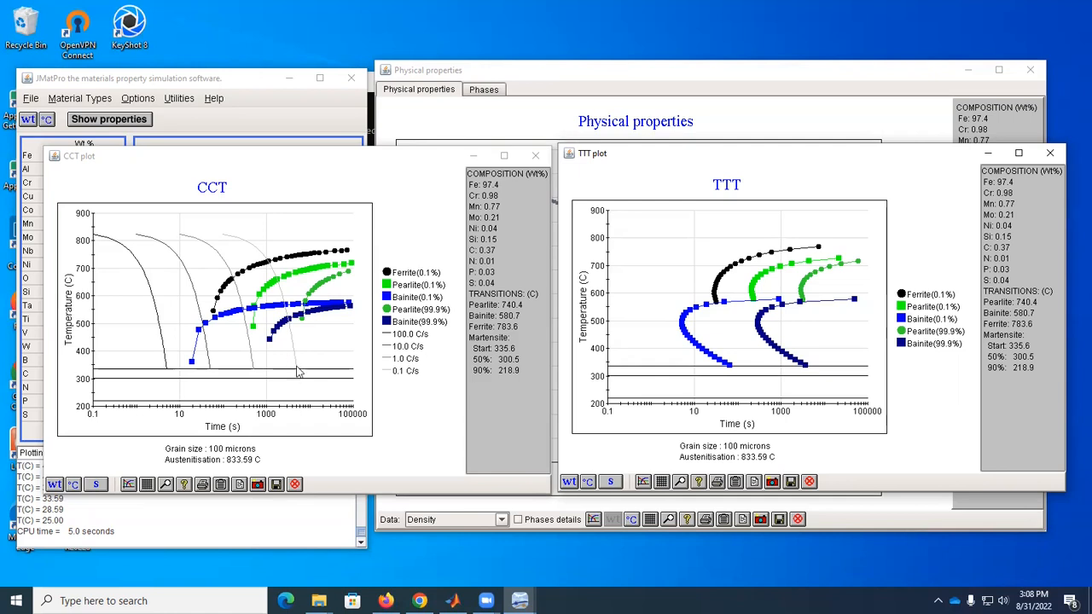
{"action": "mouse_move", "coordinate": [266, 253]}
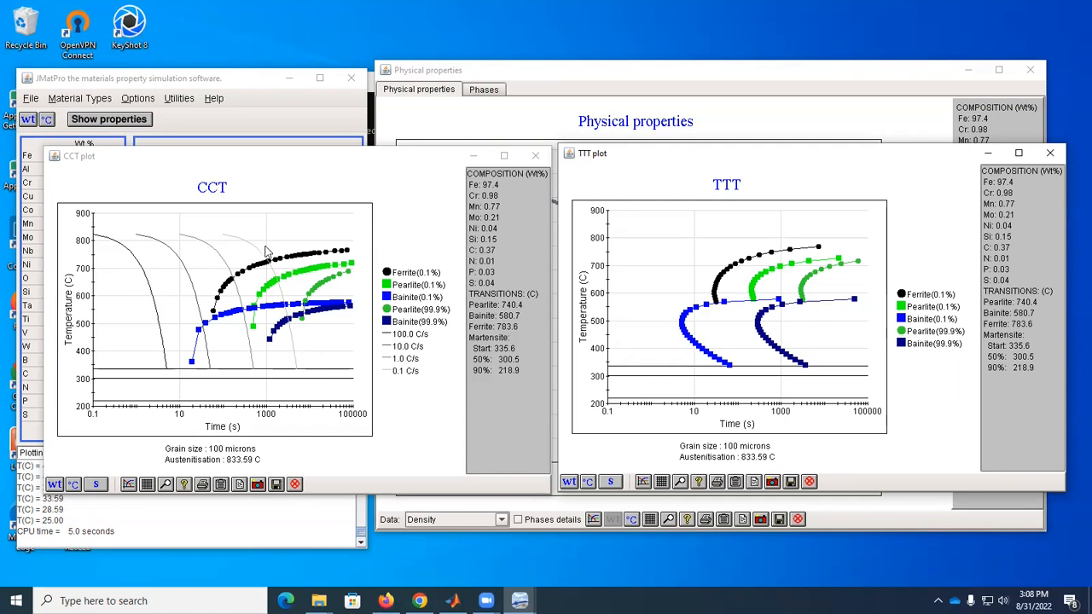
{"action": "mouse_move", "coordinate": [277, 367]}
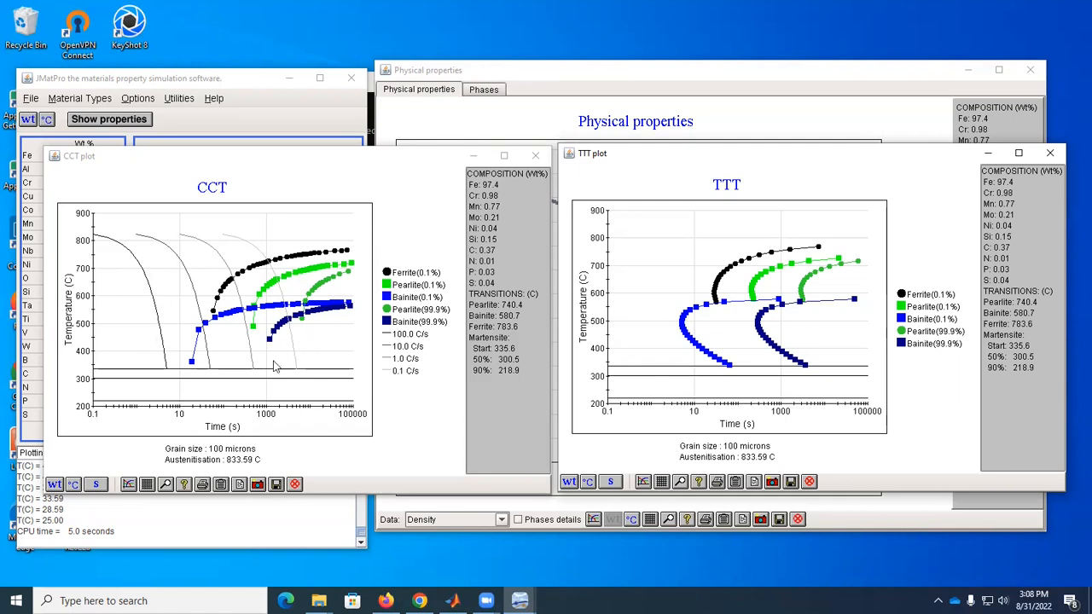
{"action": "mouse_move", "coordinate": [293, 353]}
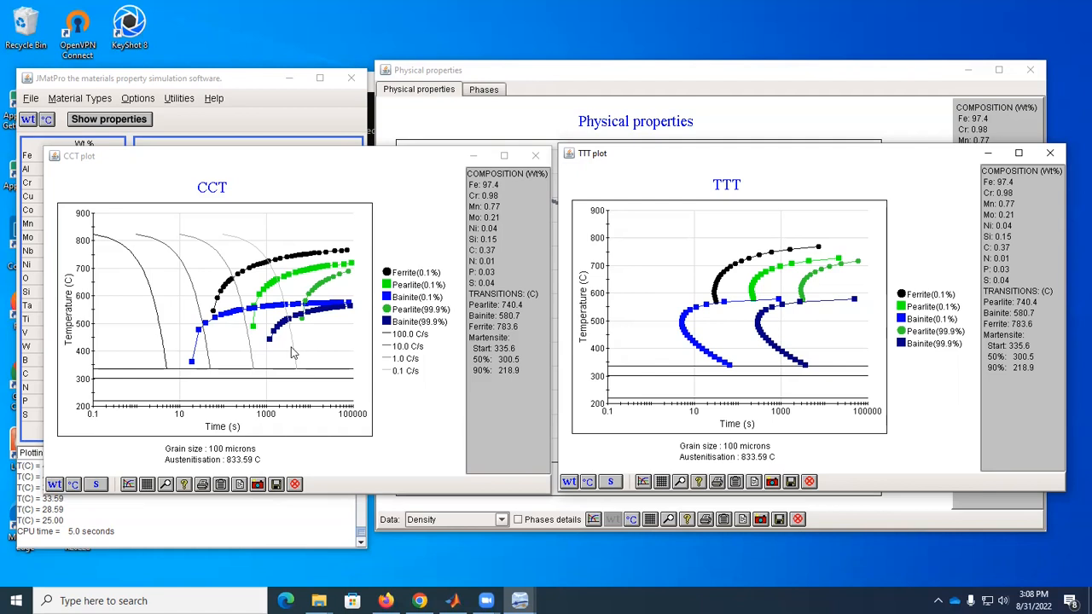
{"action": "mouse_move", "coordinate": [539, 317]}
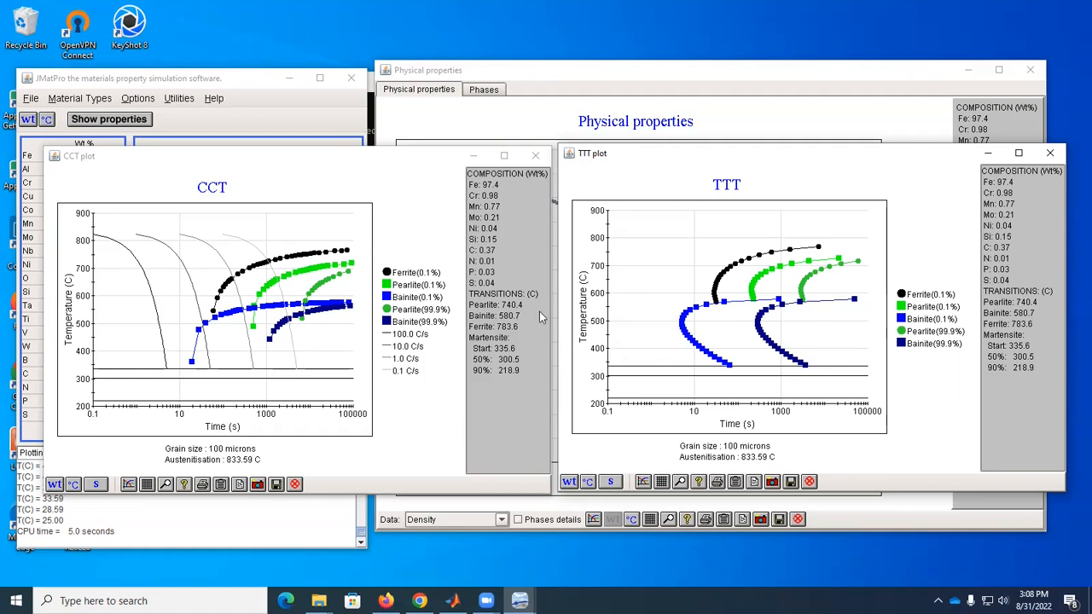